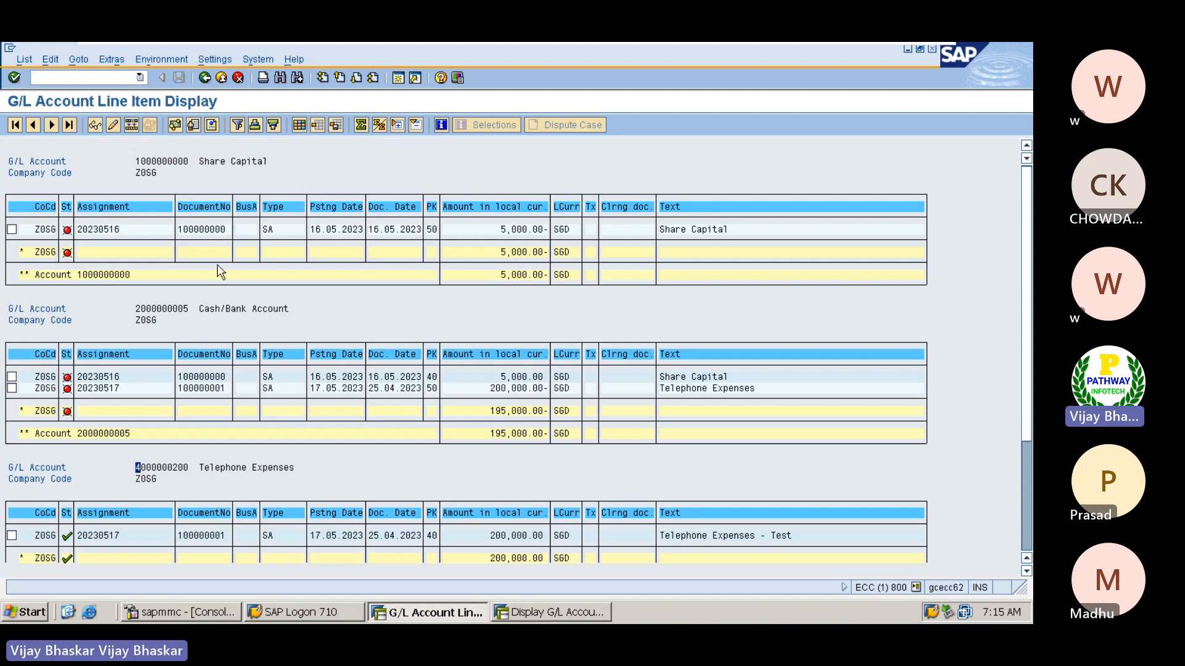
pyautogui.moveTo(306, 262)
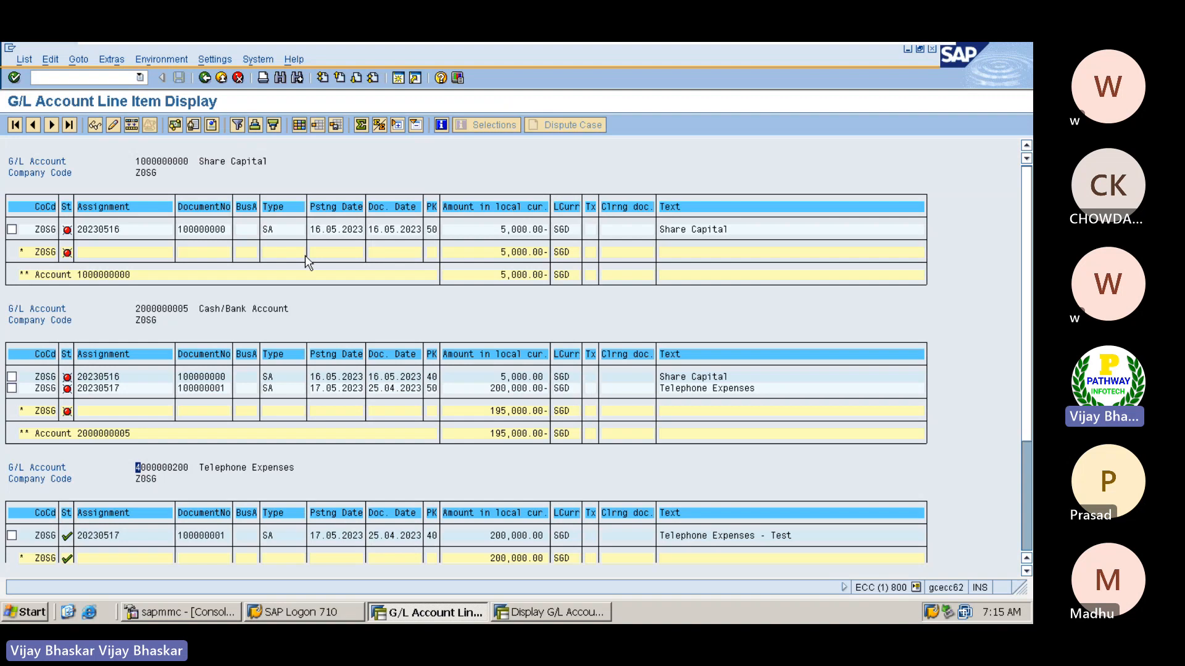
pyautogui.moveTo(100, 224)
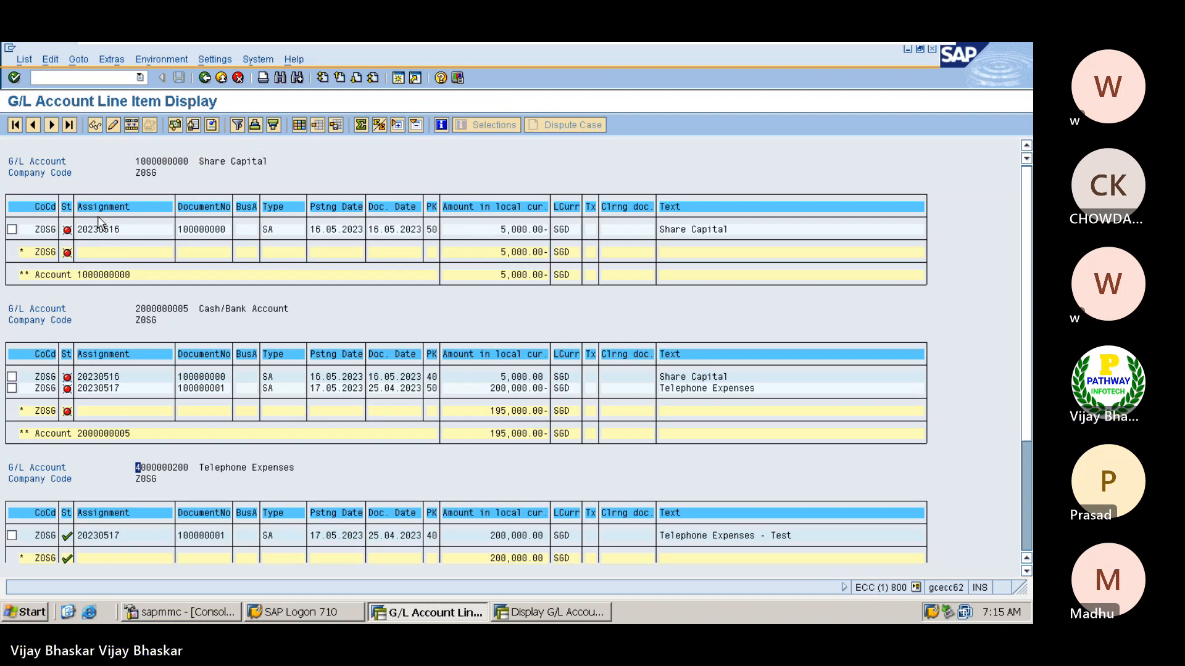
pyautogui.moveTo(259, 237)
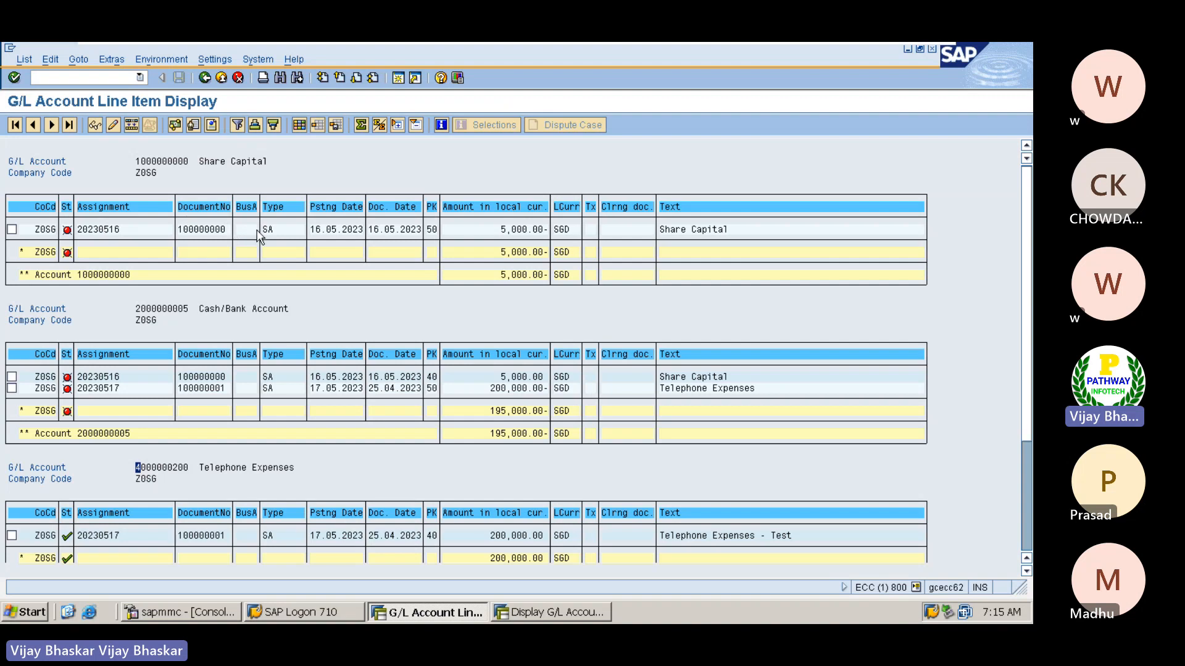
pyautogui.moveTo(317, 220)
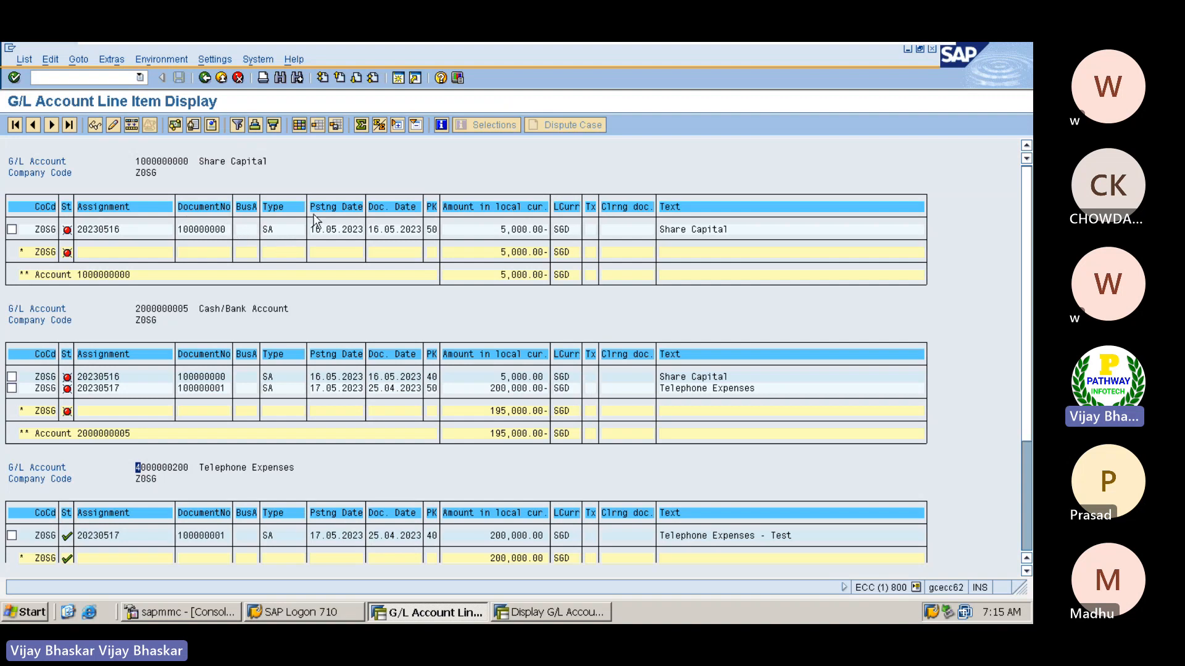
pyautogui.moveTo(505, 223)
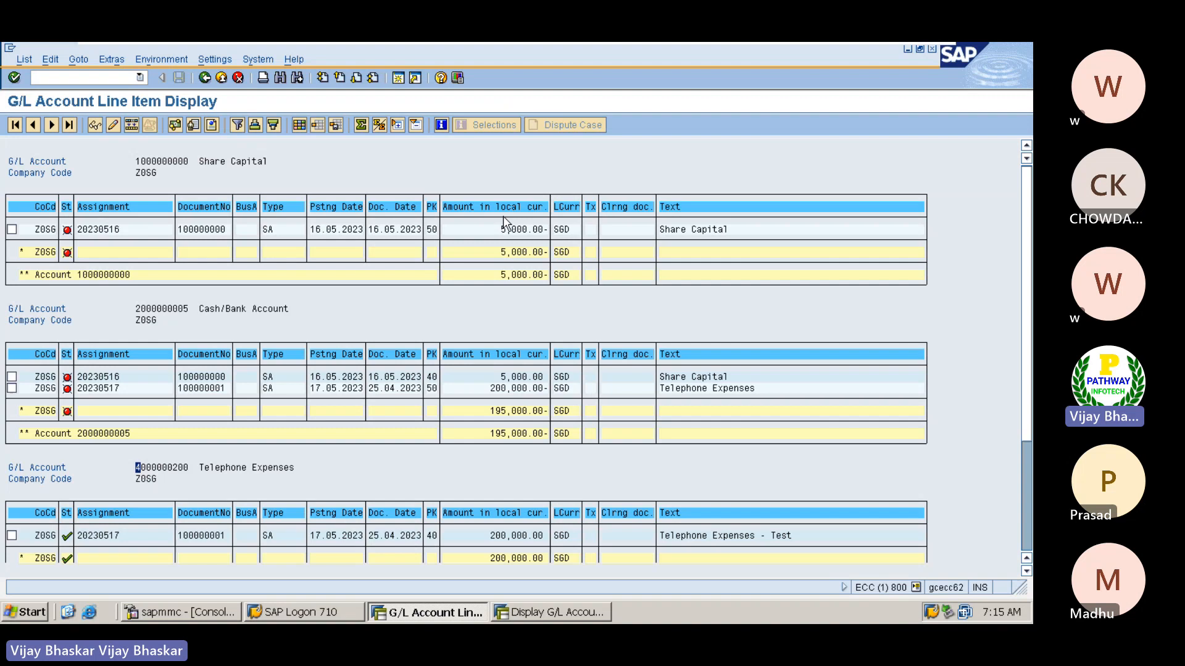
pyautogui.moveTo(618, 200)
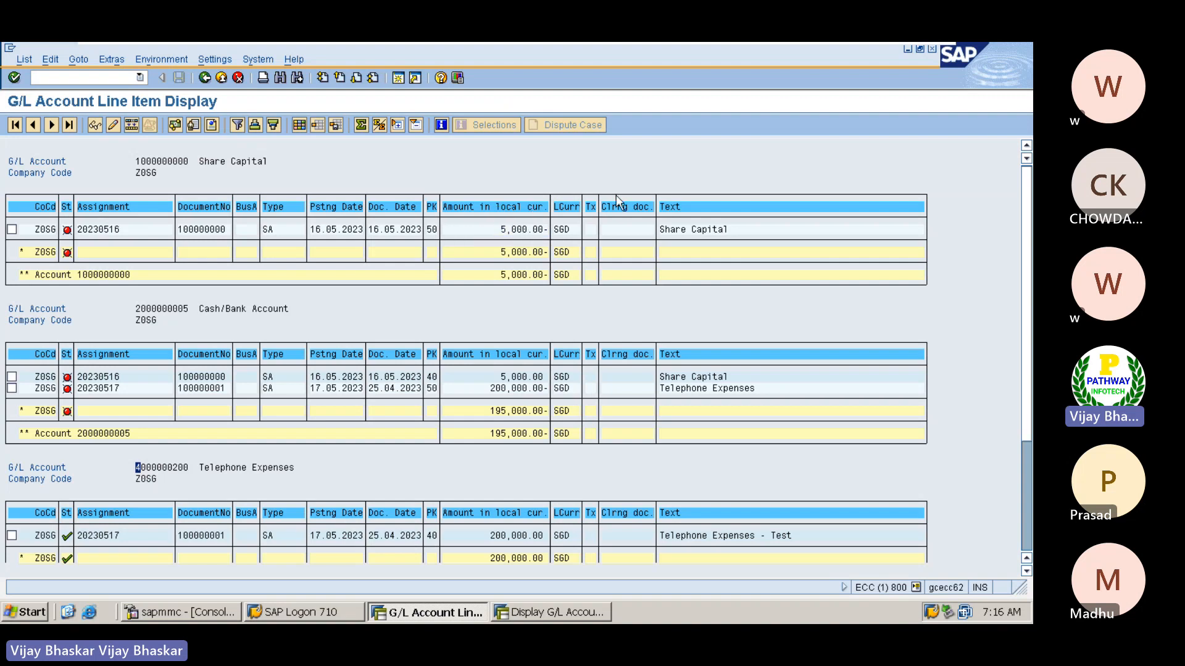
pyautogui.moveTo(631, 264)
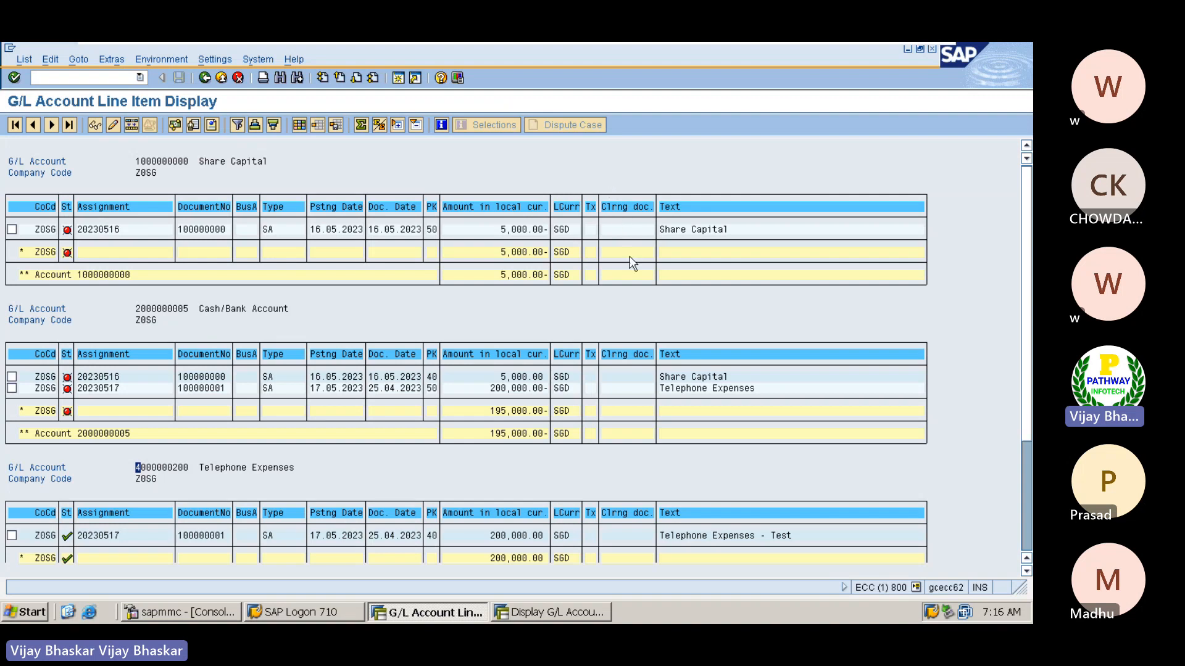
pyautogui.moveTo(636, 280)
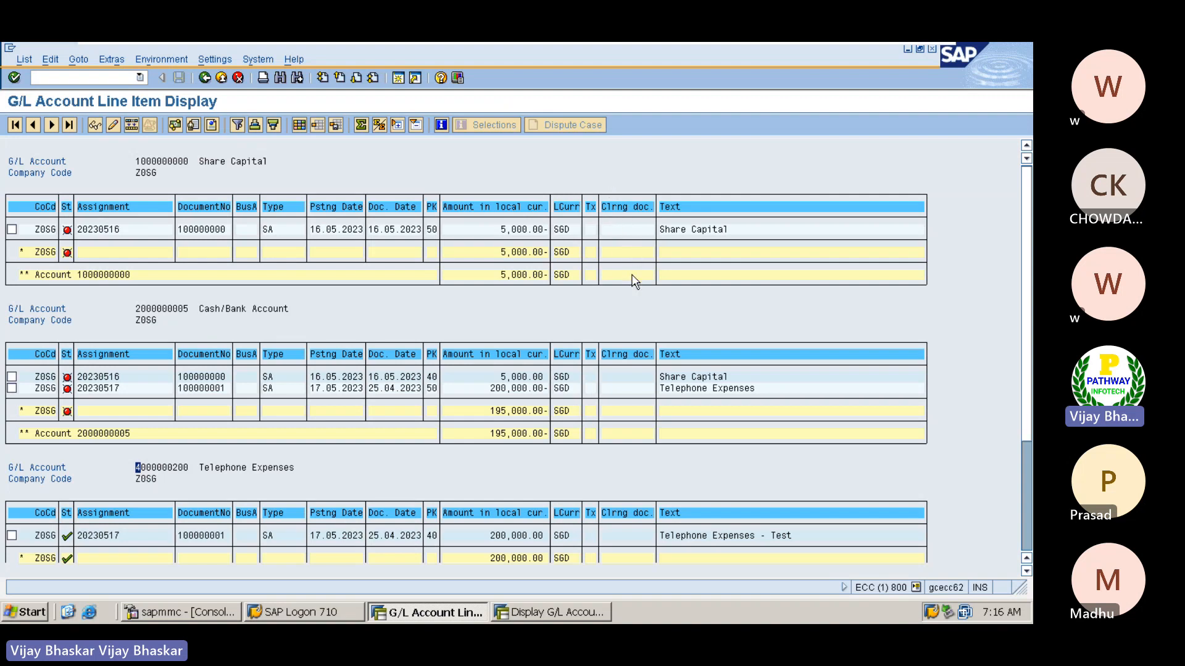
pyautogui.moveTo(523, 233)
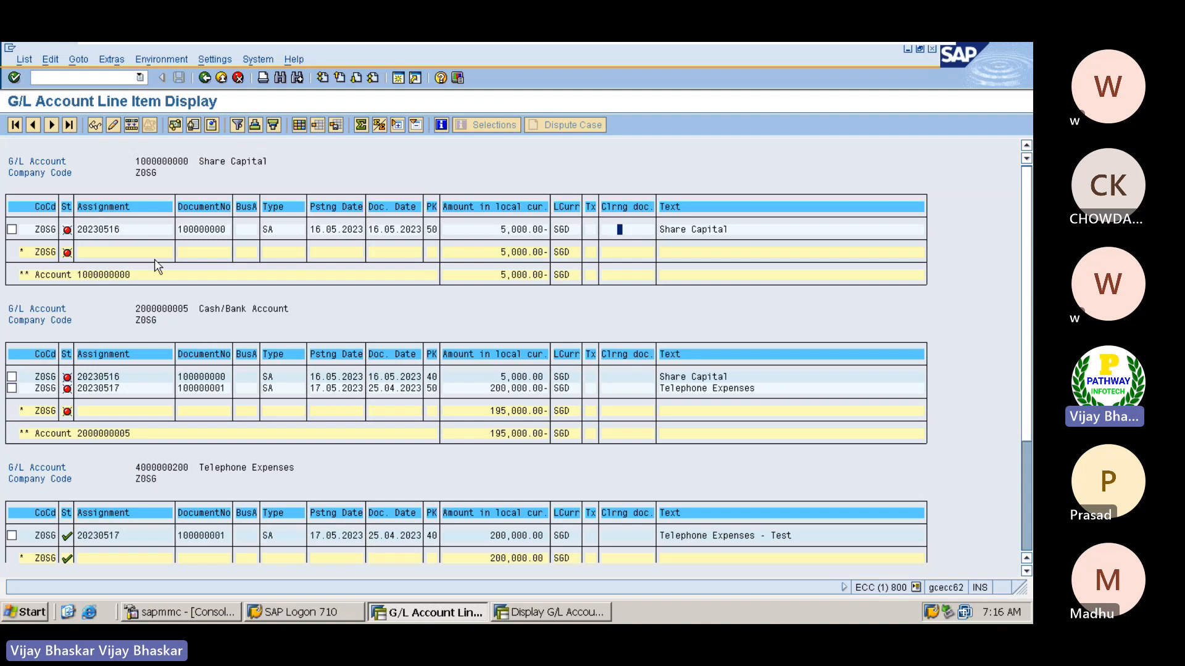
pyautogui.moveTo(294, 141)
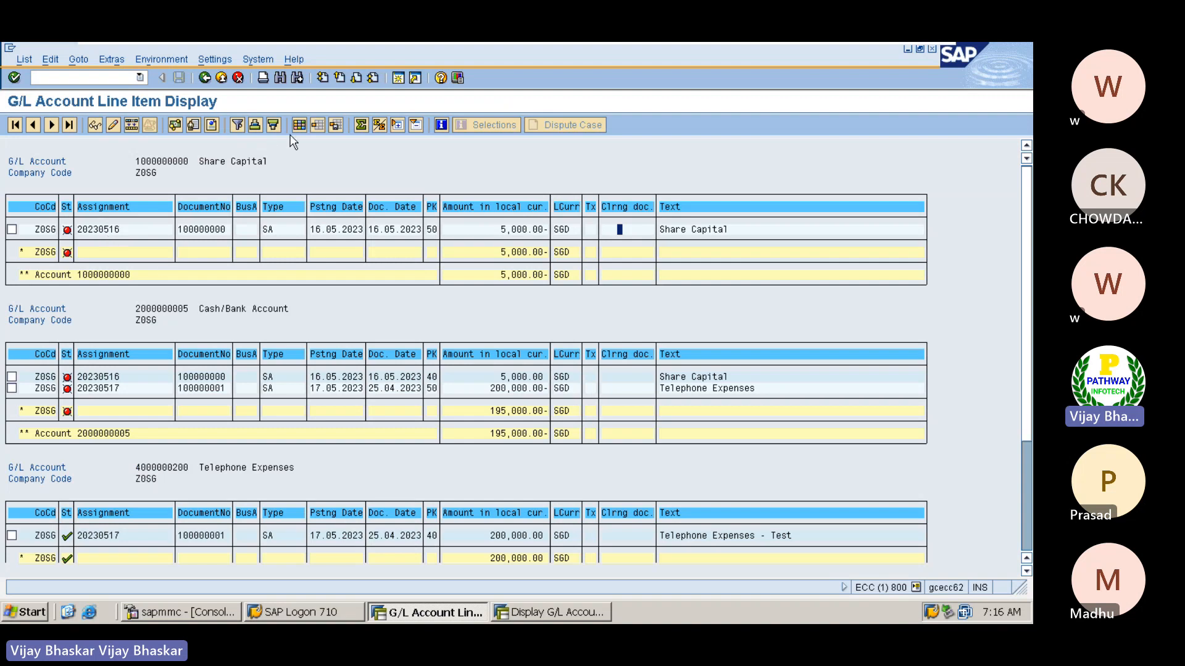
pyautogui.moveTo(299, 125)
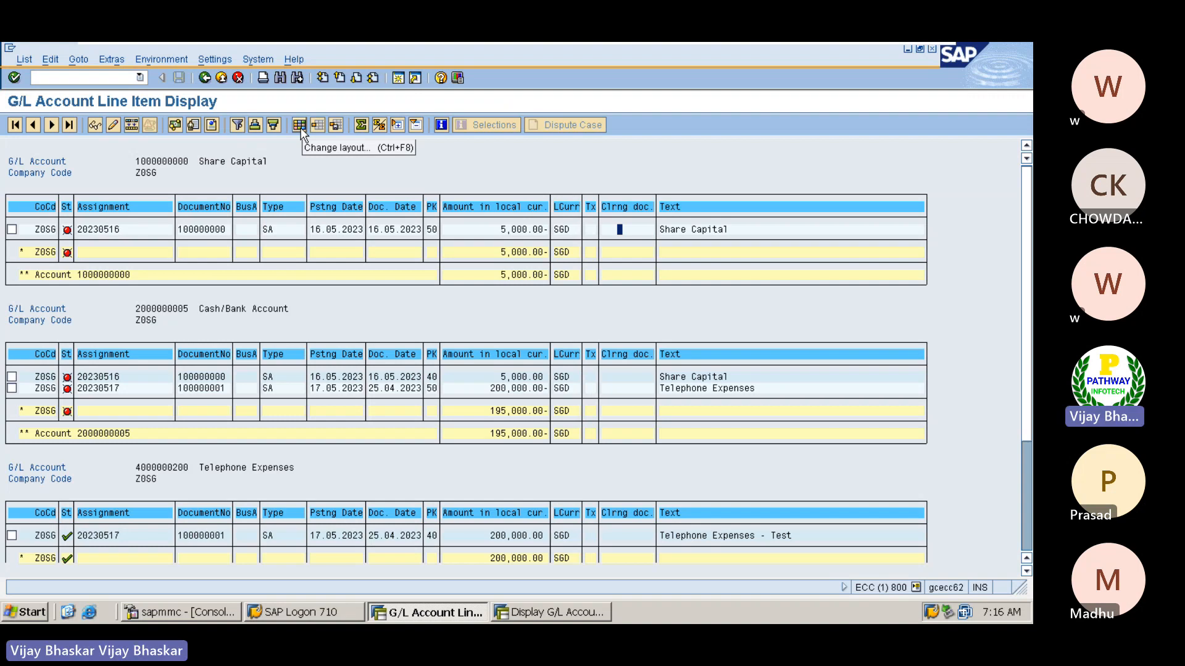
# Bring up the Change layout dialog for the G/L line item list (Ctrl+F8)
pyautogui.click(298, 125)
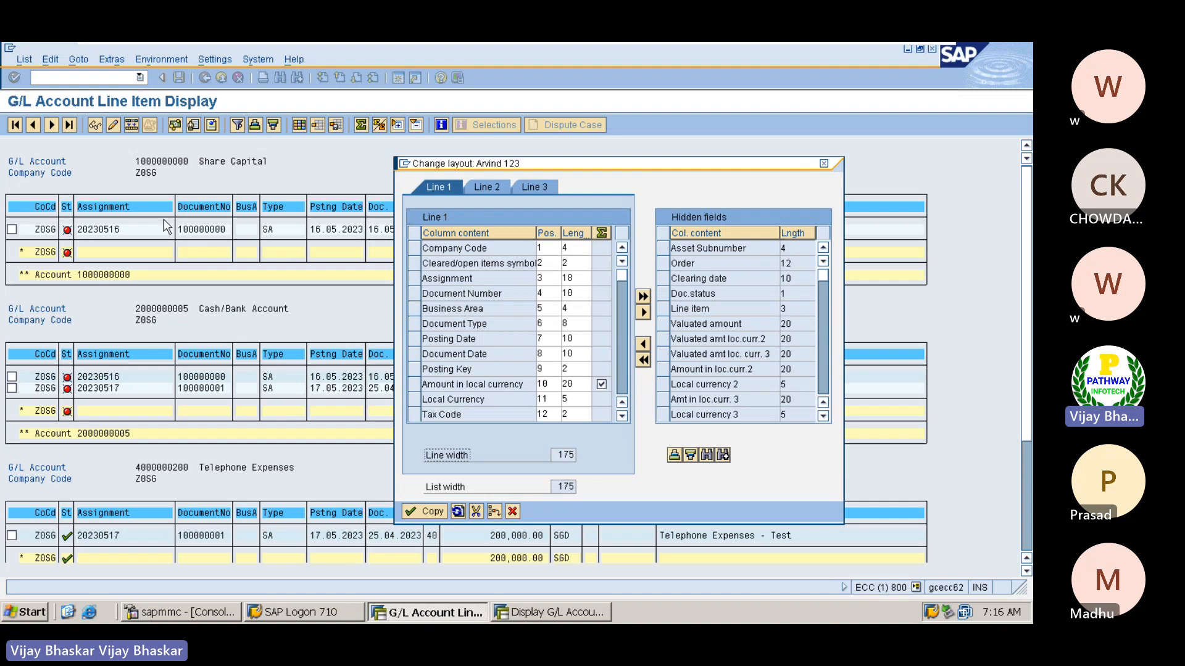
pyautogui.moveTo(164, 322)
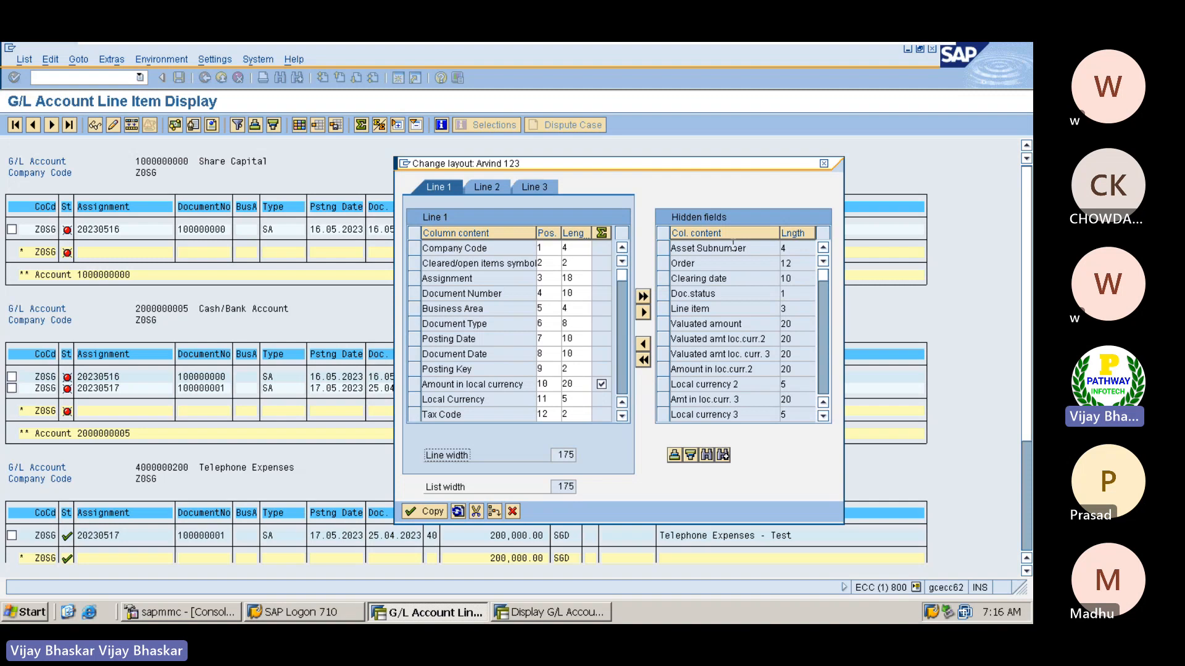
pyautogui.moveTo(691, 218)
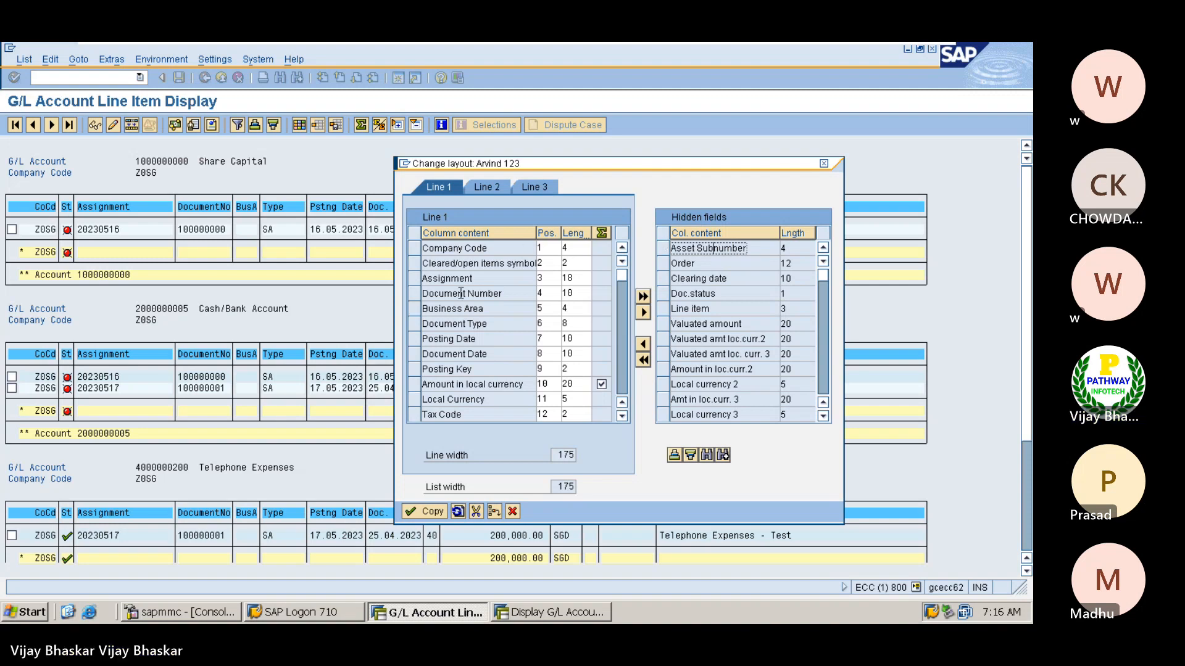
pyautogui.moveTo(708, 262)
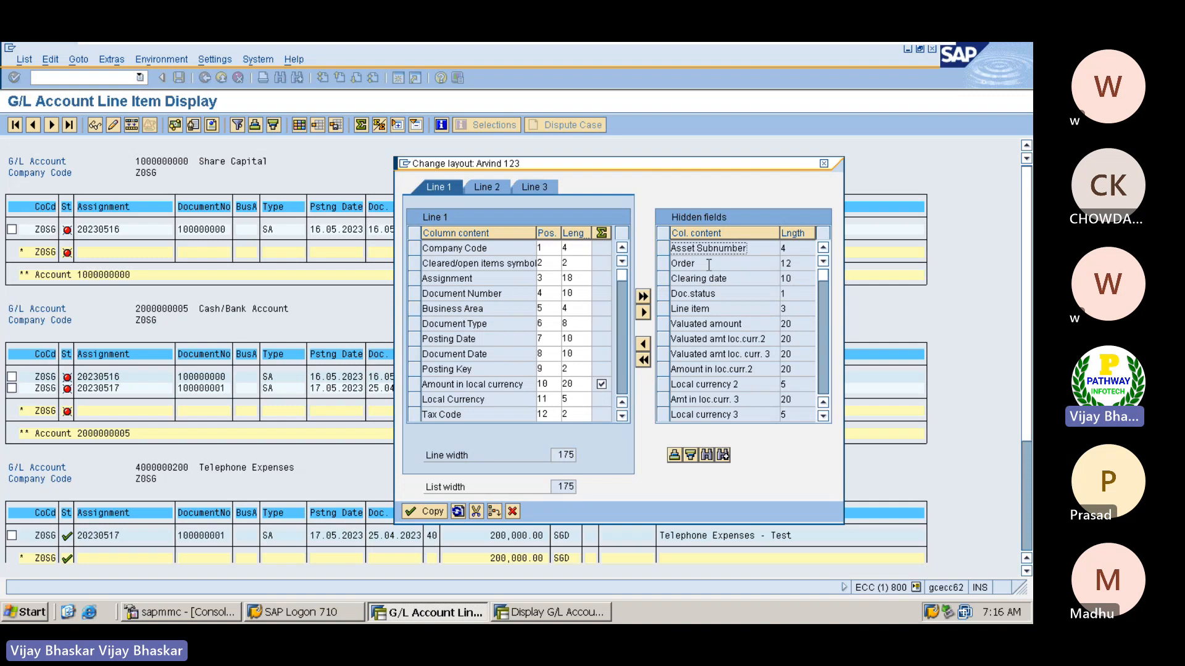
pyautogui.moveTo(986, 383)
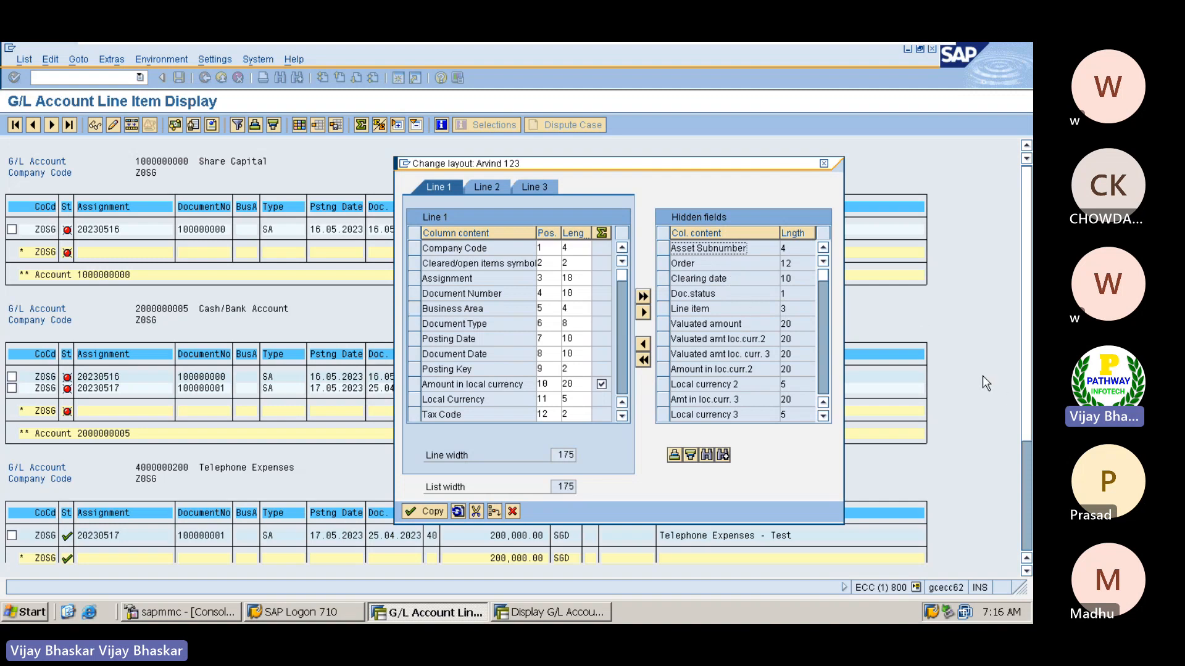
pyautogui.moveTo(716, 388)
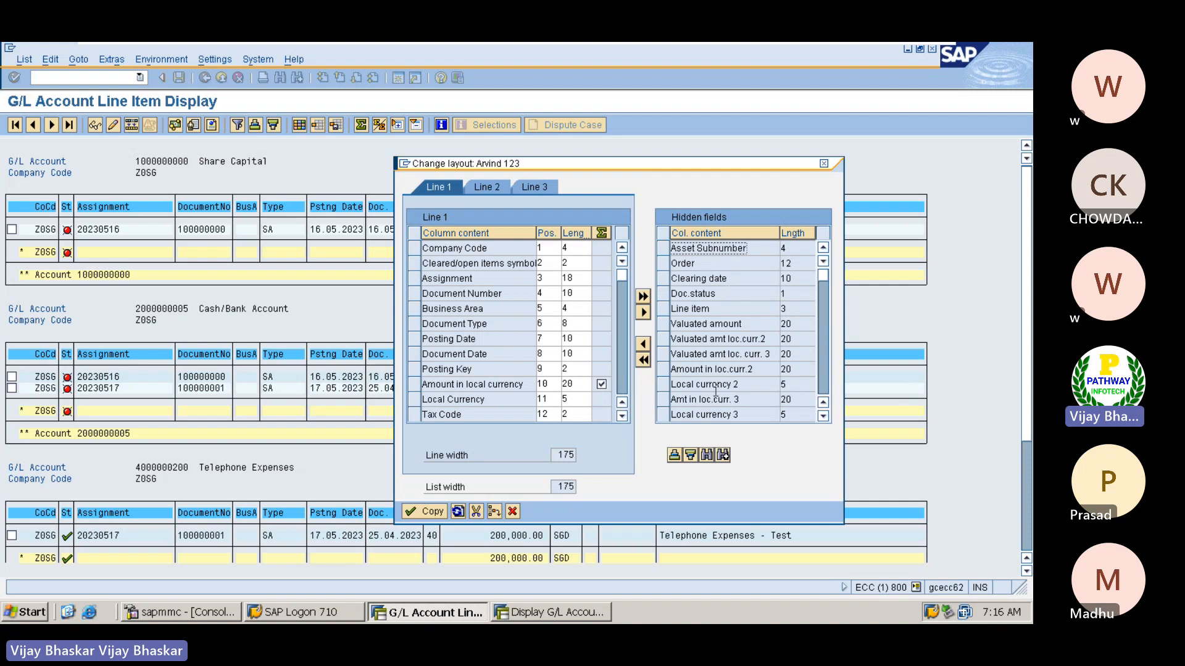
# Search the hidden fields for 'Group Curr' and find no matching field
pyautogui.click(705, 456)
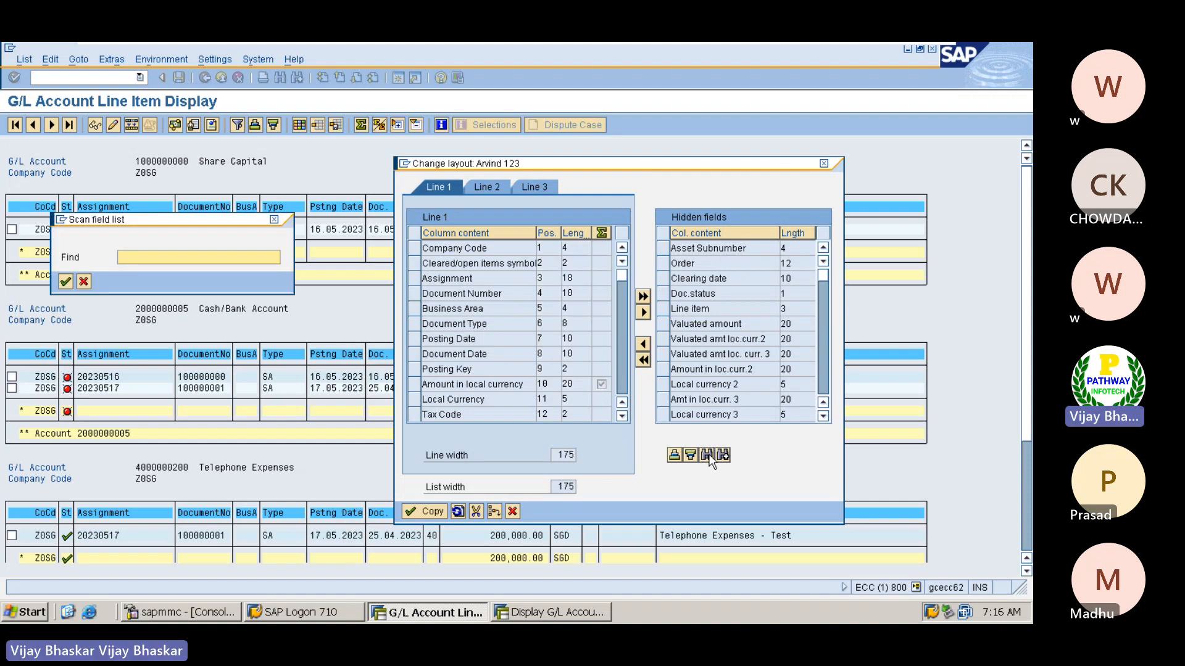
pyautogui.moveTo(689, 209)
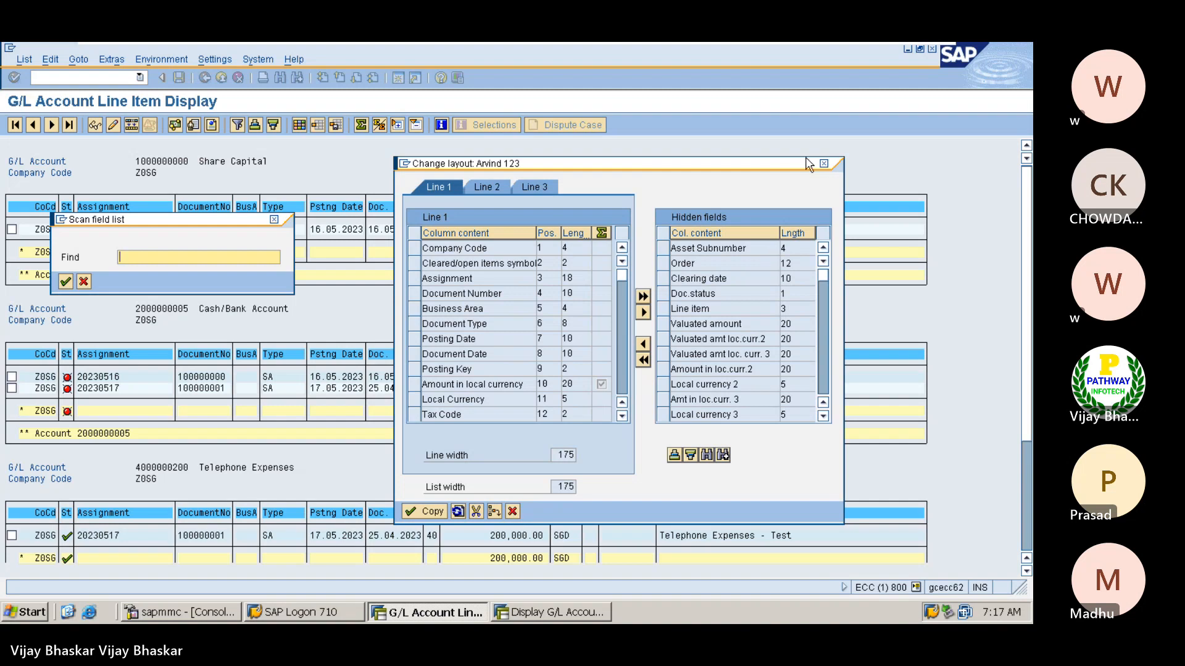
pyautogui.moveTo(462, 169)
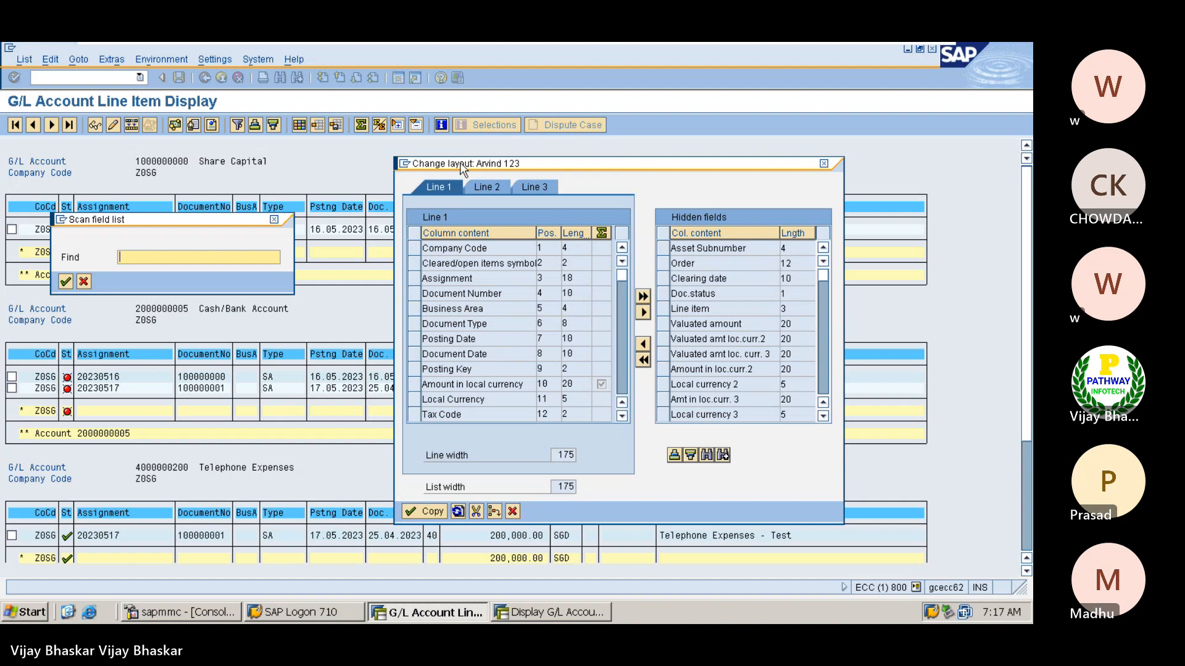
pyautogui.click(550, 612)
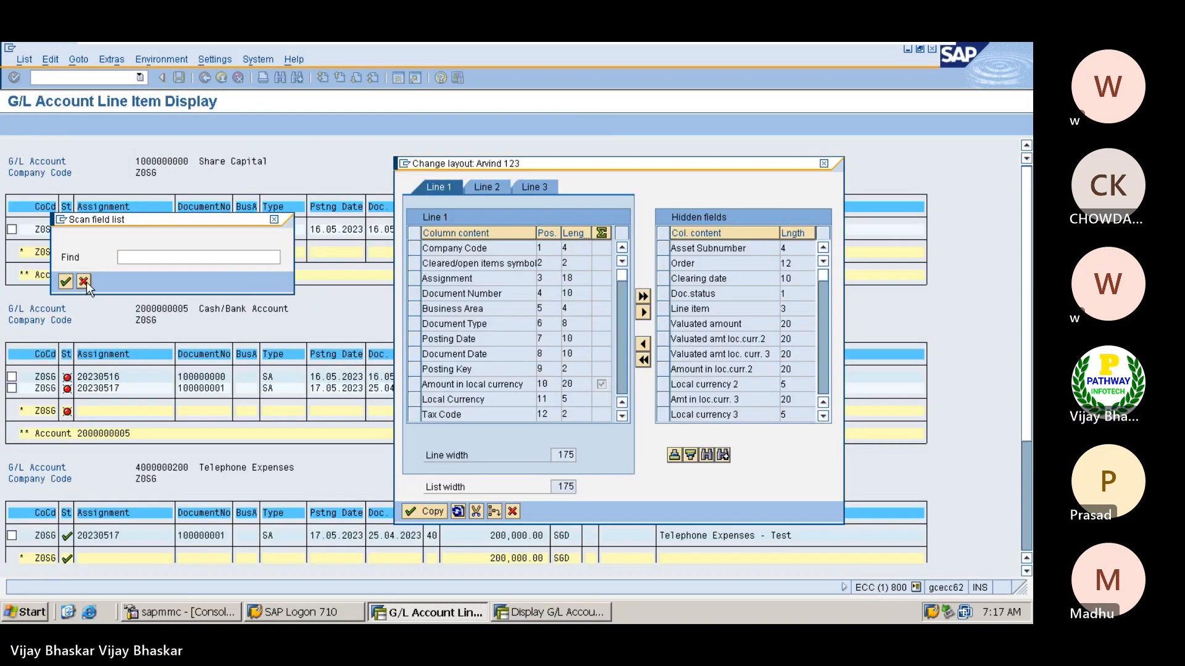
pyautogui.click(83, 281)
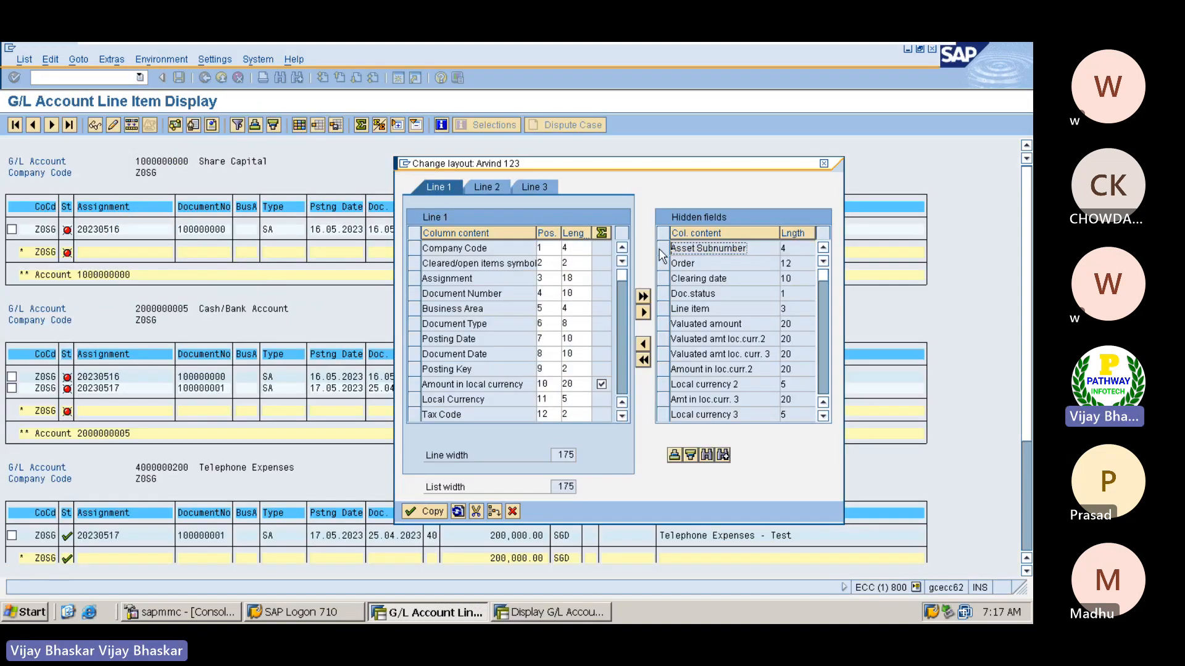
pyautogui.moveTo(686, 456)
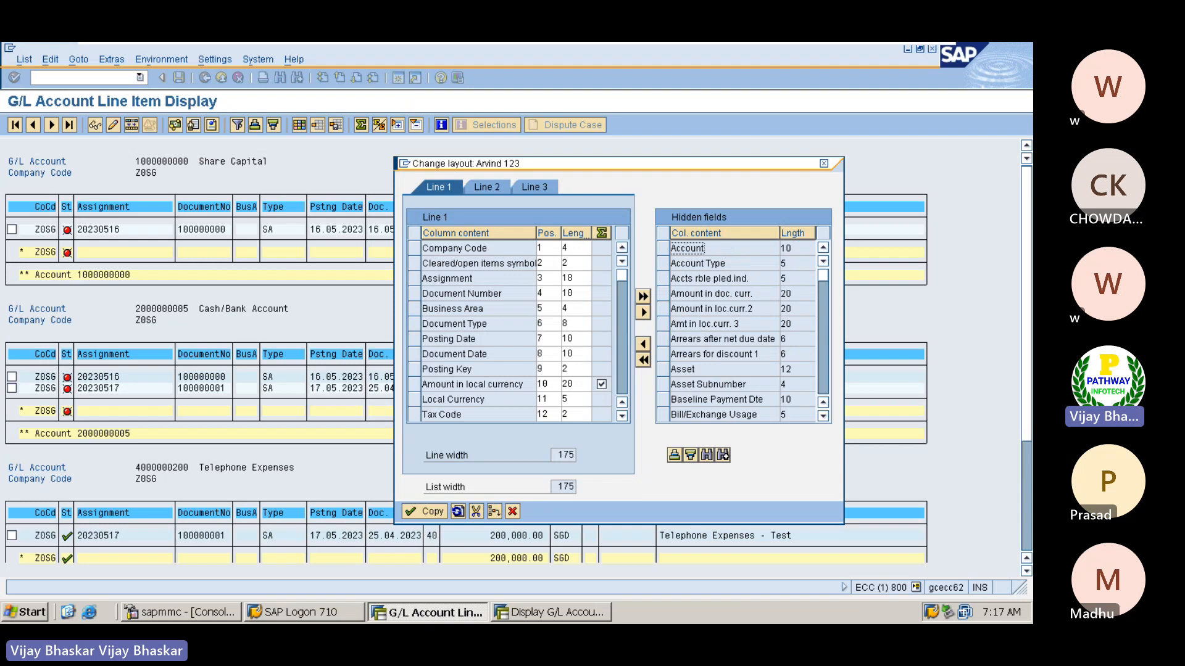
pyautogui.moveTo(706, 457)
pyautogui.write('Gr')
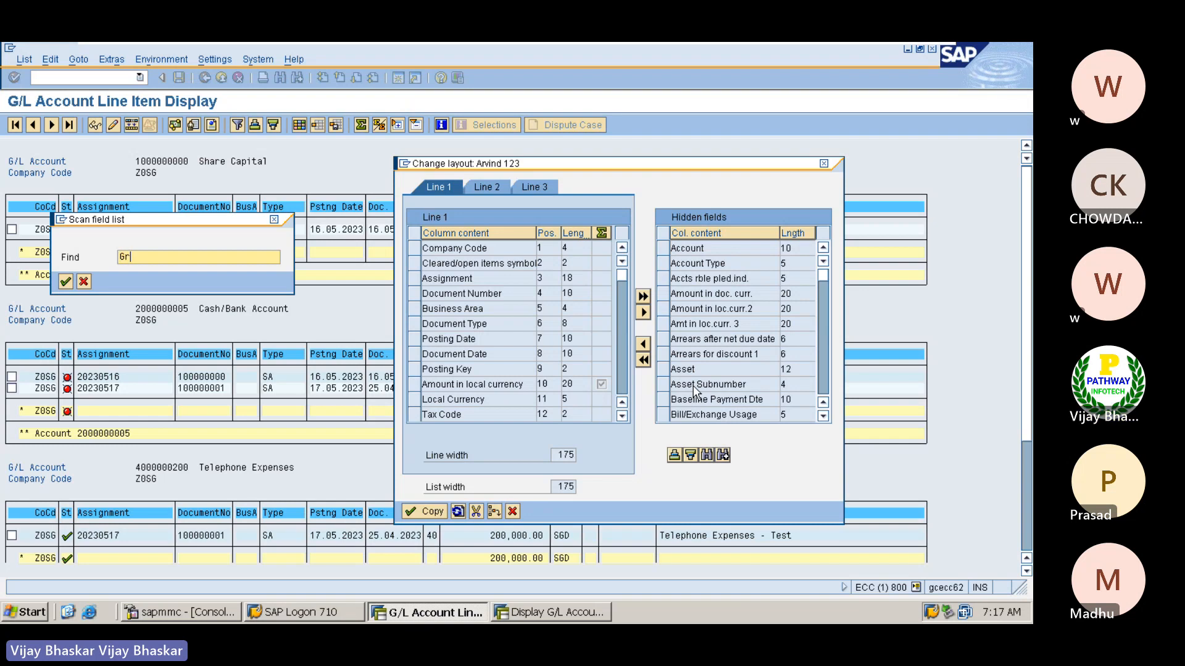
pyautogui.write('oup Curr')
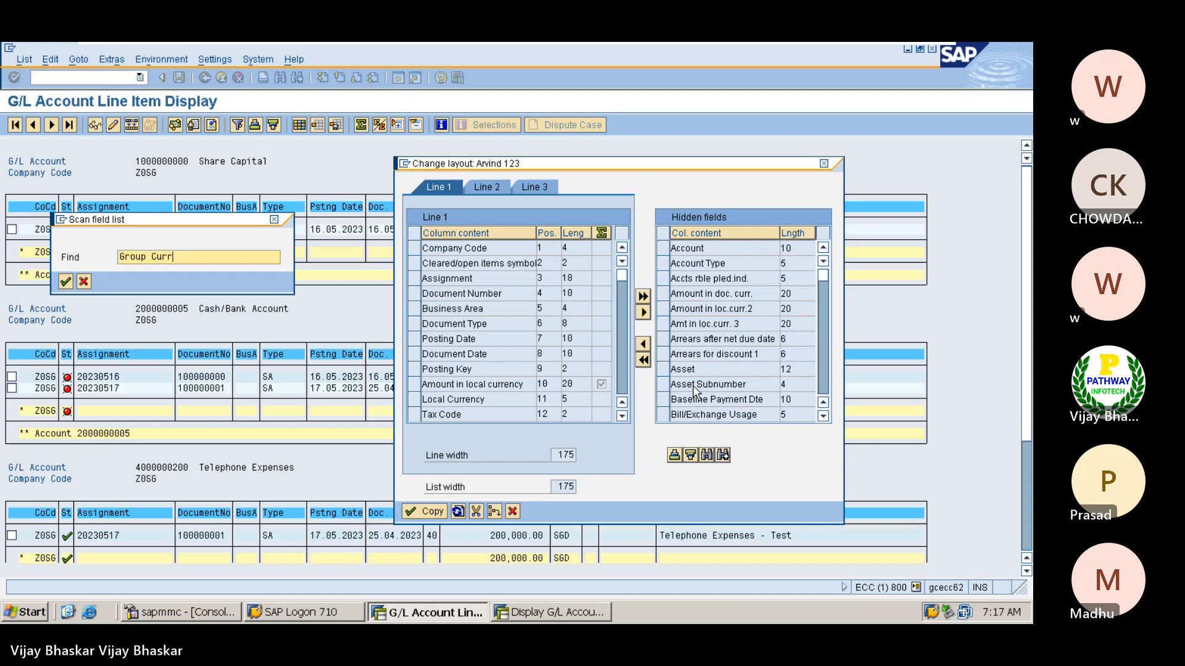
pyautogui.click(65, 281)
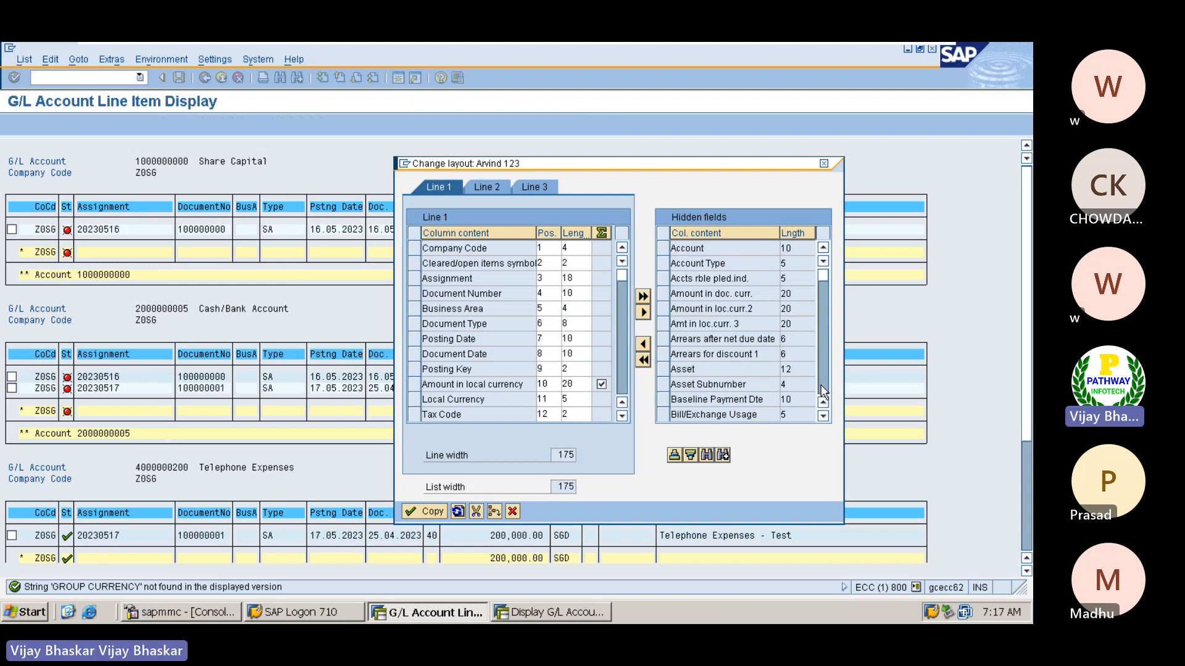
# Browse the hidden fields list, checking the Local currency 3 field
pyautogui.scroll(-3)
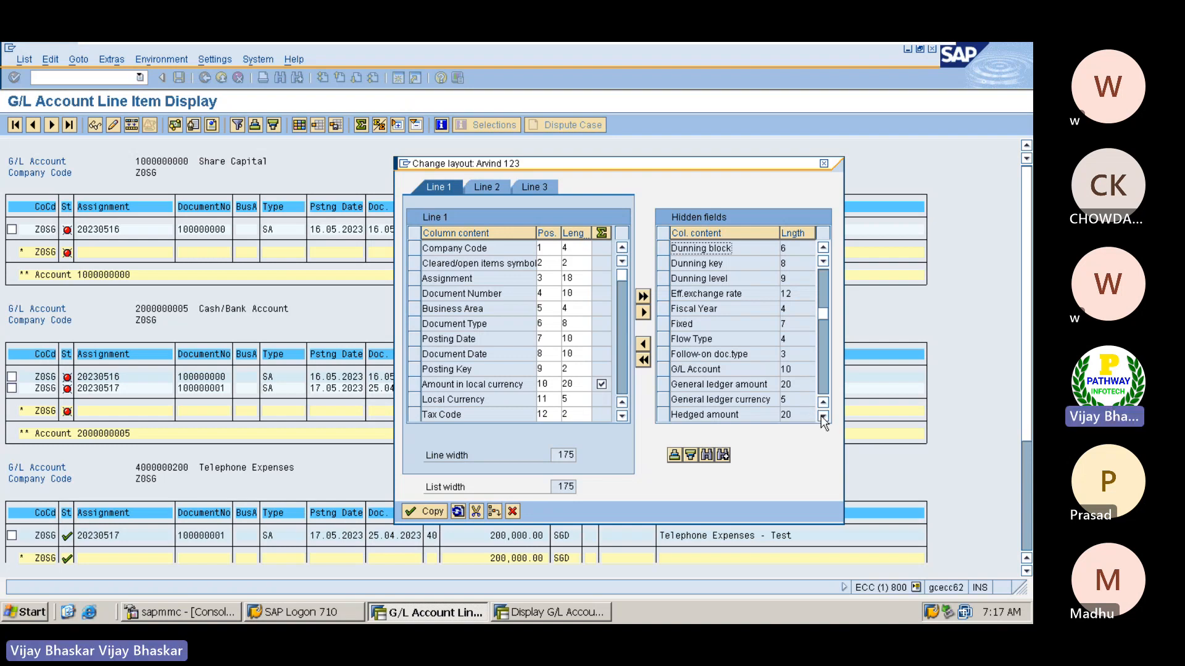
pyautogui.click(821, 416)
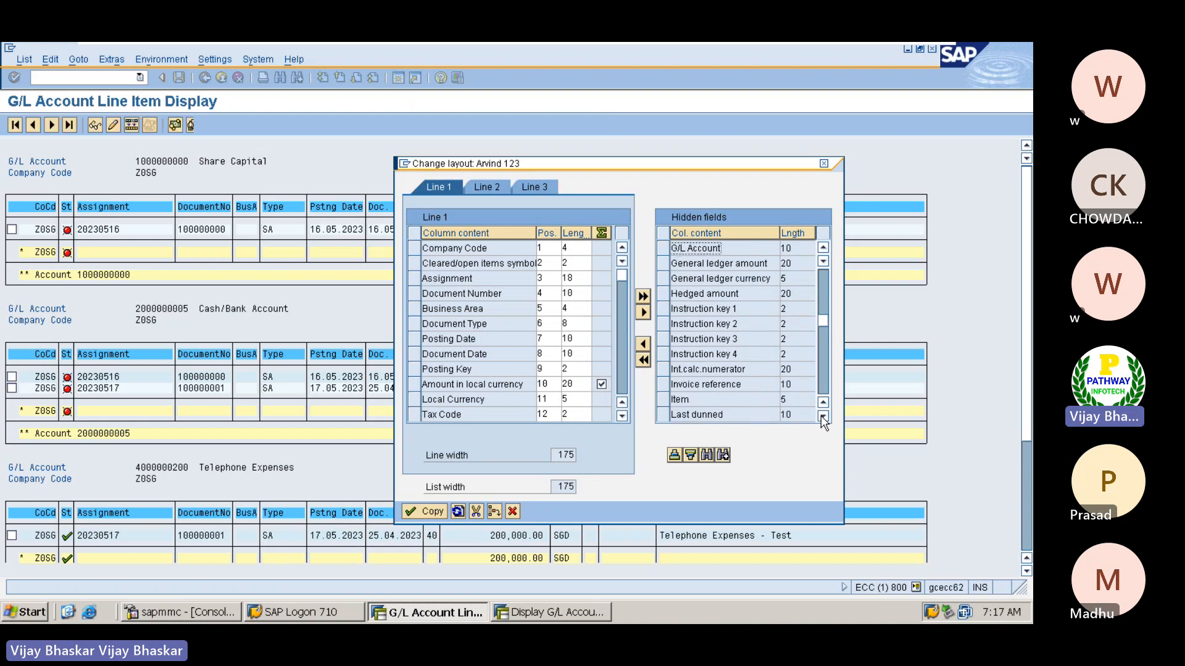
pyautogui.click(821, 416)
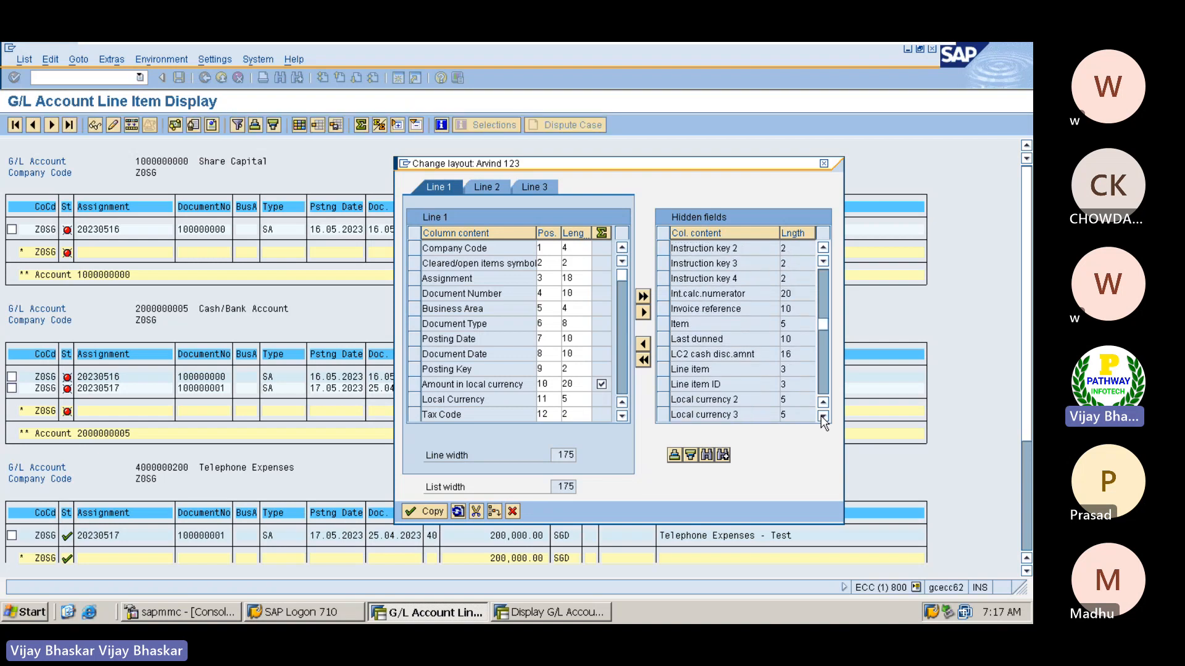
pyautogui.click(822, 417)
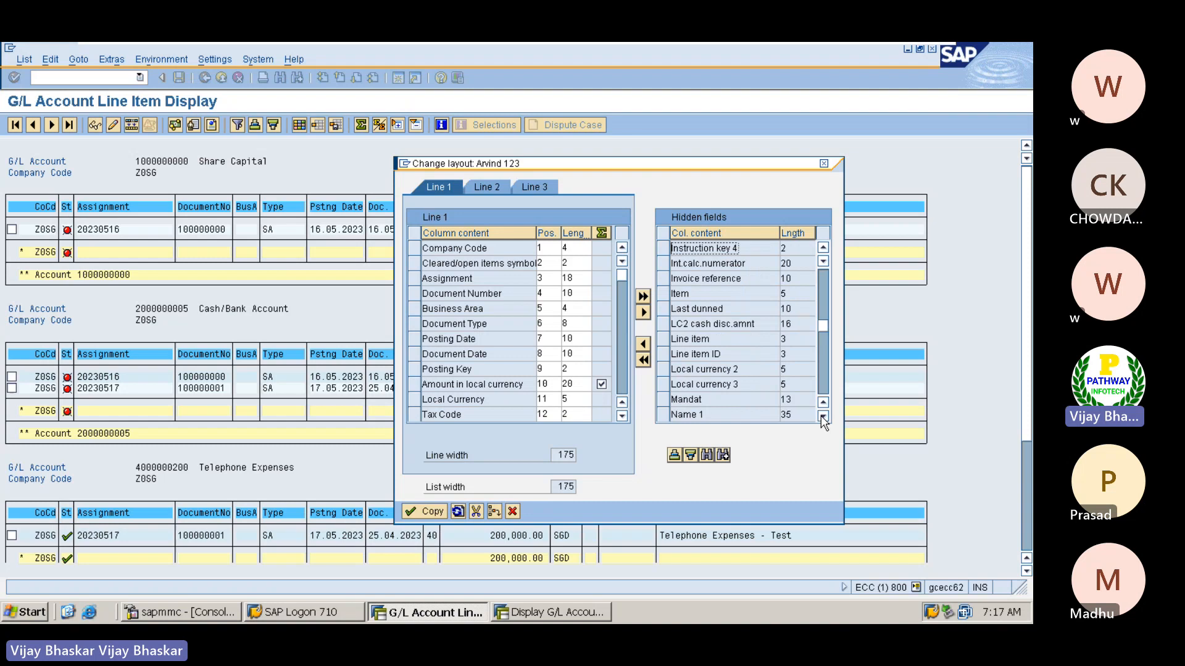
pyautogui.click(702, 385)
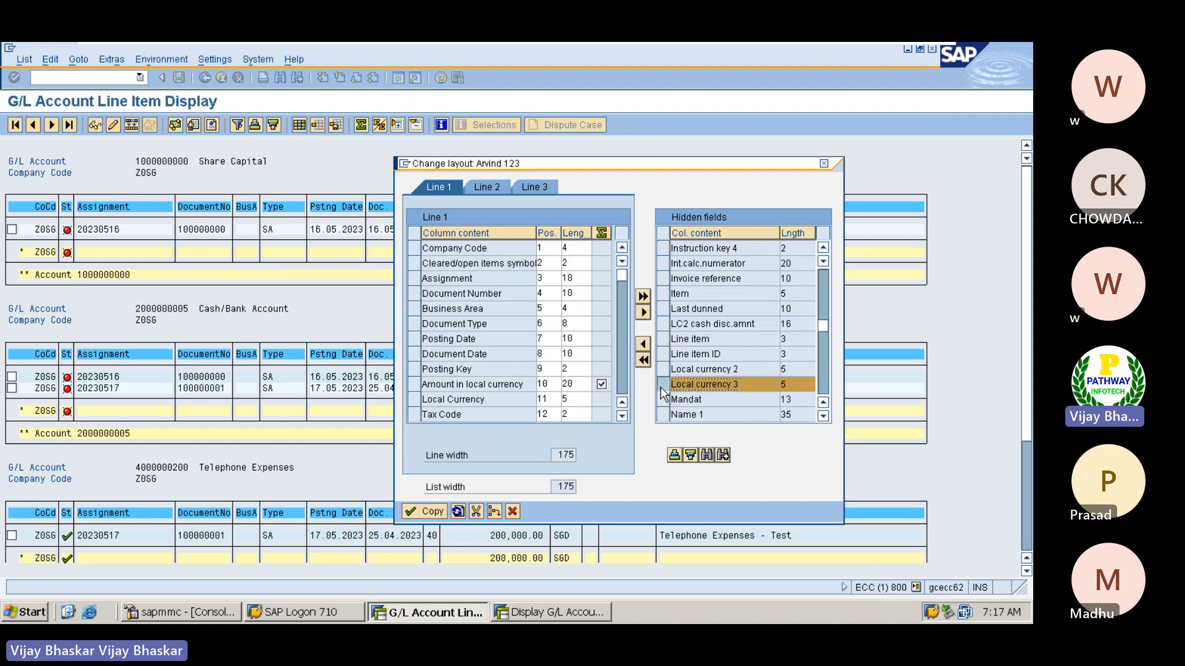
pyautogui.click(704, 369)
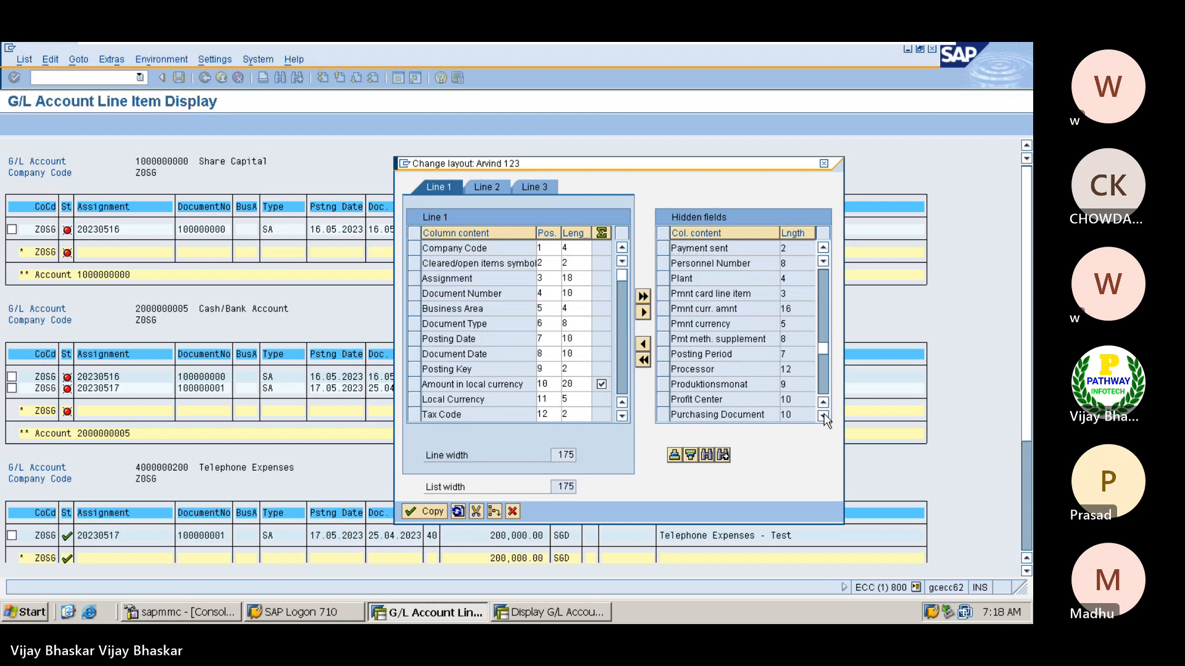
pyautogui.click(823, 417)
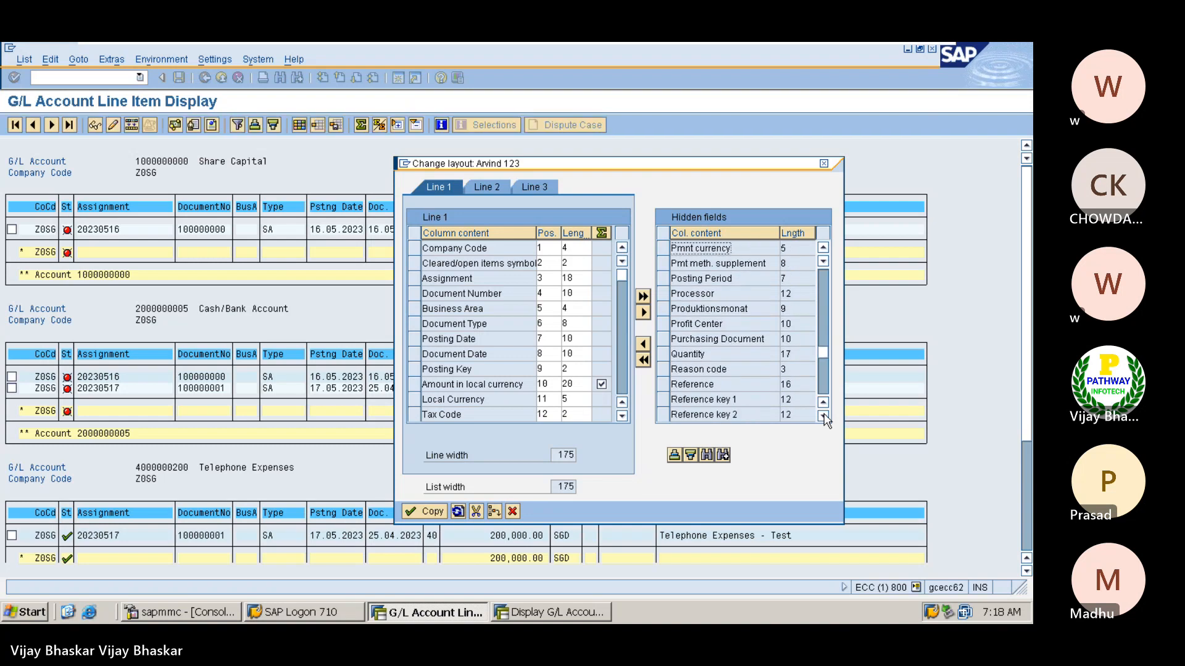
pyautogui.click(822, 416)
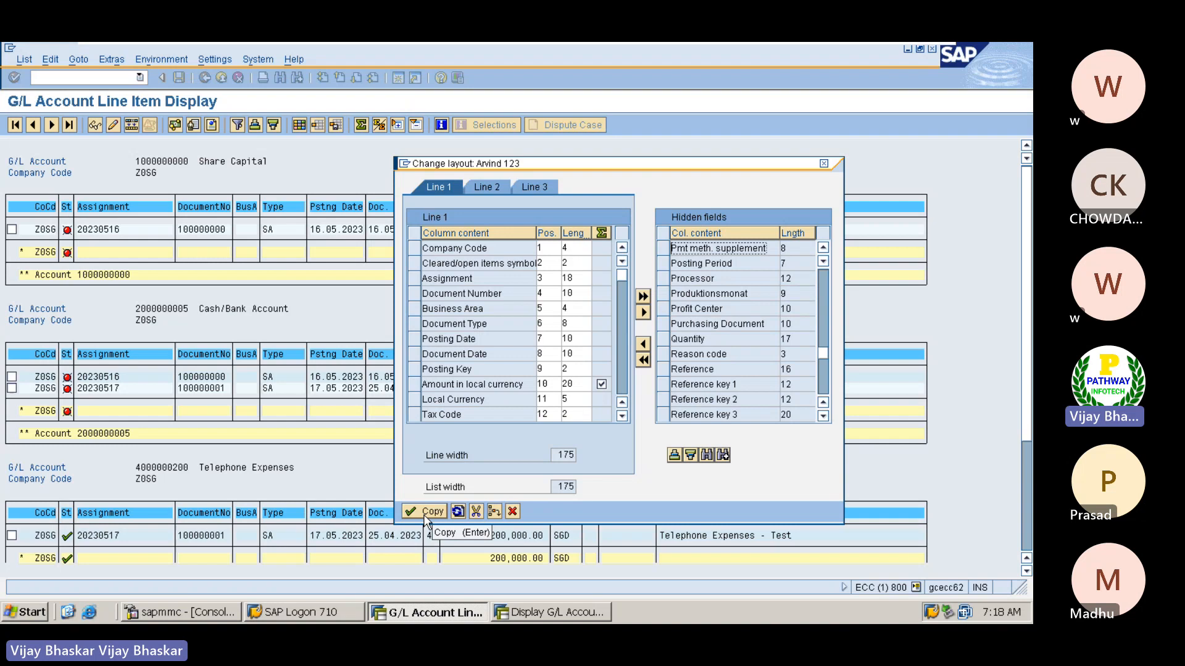
# Confirm the unchanged layout with Copy and return to the line item list
pyautogui.click(424, 511)
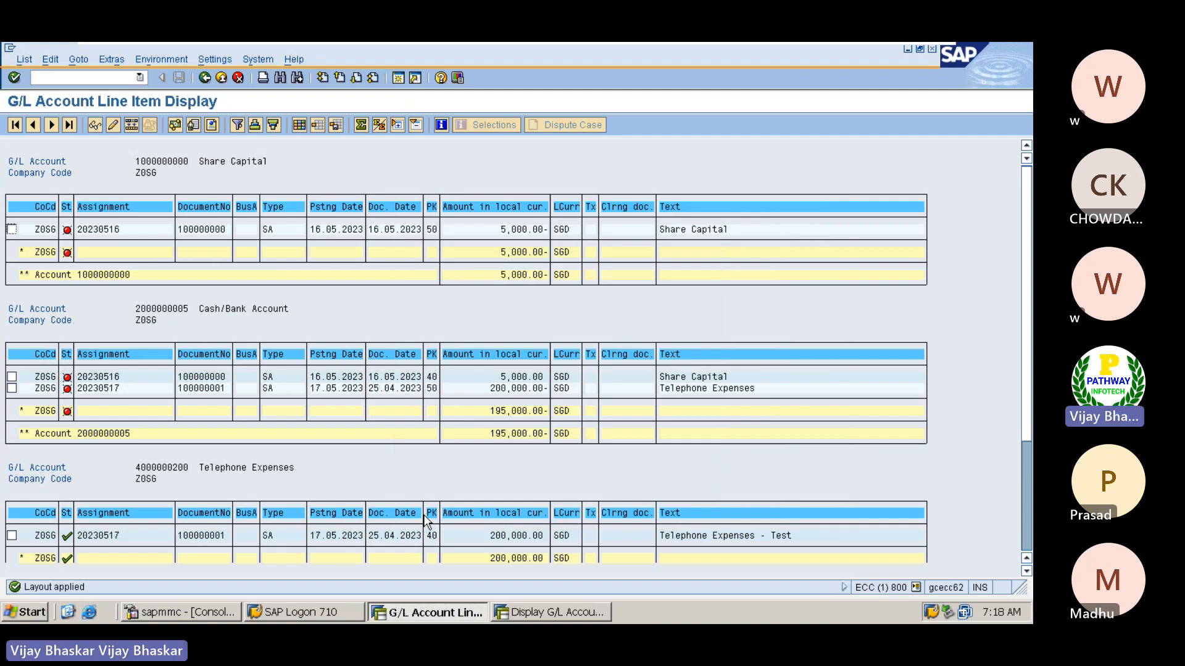
pyautogui.moveTo(399, 151)
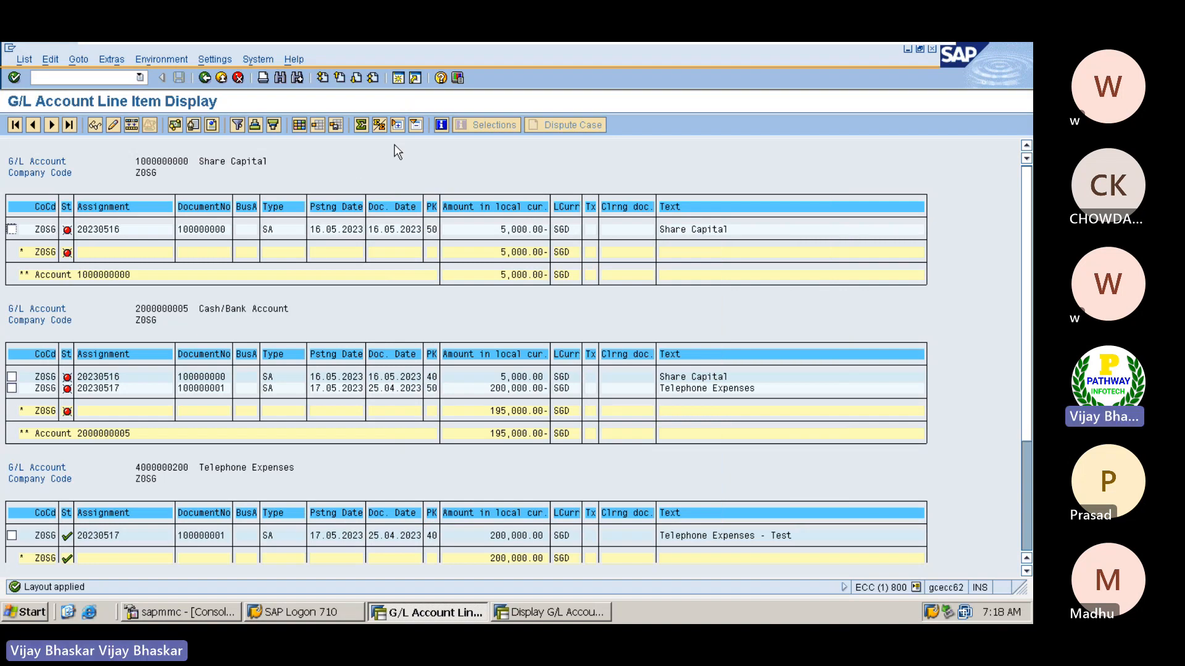
pyautogui.moveTo(297, 124)
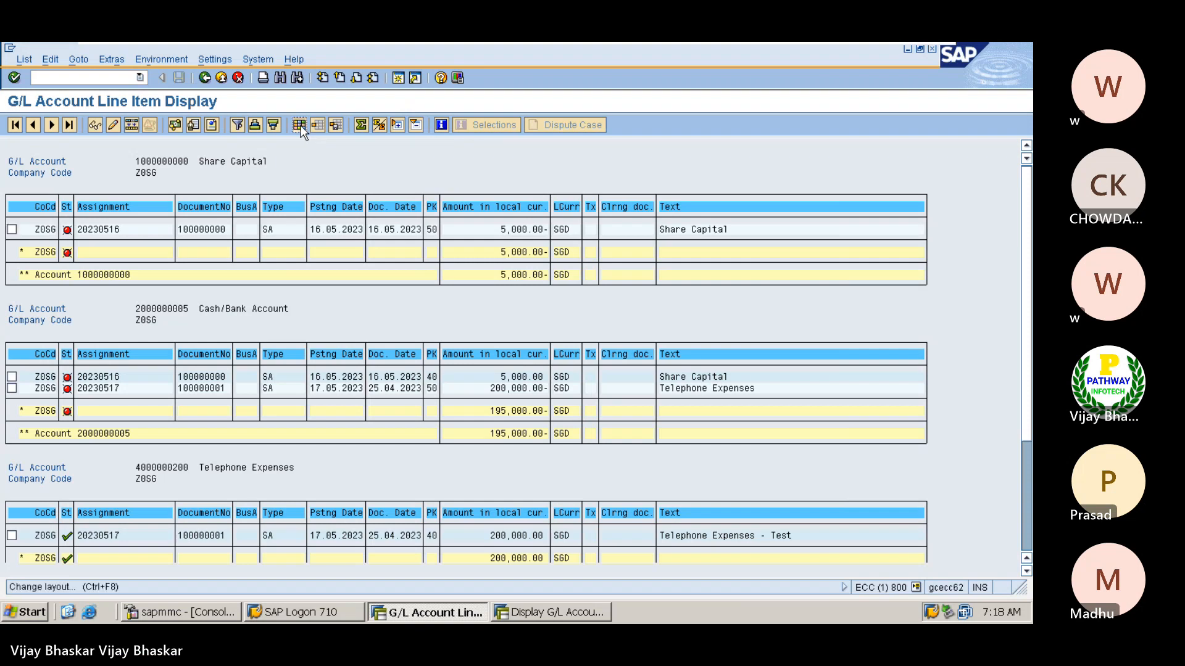
# Move Amount in doc. curr., loc.curr.2 and loc.curr.3 into Line 1 after Amount in local currency
pyautogui.click(297, 124)
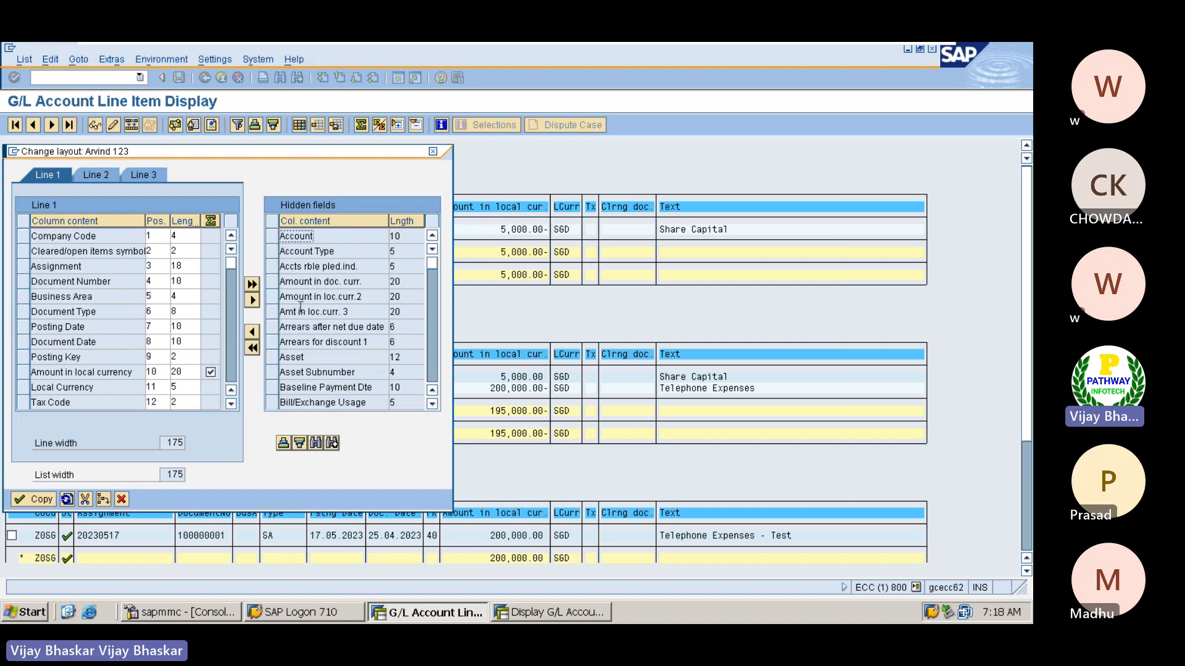
pyautogui.click(321, 282)
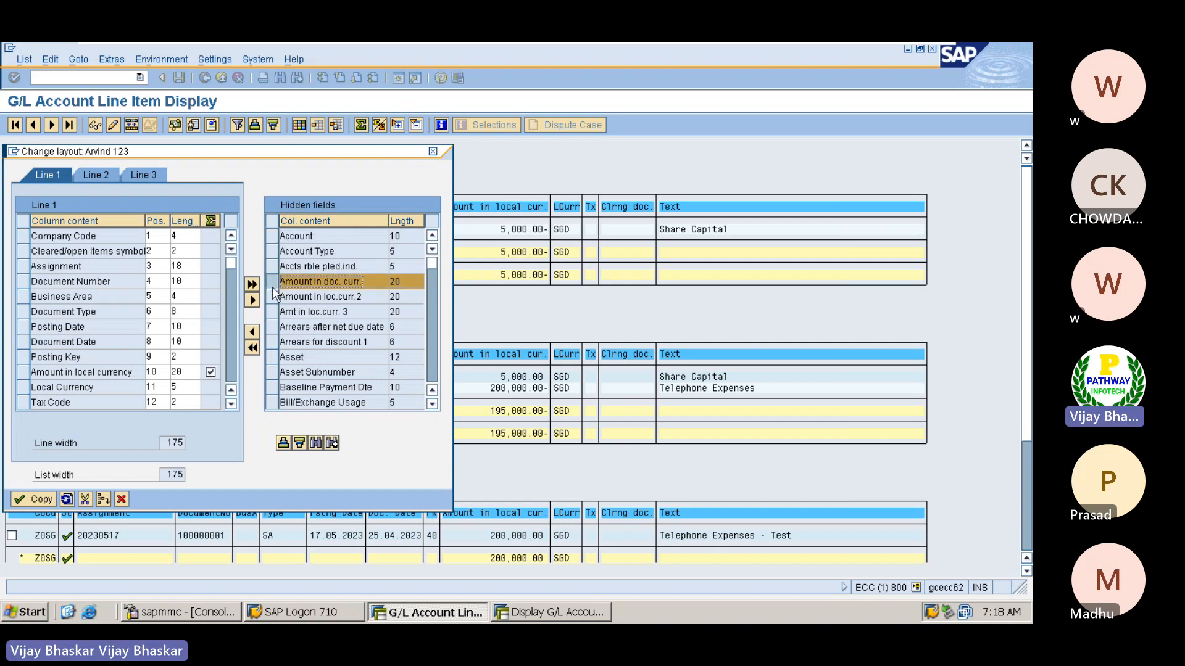
pyautogui.click(317, 311)
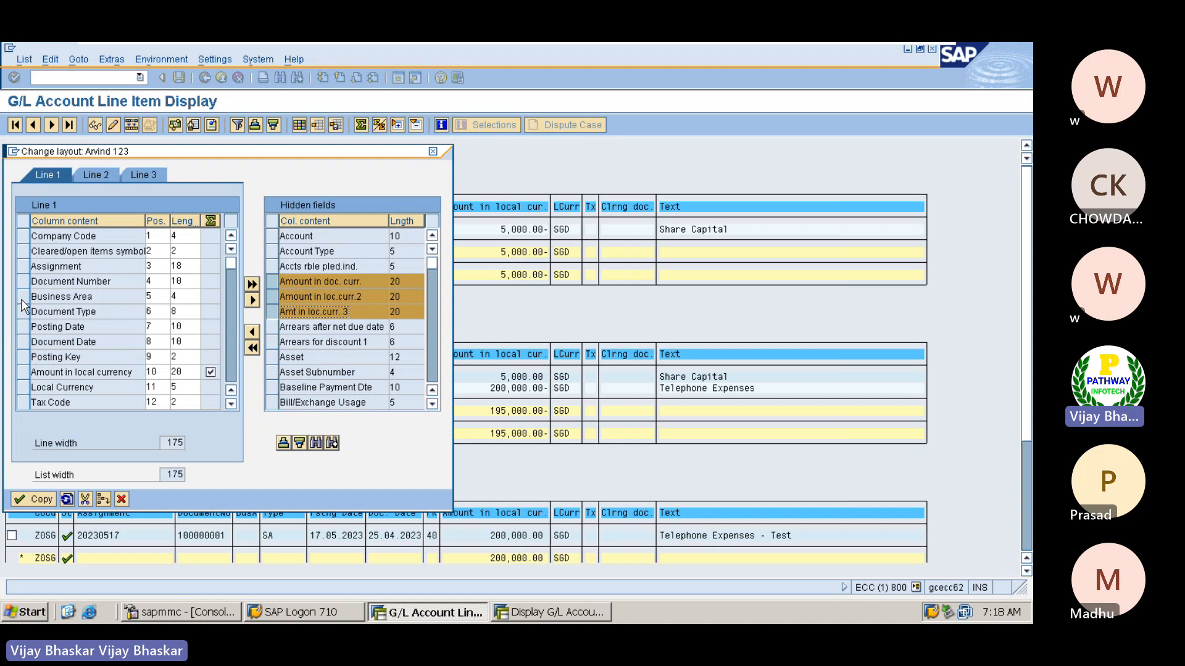
pyautogui.moveTo(25, 326)
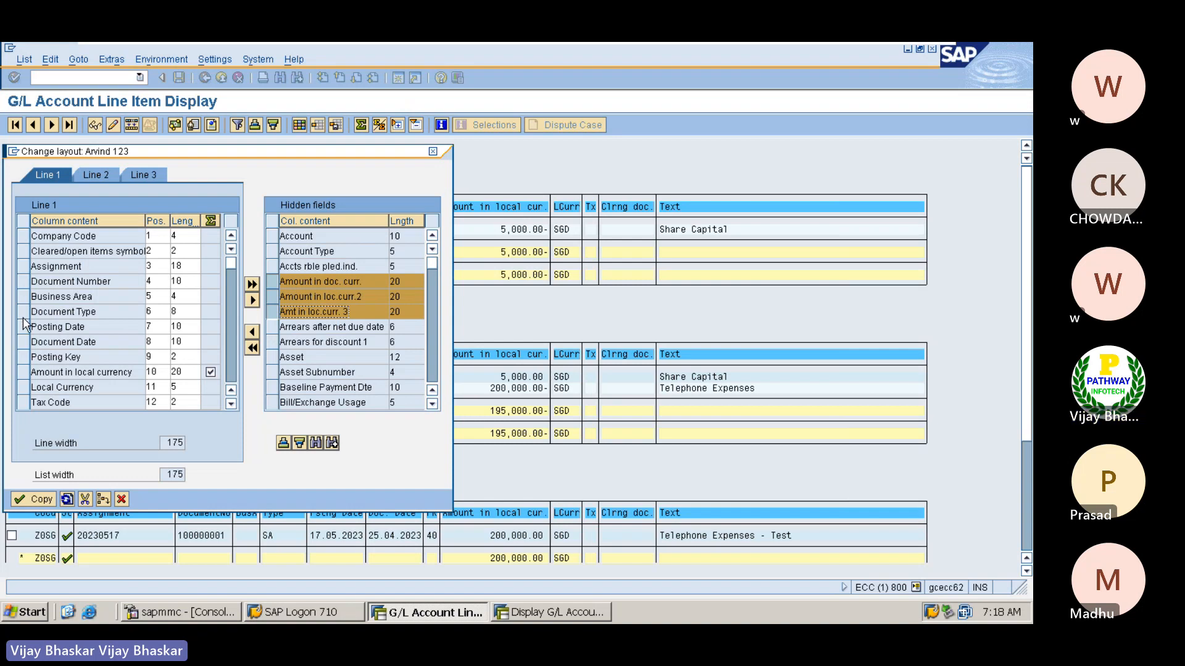
pyautogui.moveTo(29, 387)
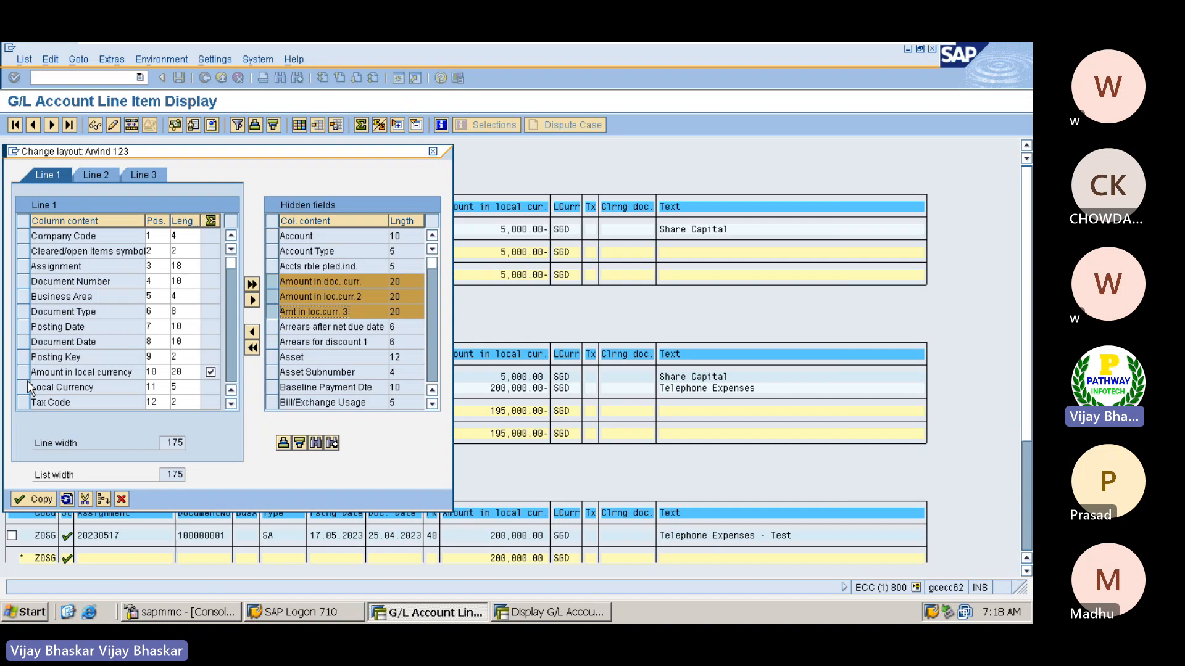
pyautogui.click(62, 386)
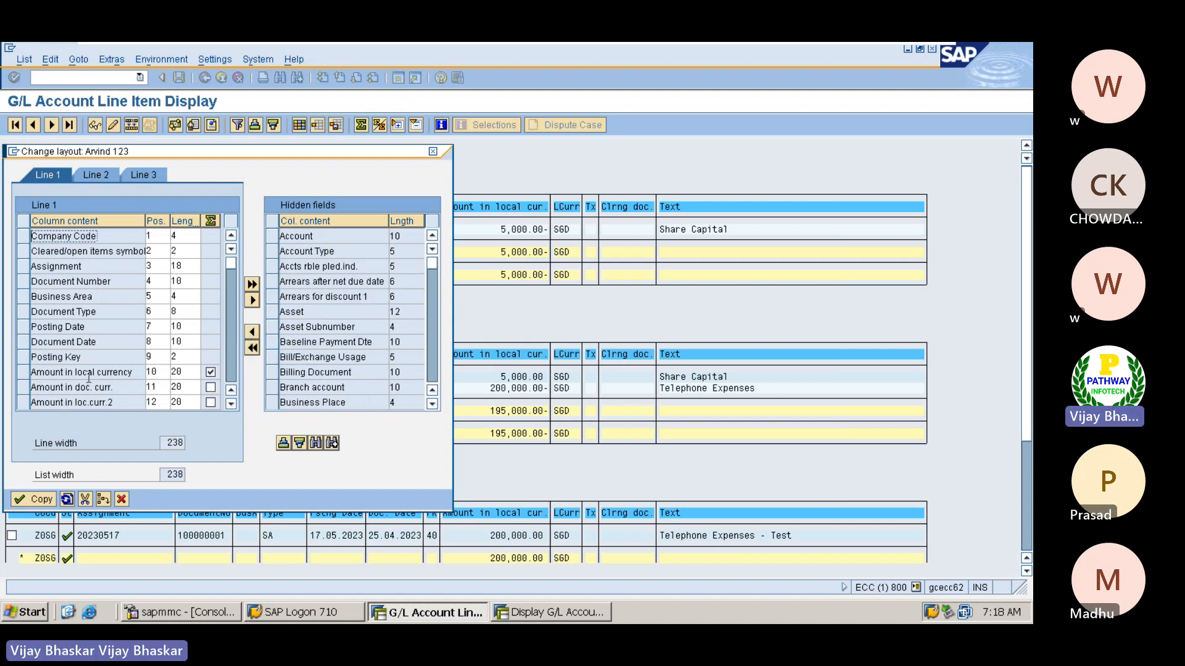
pyautogui.click(230, 406)
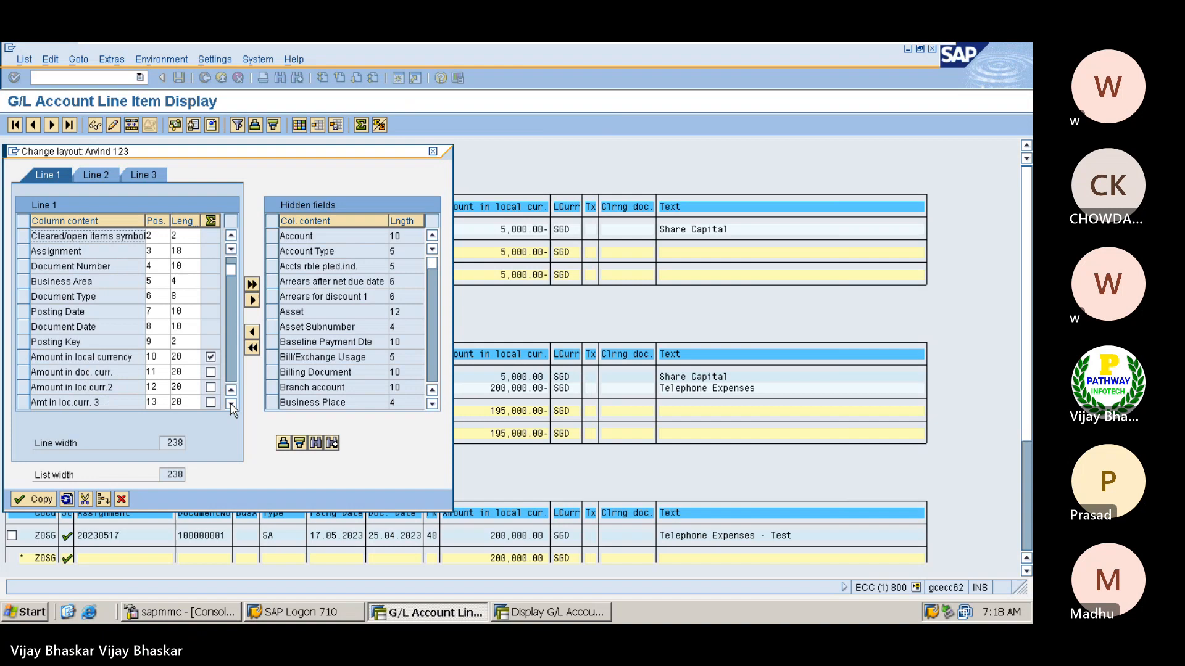
pyautogui.click(230, 408)
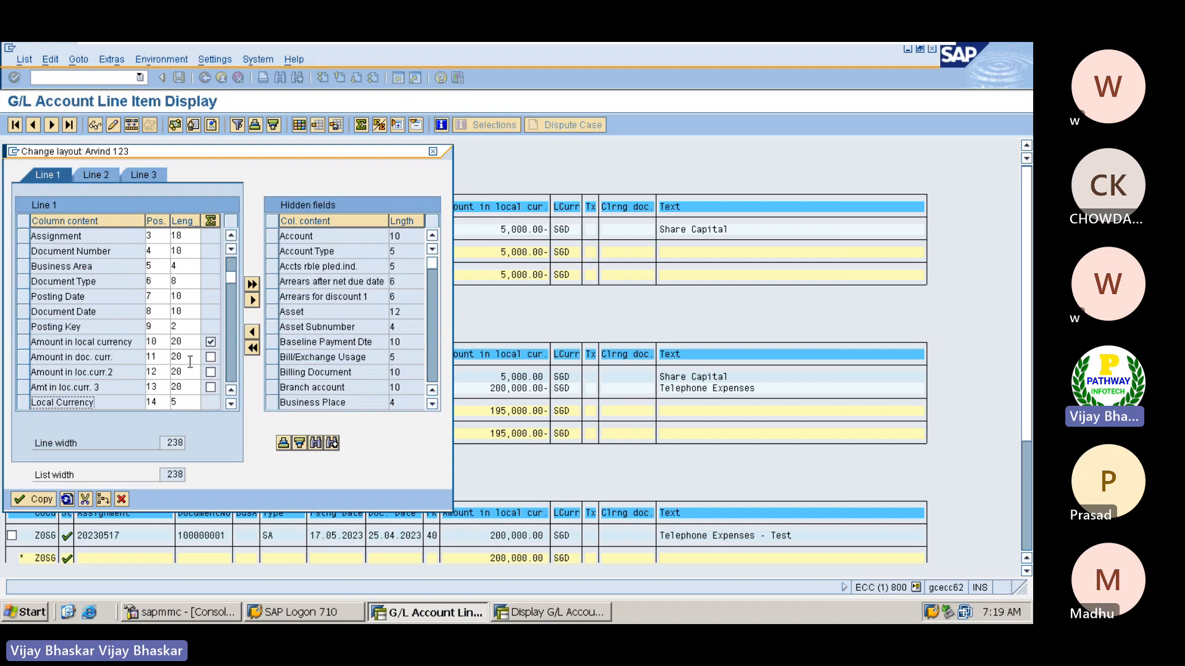
# Tick the Total boxes for the three amount columns and apply the layout
pyautogui.click(211, 357)
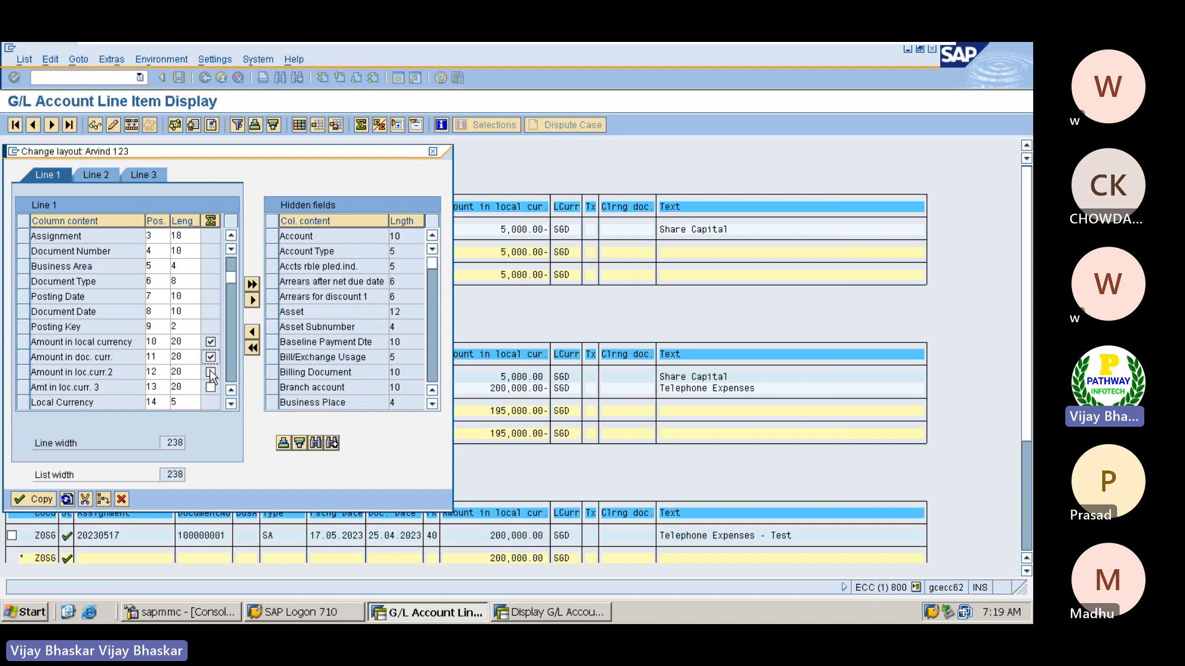
pyautogui.click(210, 386)
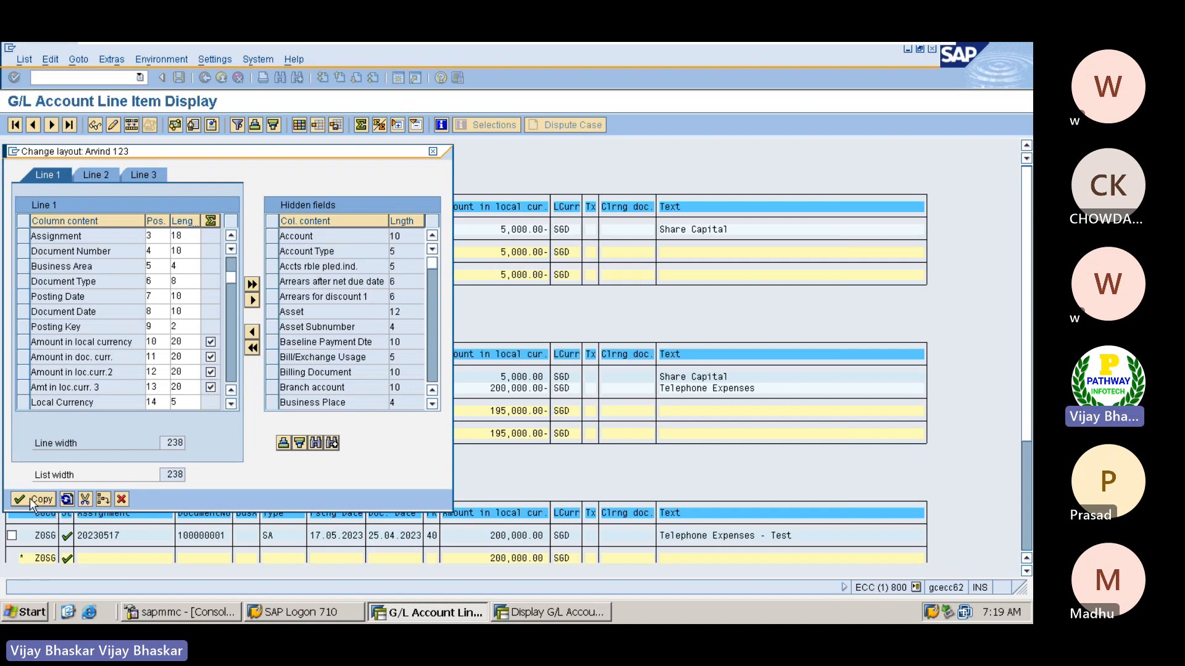
pyautogui.click(36, 499)
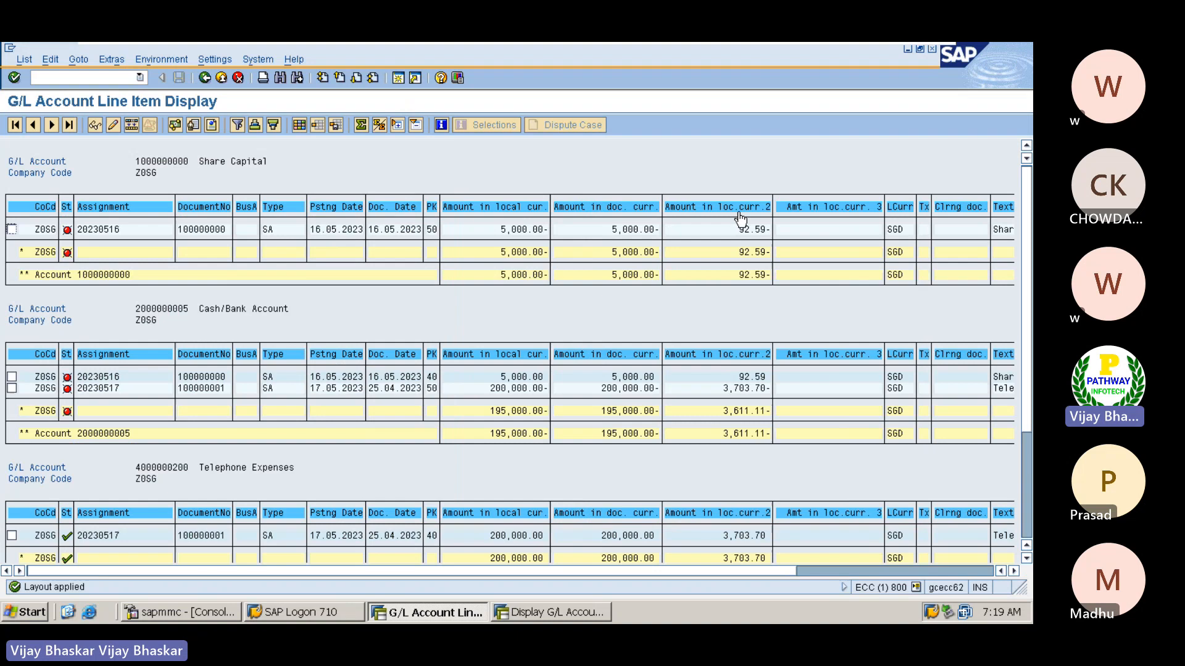
pyautogui.moveTo(823, 244)
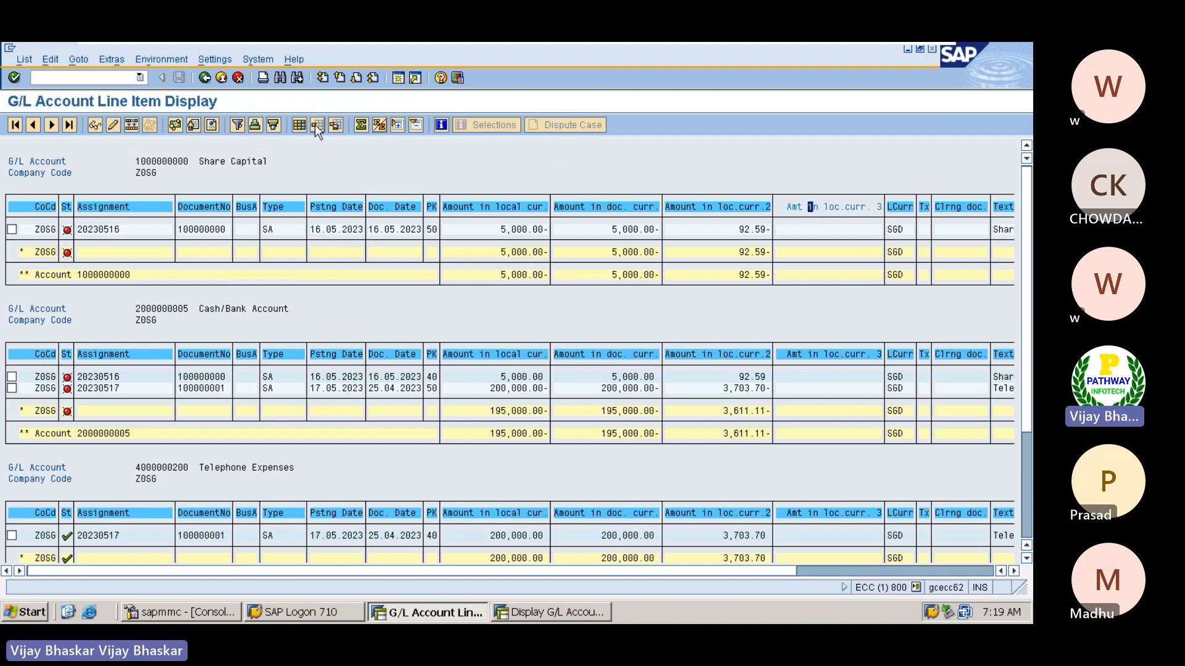
# Hide the Amt in loc.curr.3 column again and apply the layout
pyautogui.click(317, 125)
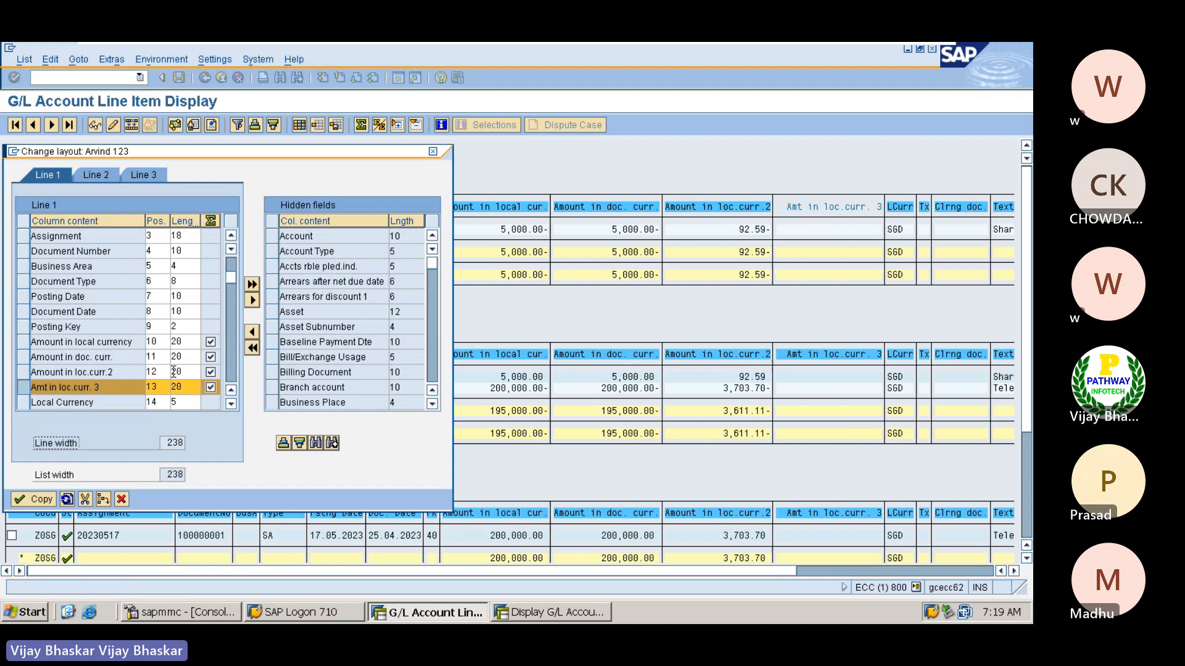
pyautogui.moveTo(252, 301)
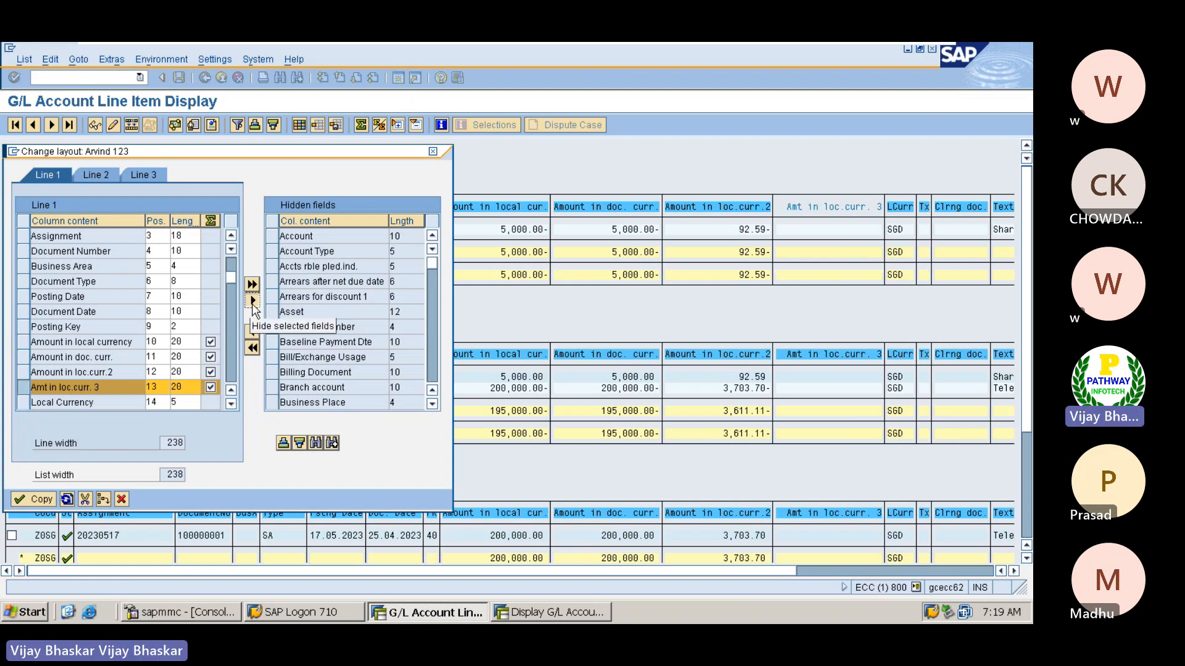
pyautogui.click(252, 300)
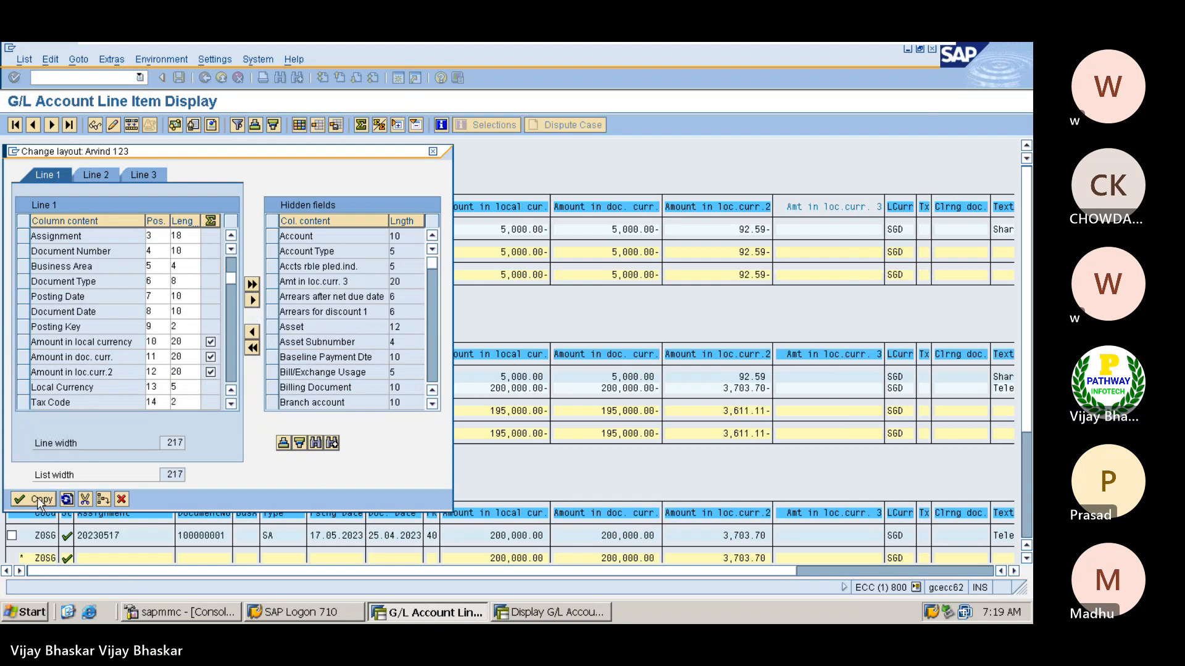
pyautogui.click(36, 498)
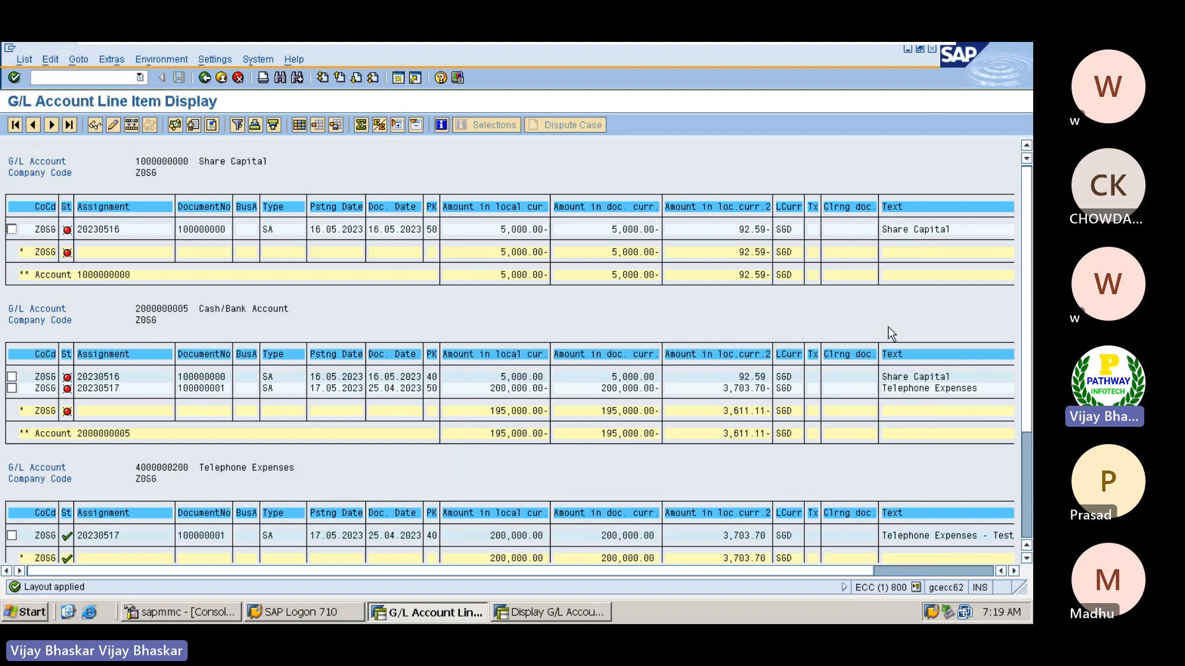
pyautogui.moveTo(816, 271)
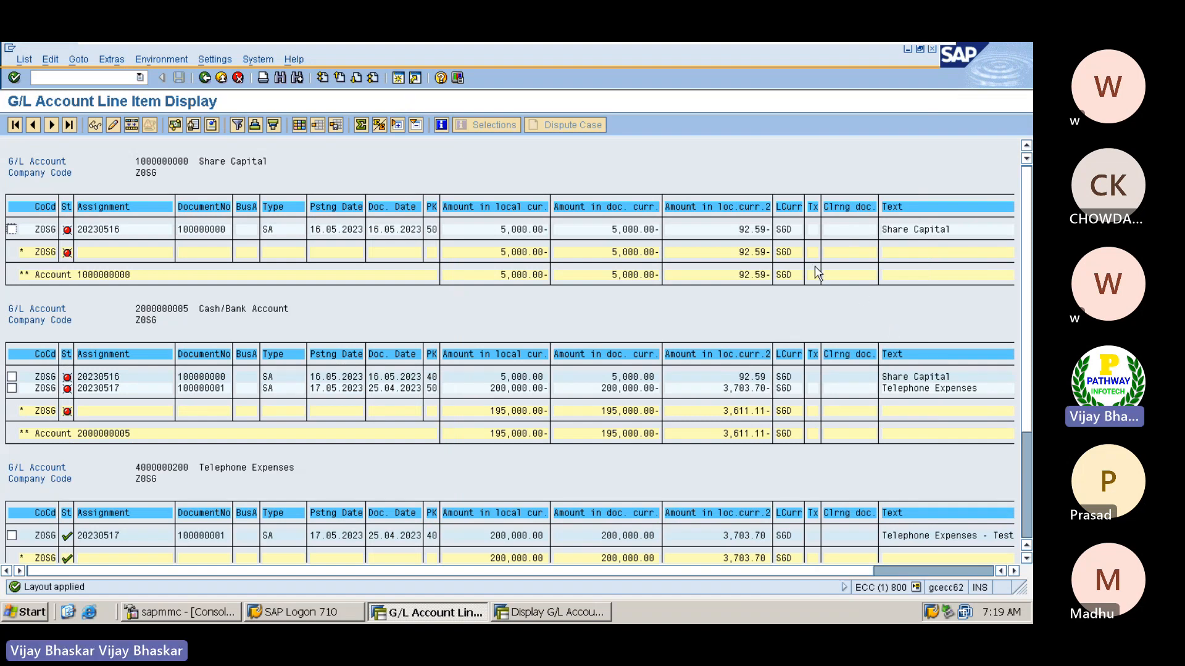
pyautogui.moveTo(349, 322)
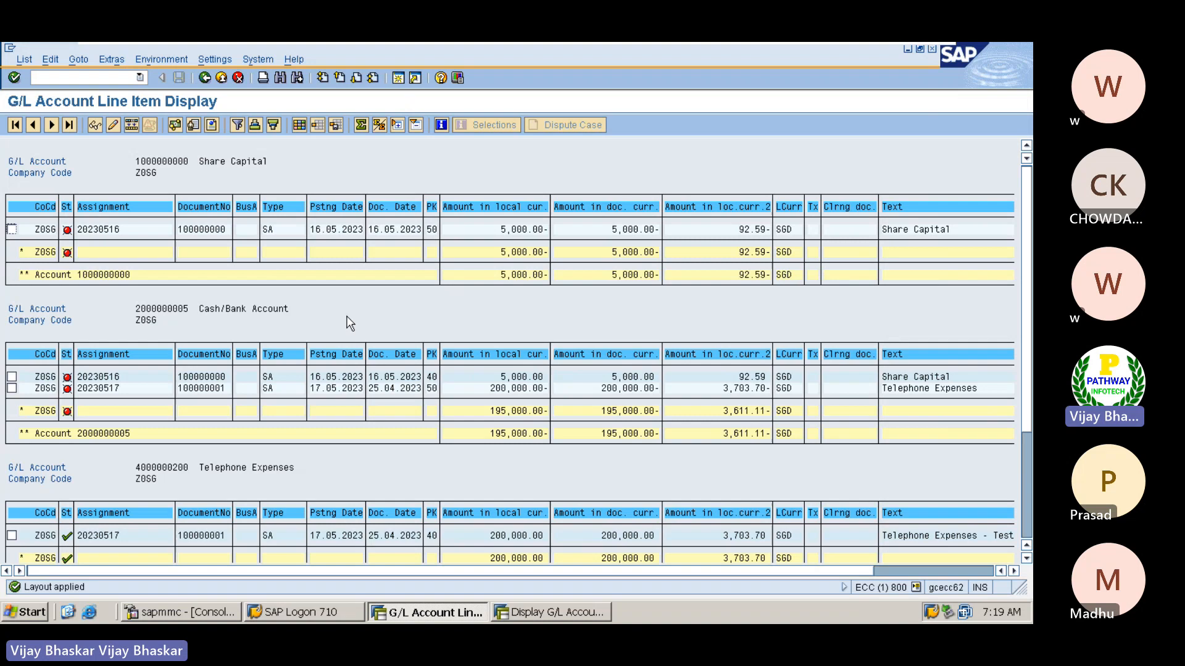
pyautogui.moveTo(314, 180)
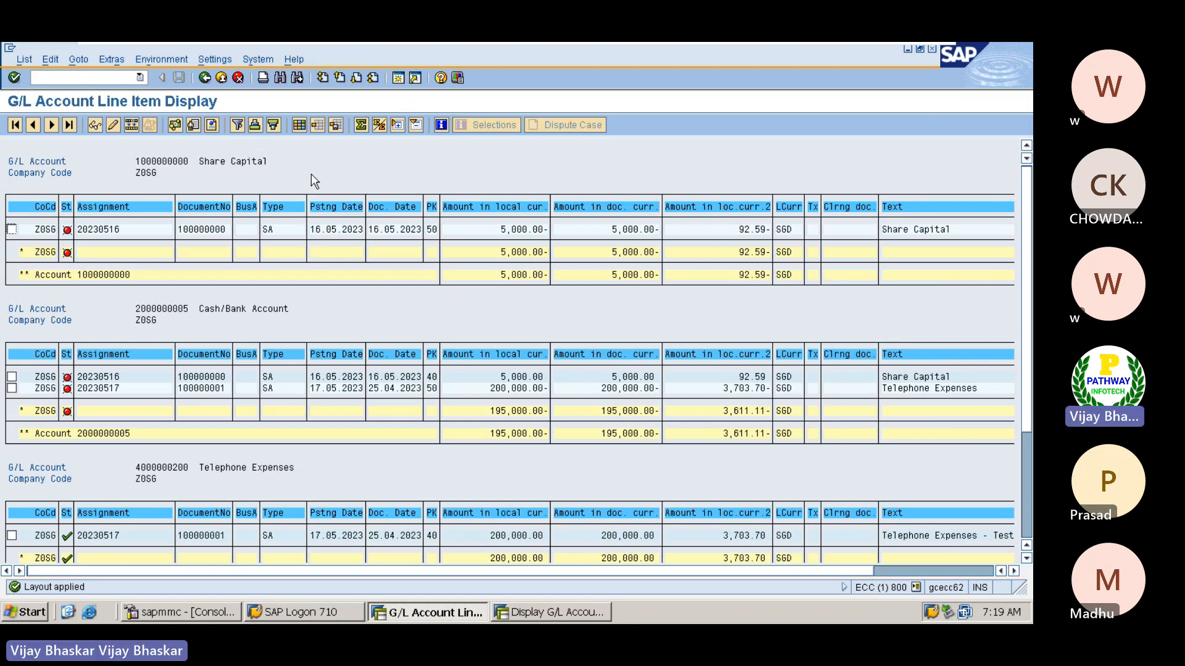
pyautogui.moveTo(324, 306)
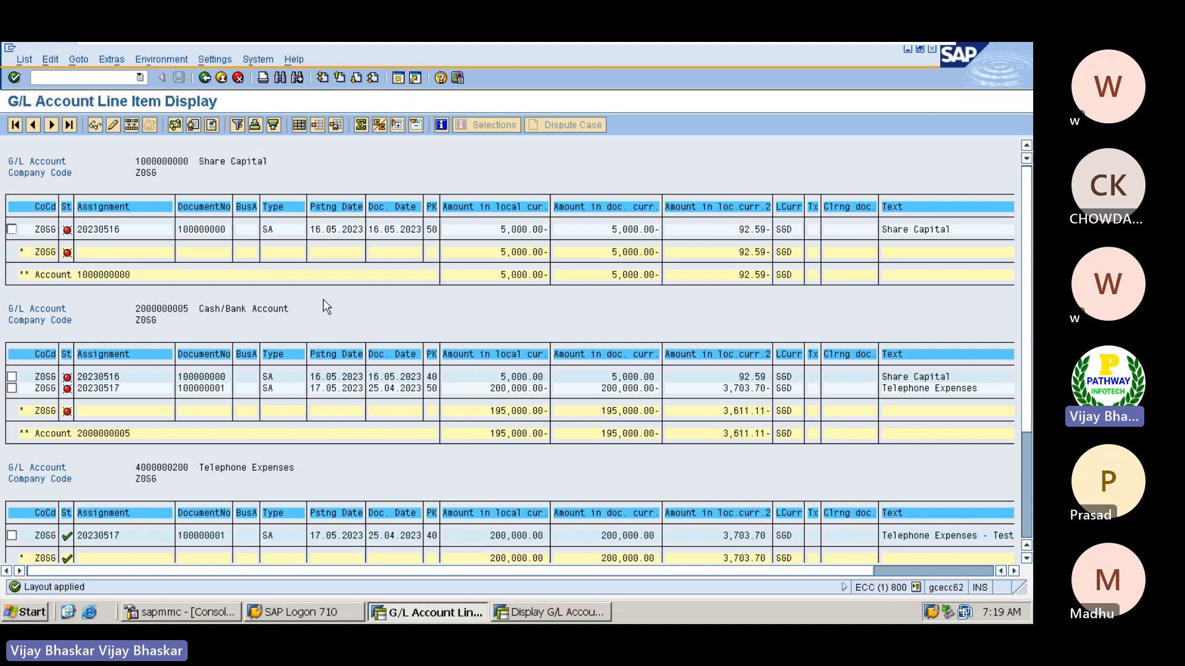
pyautogui.moveTo(280, 301)
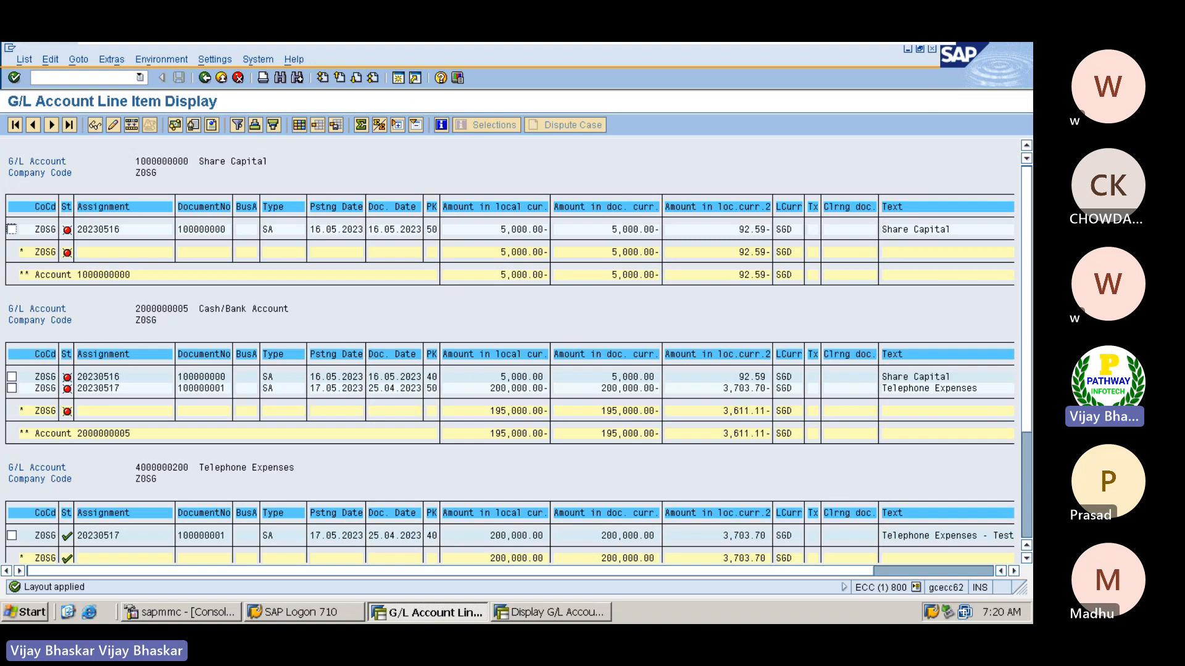
pyautogui.moveTo(421, 322)
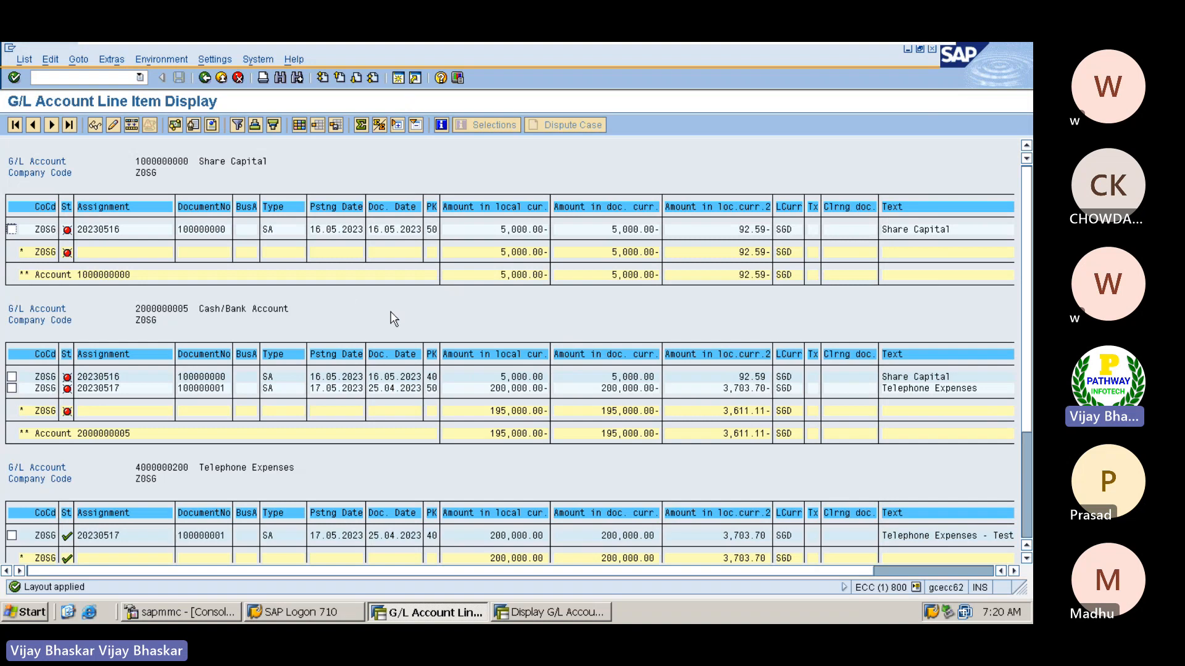
pyautogui.moveTo(446, 227)
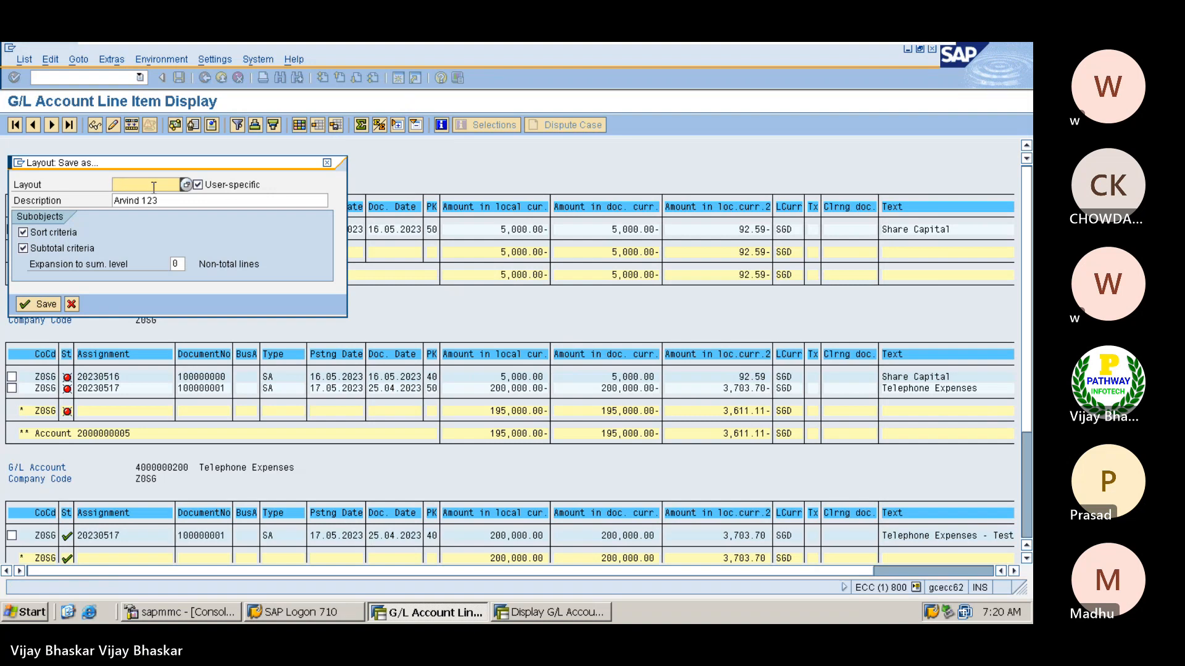
# Save the layout as user-specific 'Apple Grp' with description Apple Grp
pyautogui.write('Z0DG')
pyautogui.click(220, 200)
pyautogui.write('S')
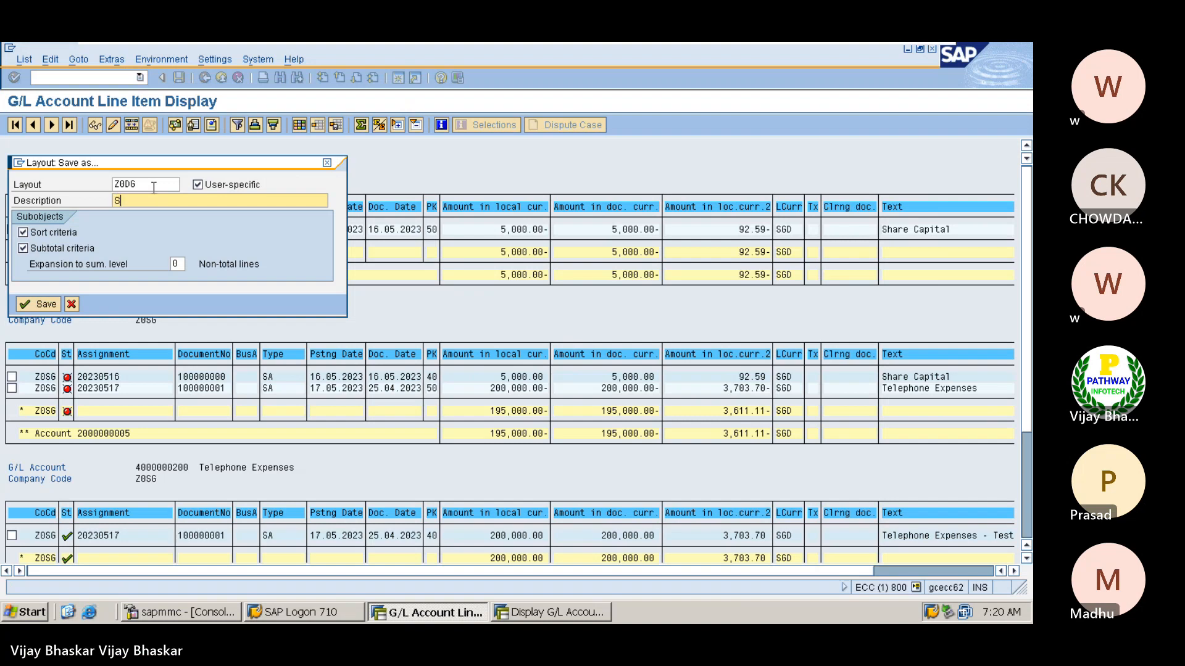
pyautogui.write('Apple Gr')
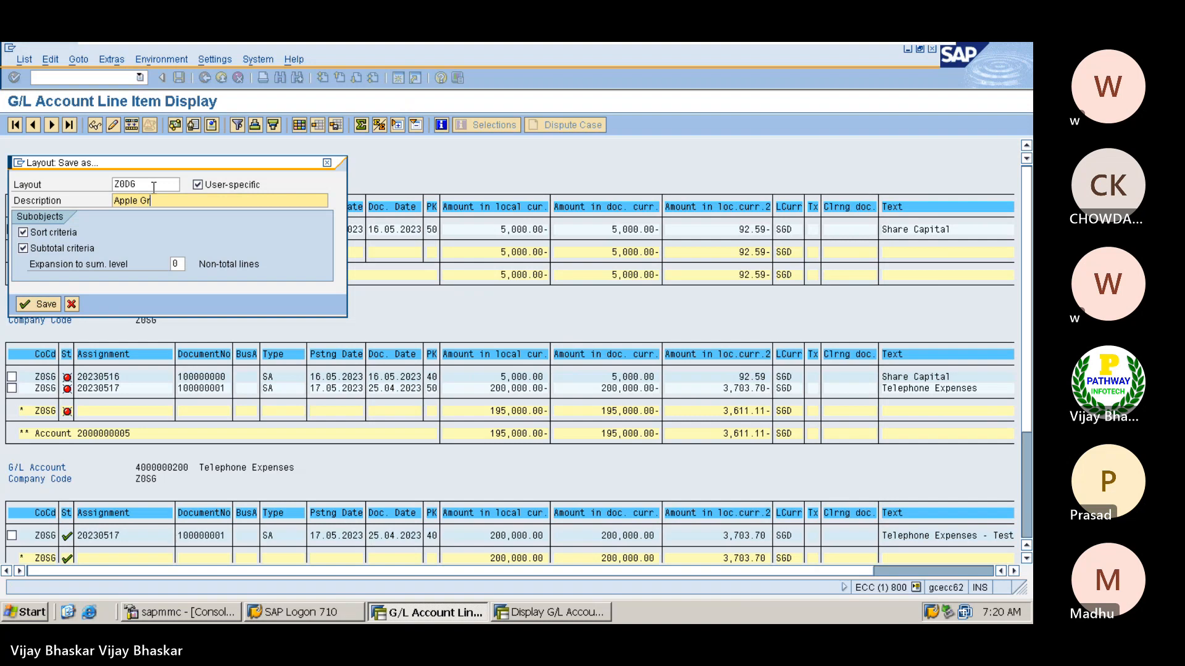
pyautogui.write('p')
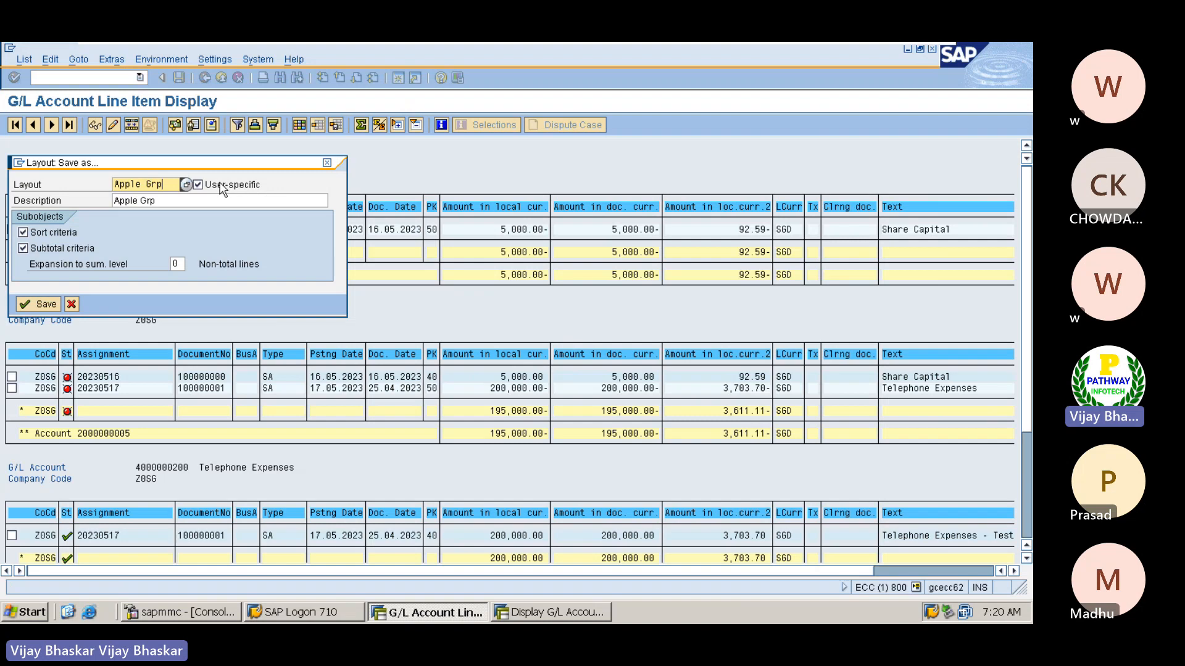
pyautogui.moveTo(260, 190)
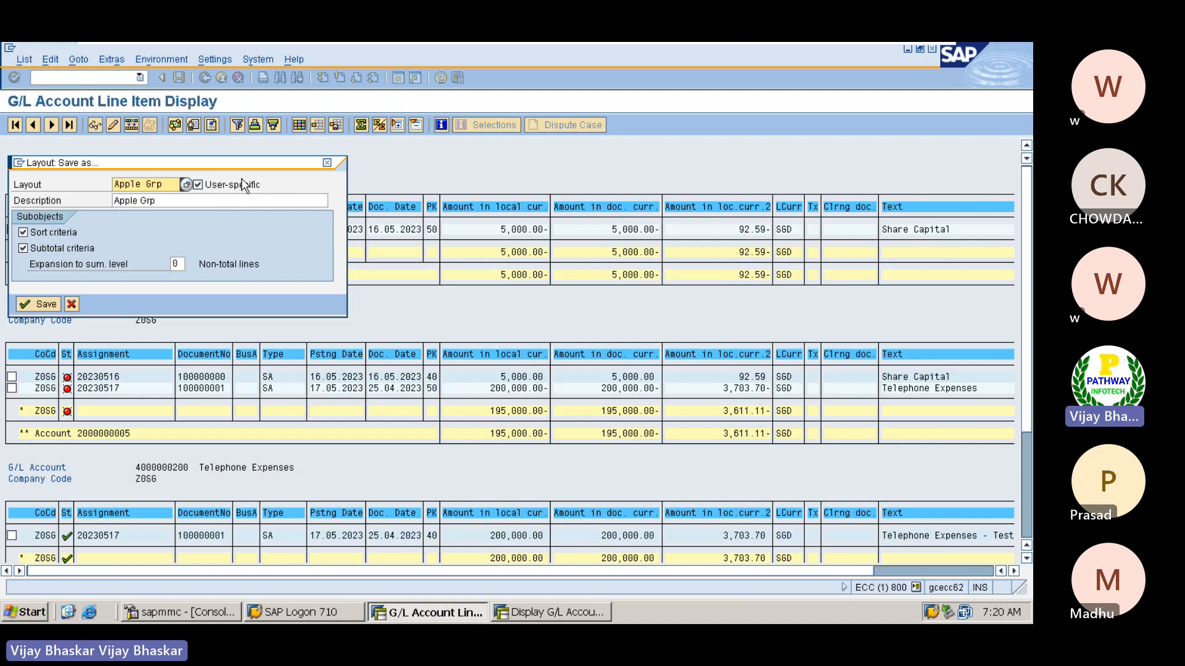
pyautogui.moveTo(227, 189)
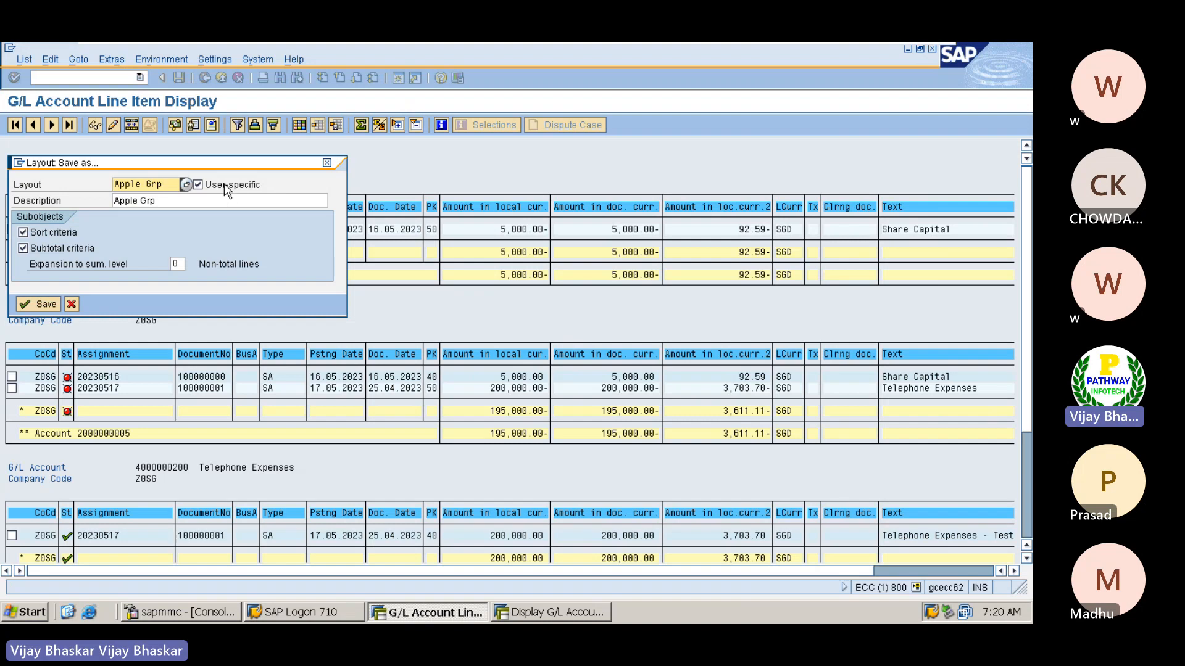
pyautogui.moveTo(210, 189)
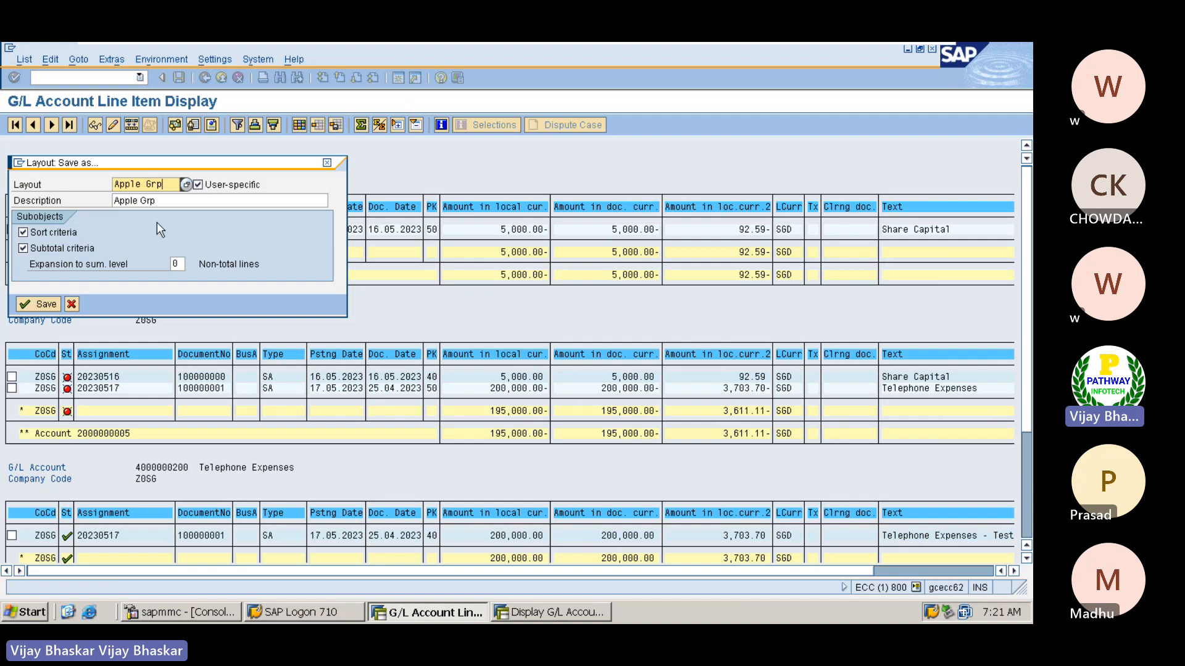
pyautogui.moveTo(44, 303)
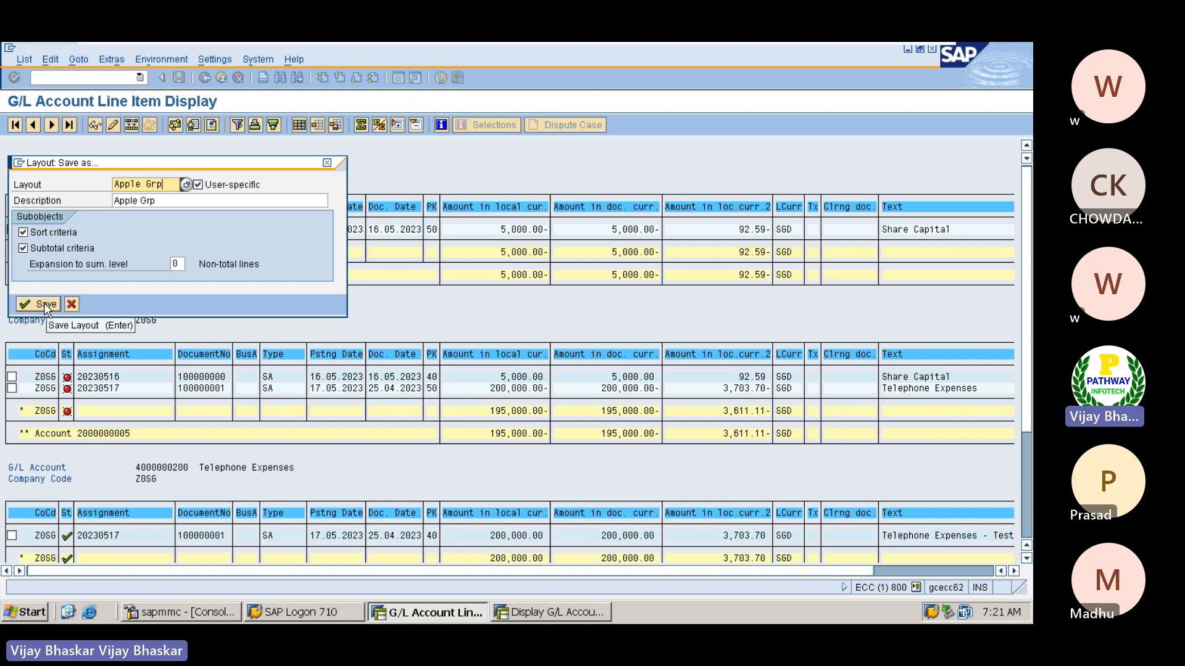
pyautogui.click(41, 303)
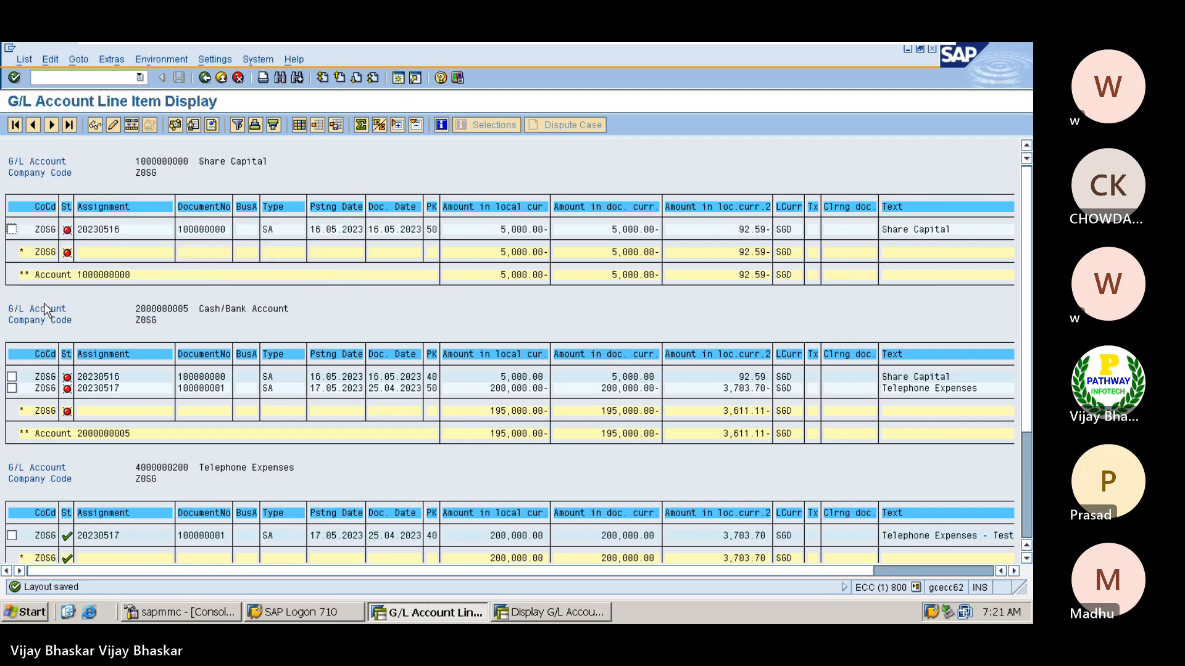
pyautogui.moveTo(342, 330)
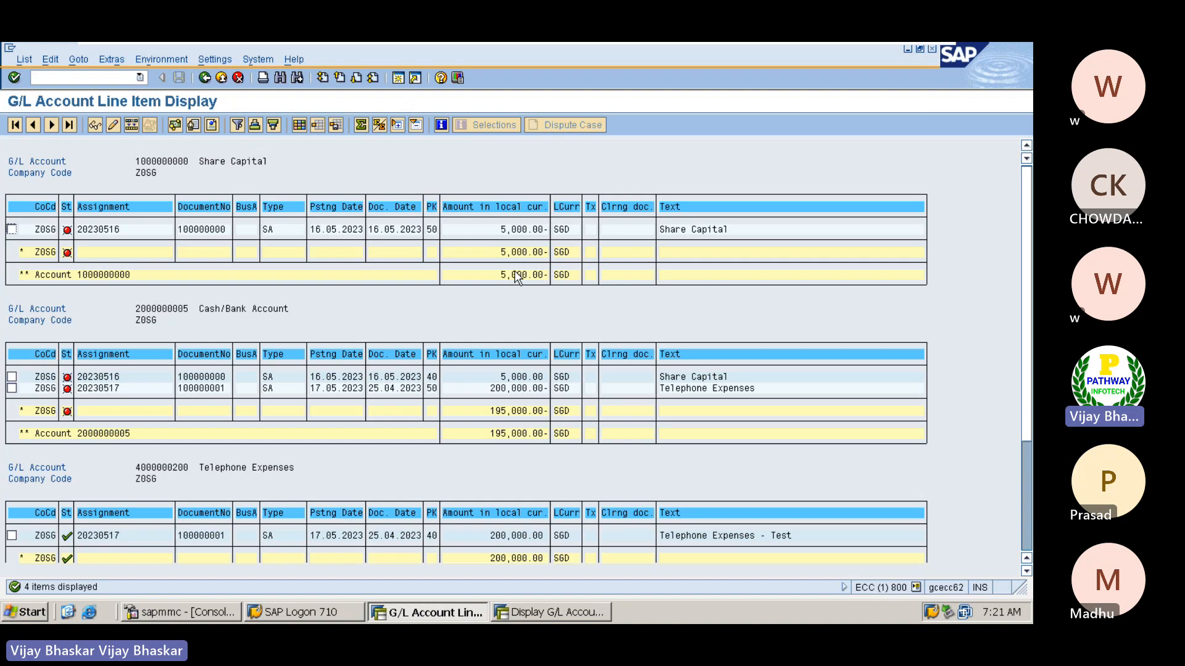
pyautogui.moveTo(427, 311)
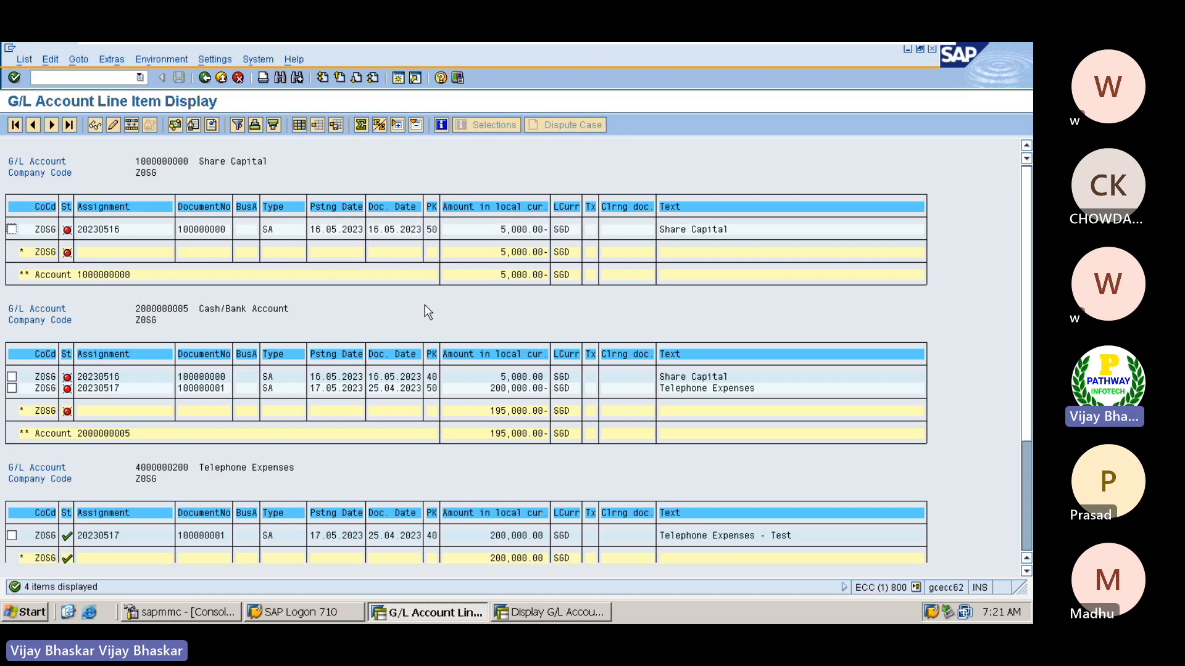
pyautogui.moveTo(323, 168)
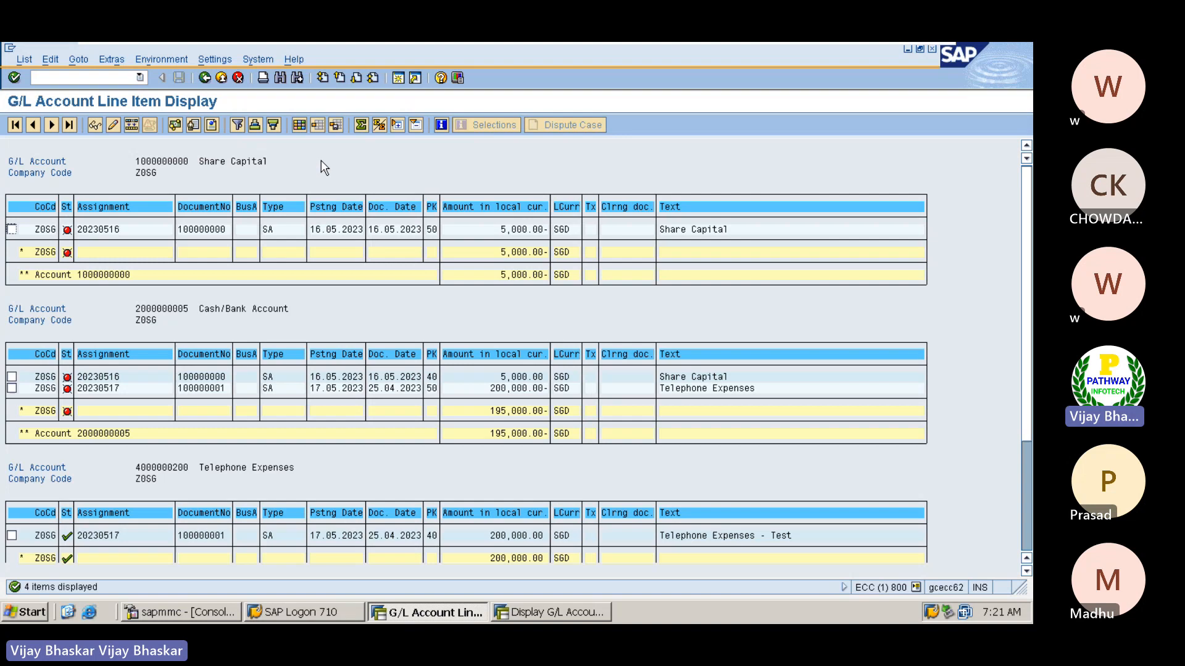
pyautogui.moveTo(342, 135)
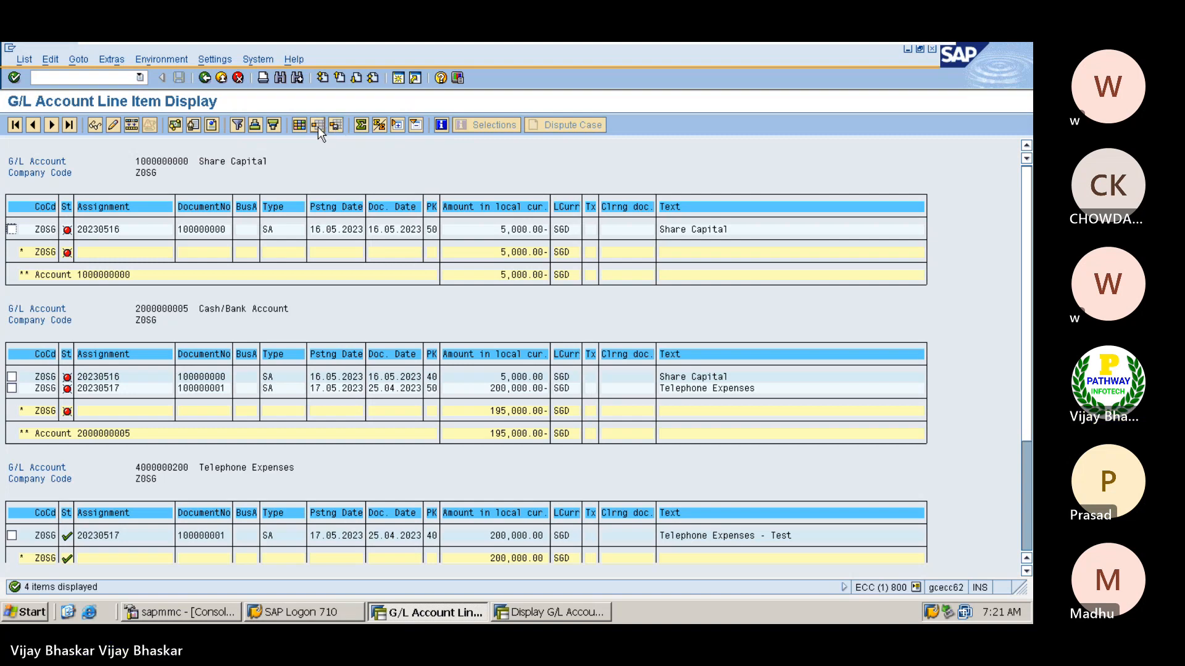
# Bring up the Layout Choose list showing Apple Grp, Arvind 123 and Viswa
pyautogui.click(317, 125)
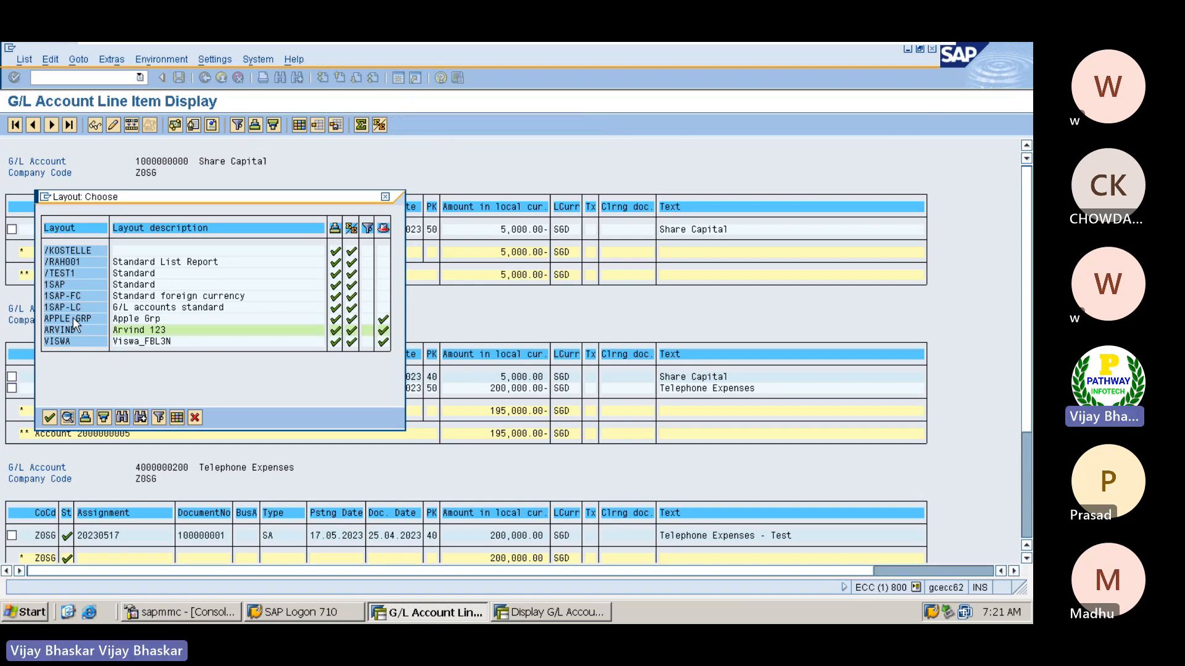
# Apply the Apple Grp layout, then browse Extras, Environment and Settings > Layout menus
pyautogui.click(50, 417)
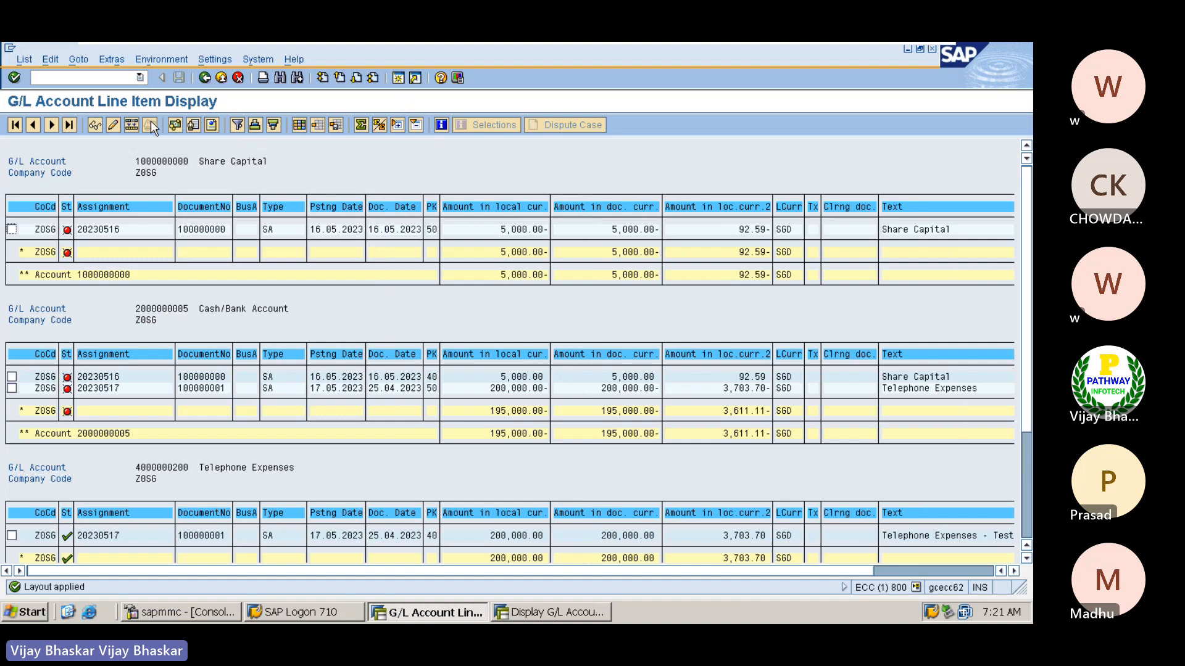
pyautogui.click(111, 59)
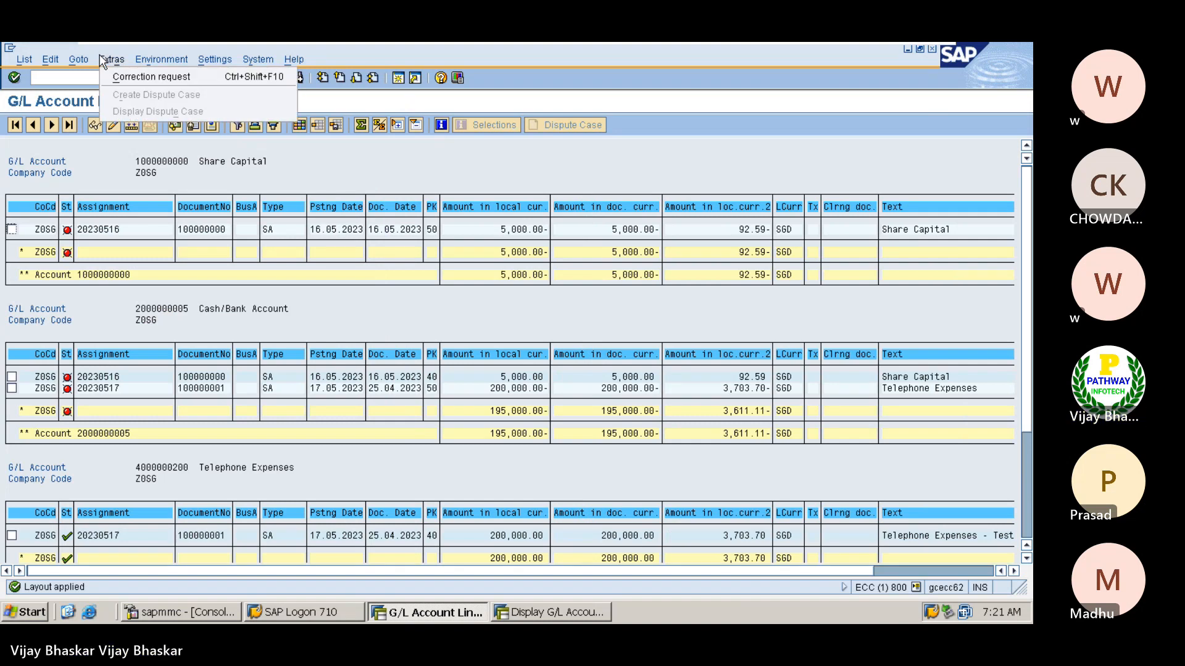
pyautogui.click(161, 60)
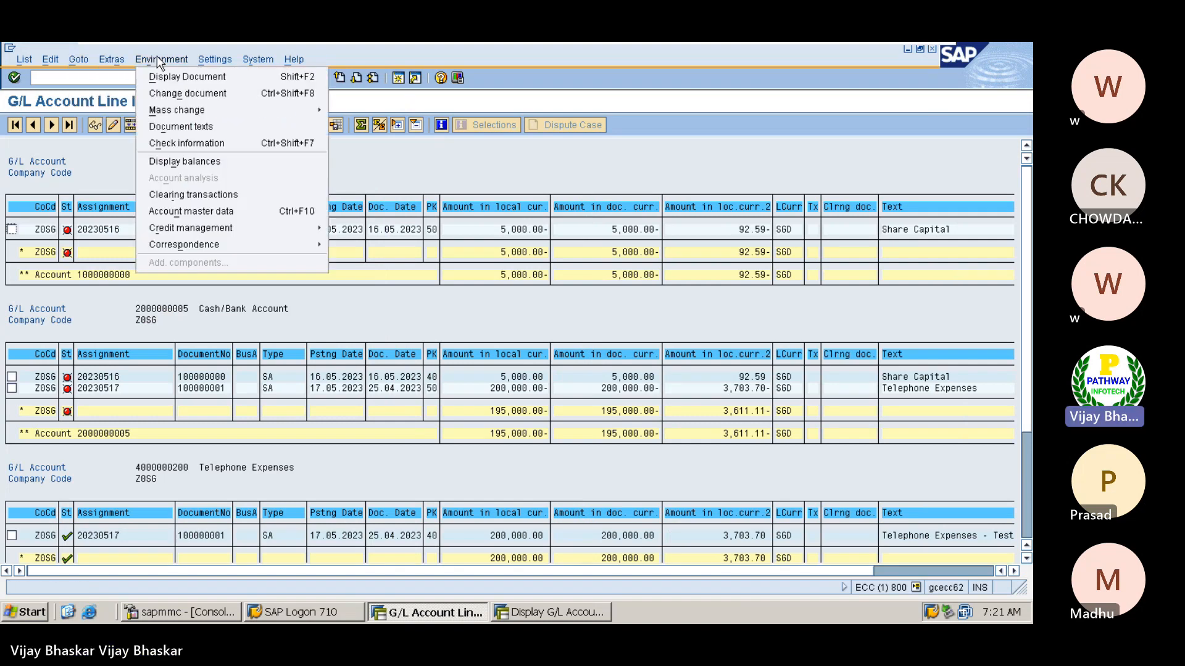
pyautogui.moveTo(176, 110)
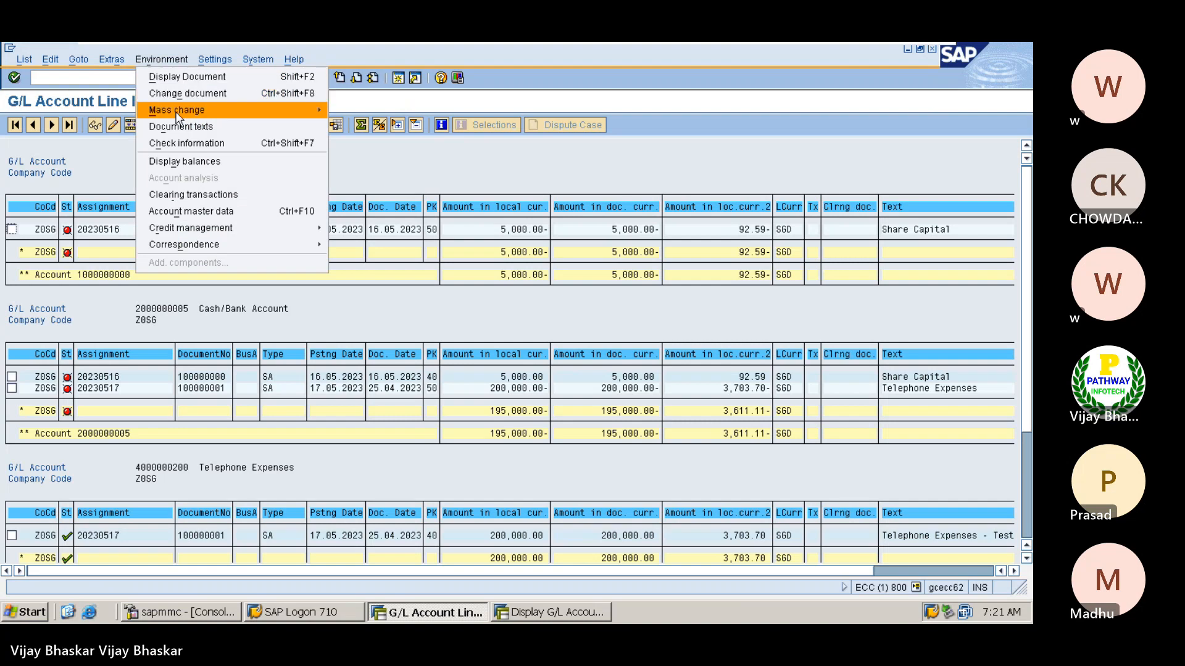
pyautogui.moveTo(192, 193)
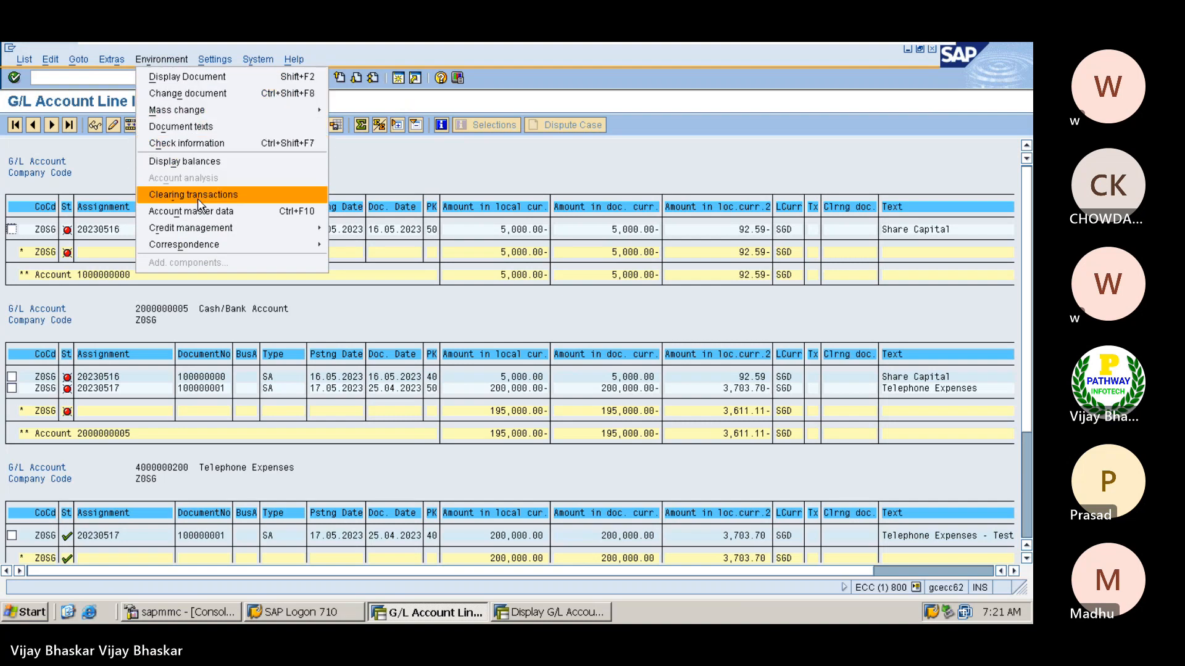
pyautogui.moveTo(207, 229)
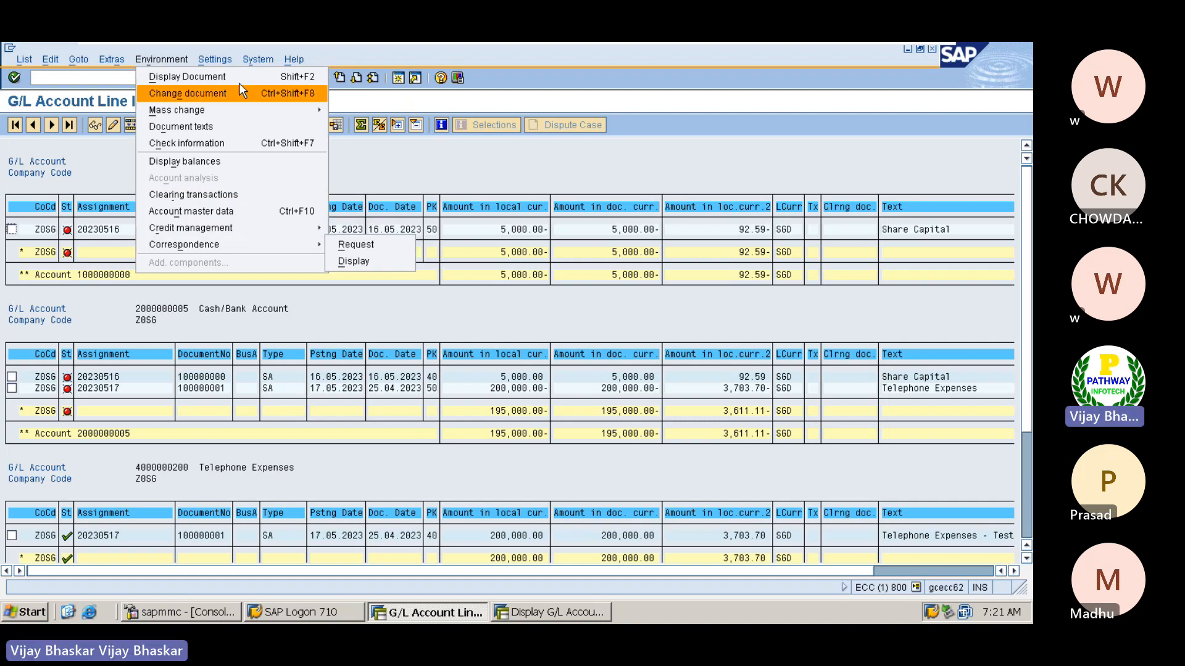
pyautogui.click(215, 59)
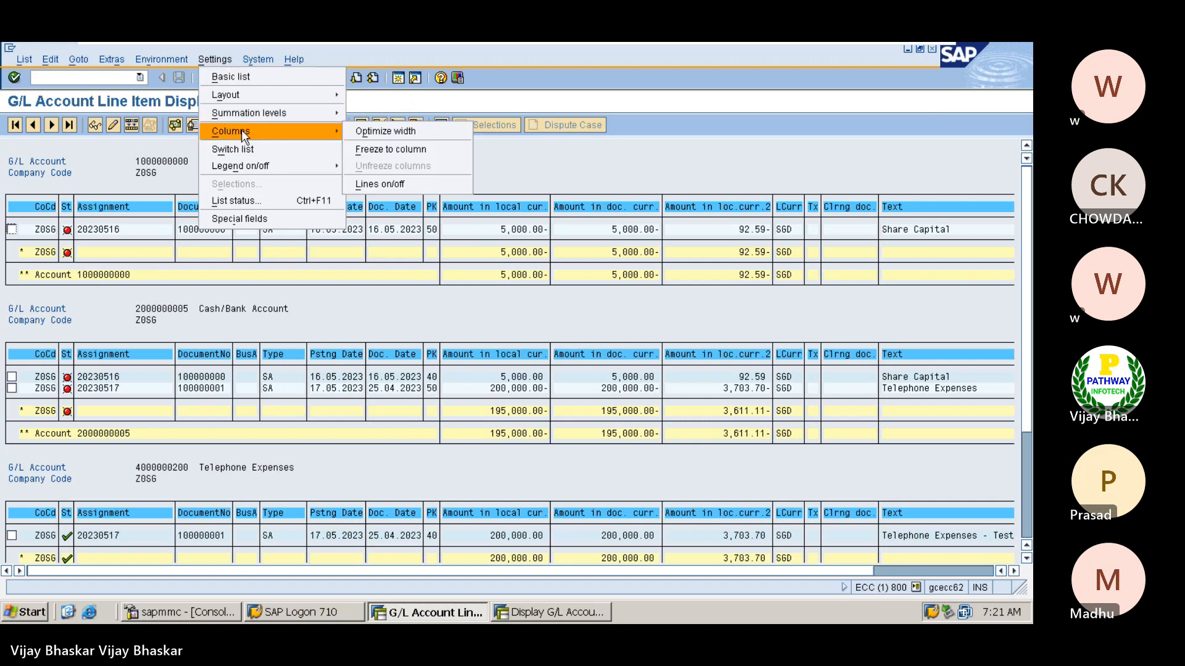
pyautogui.moveTo(239, 218)
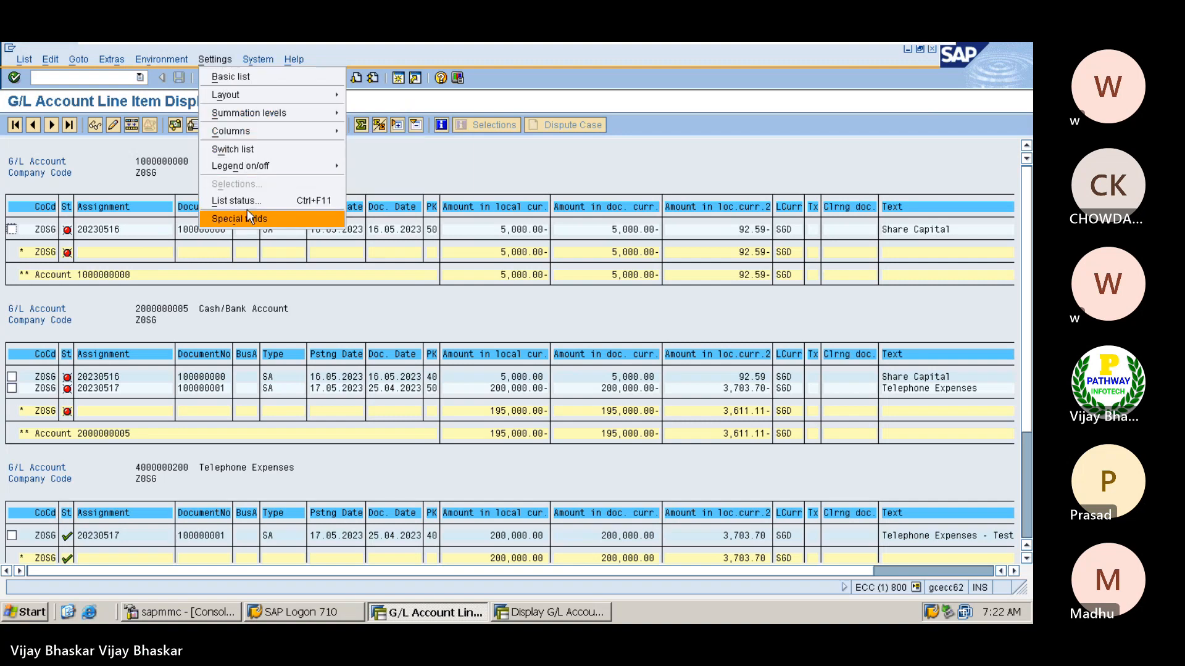
pyautogui.moveTo(248, 112)
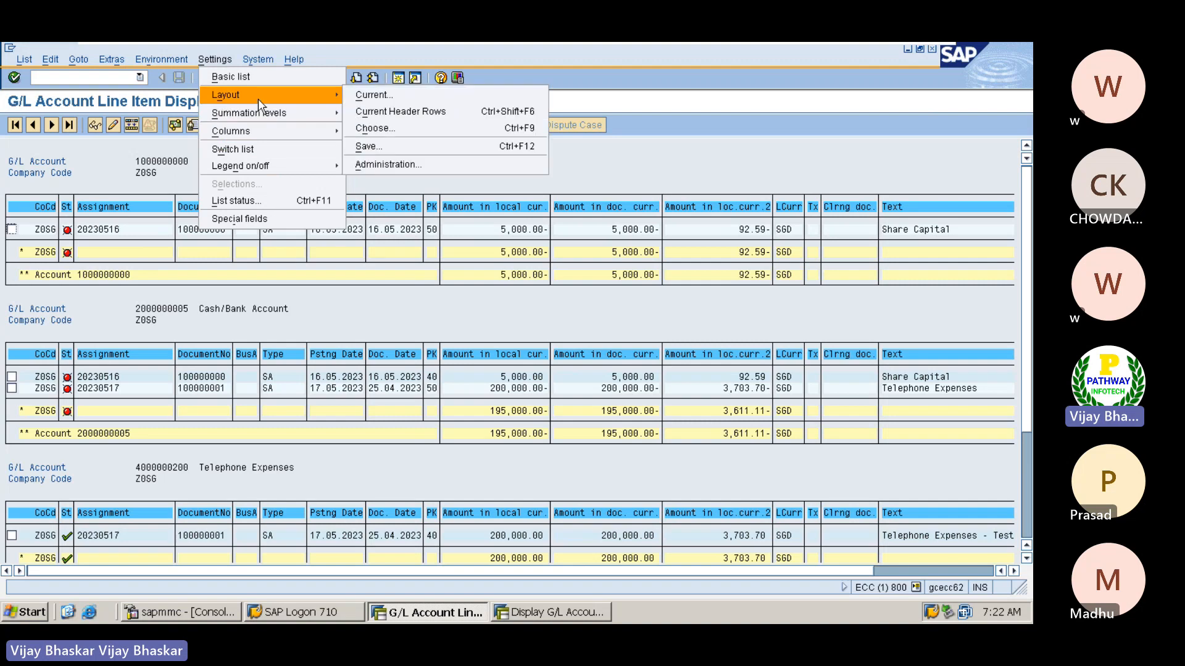
pyautogui.moveTo(332, 102)
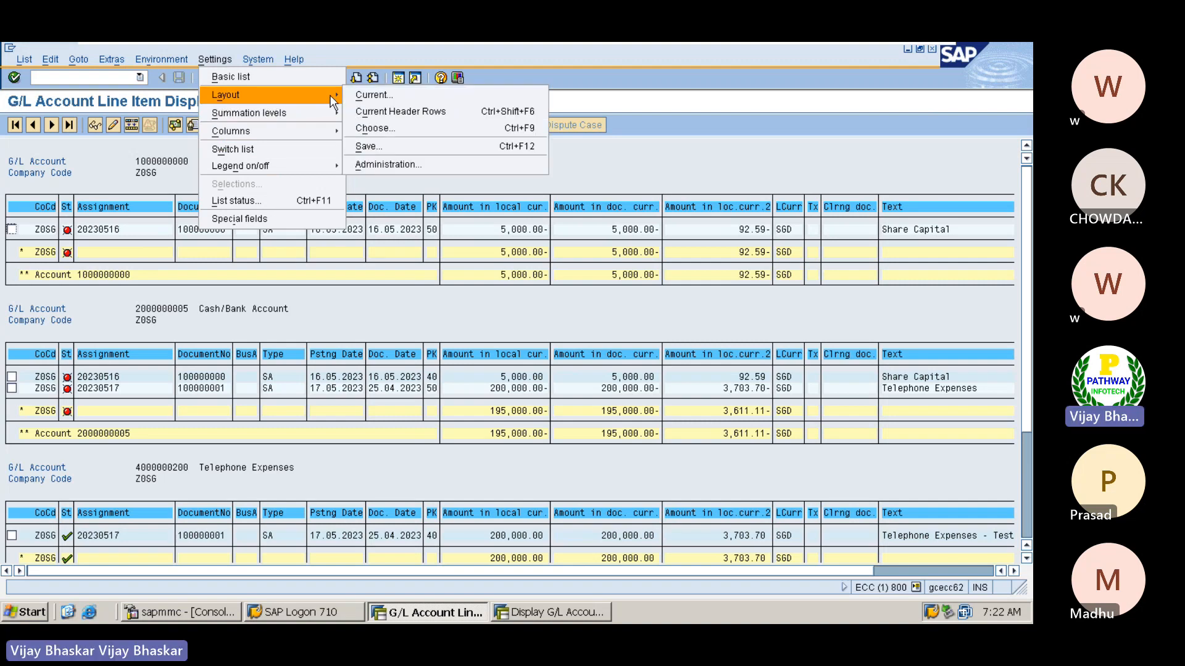
pyautogui.moveTo(372, 95)
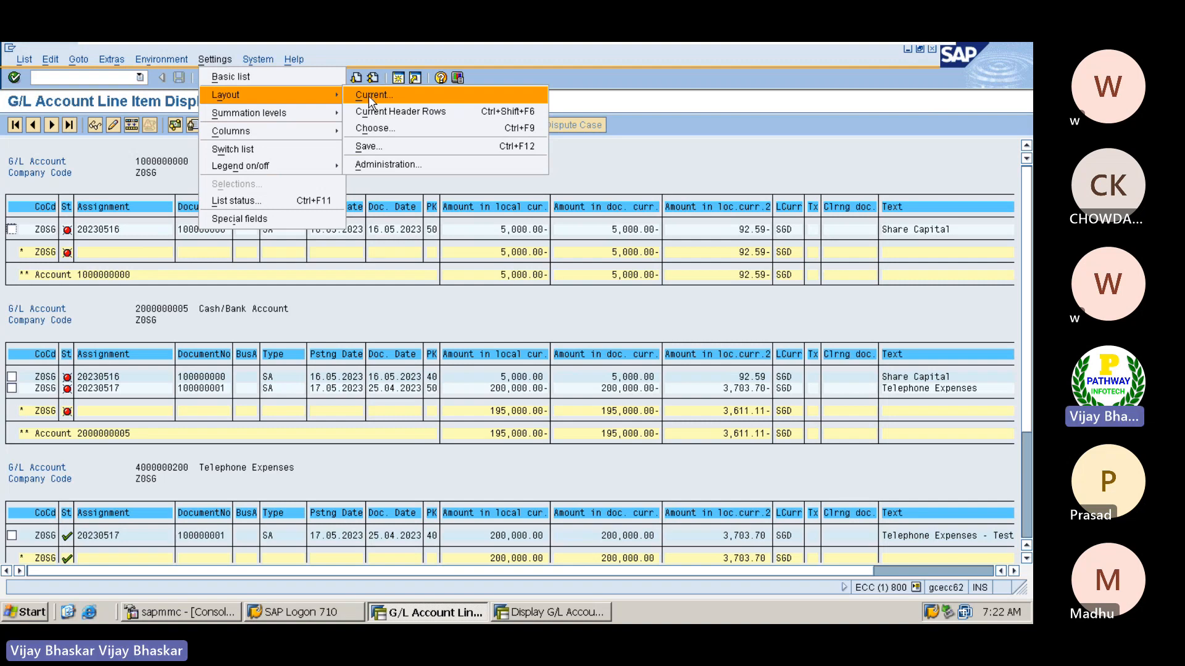
pyautogui.moveTo(370, 127)
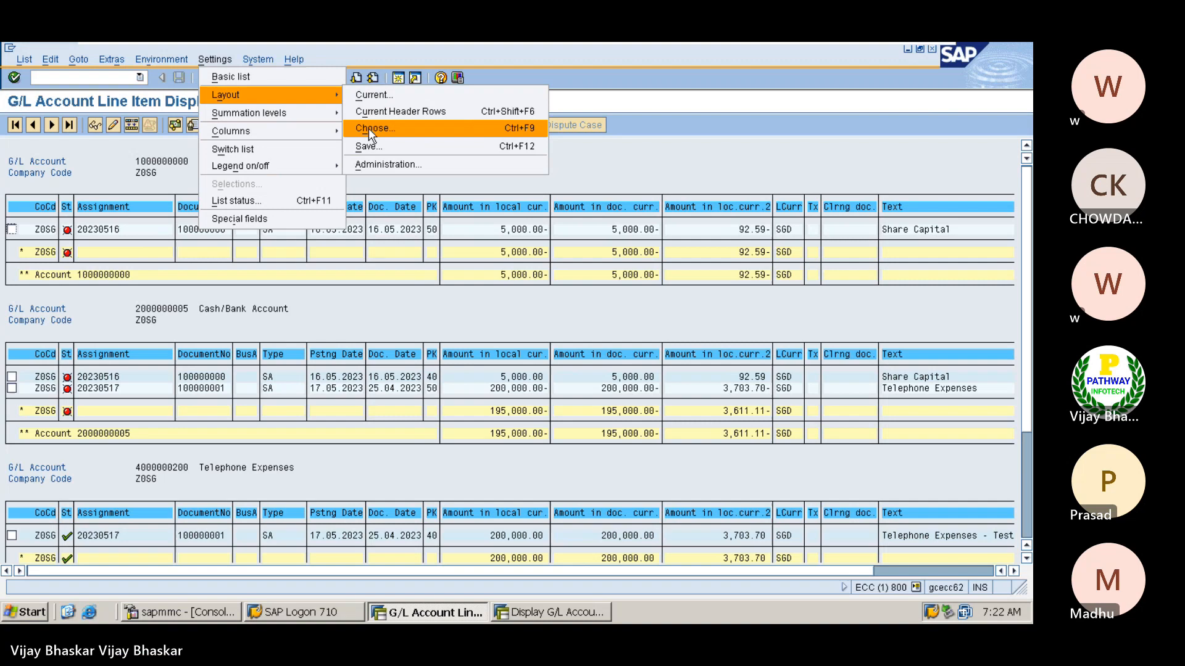
pyautogui.moveTo(370, 164)
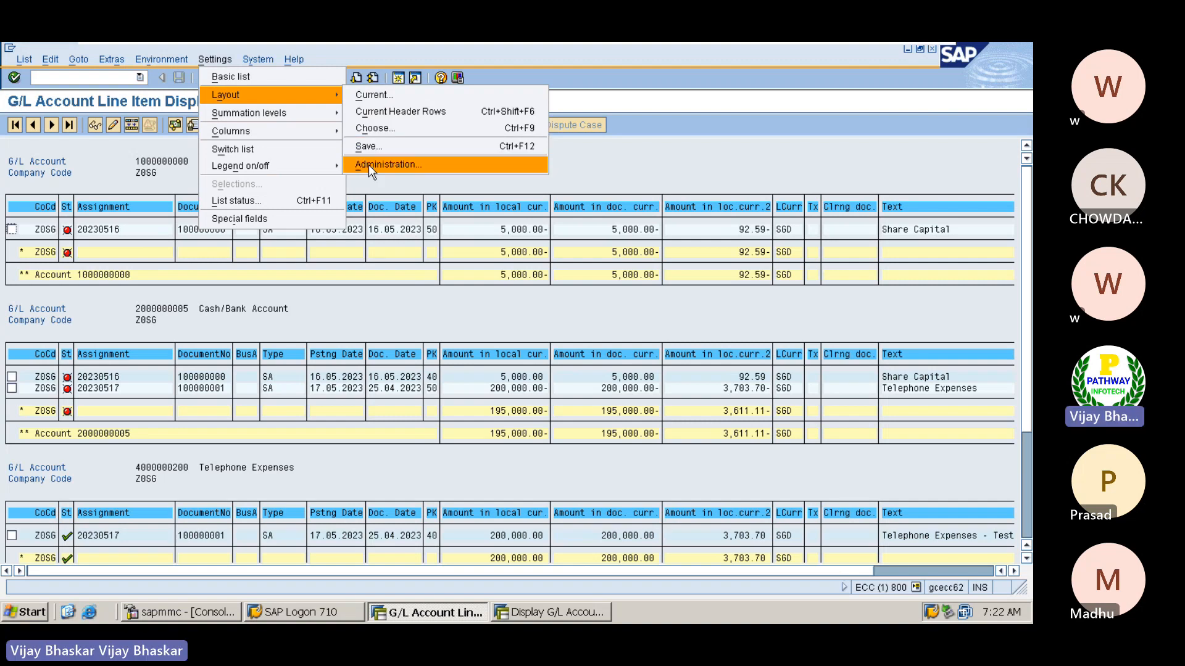
# In Layout Administration mark APPLE GRP as default, save, and return to the list
pyautogui.click(386, 165)
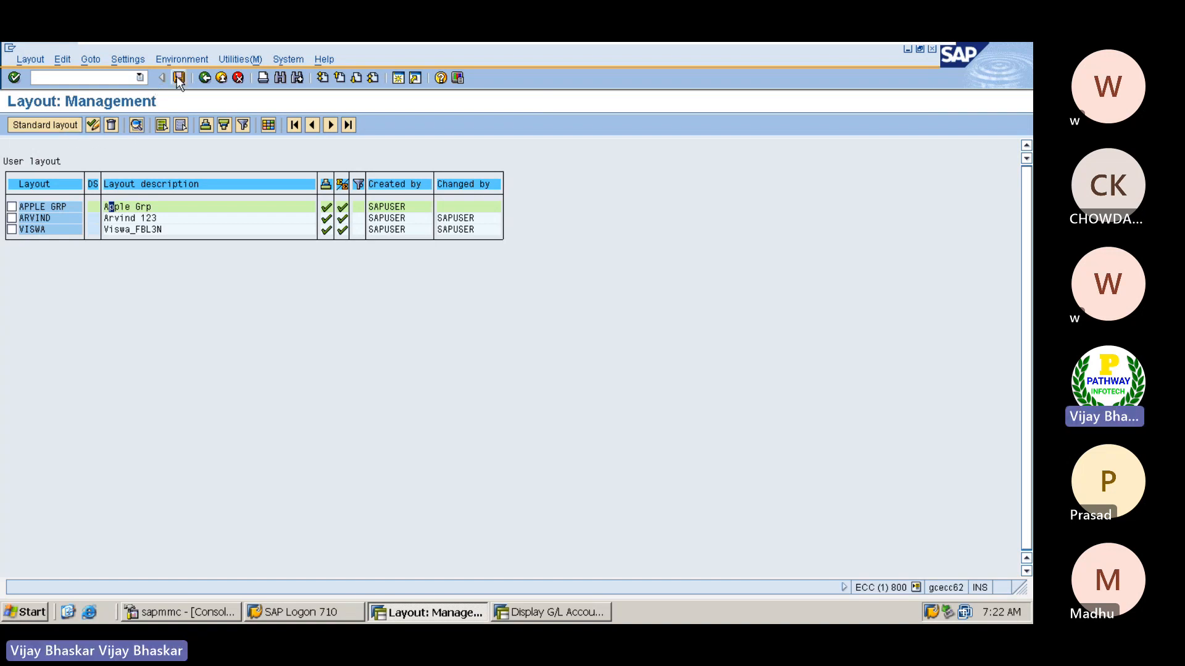
pyautogui.click(178, 76)
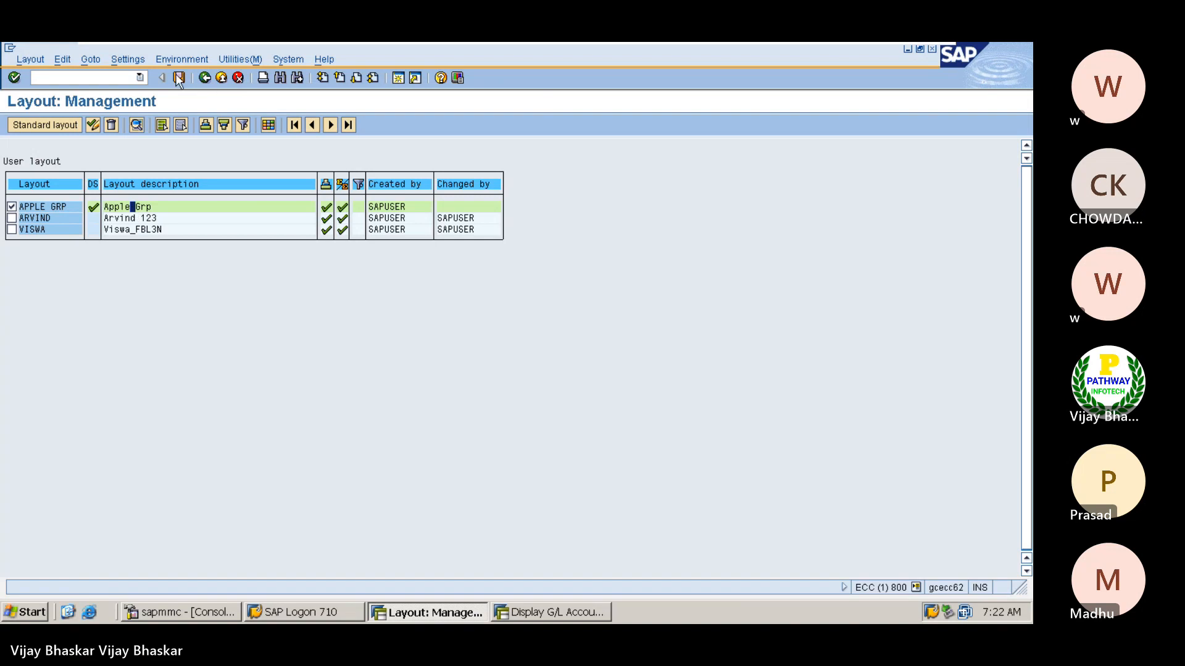
pyautogui.click(179, 77)
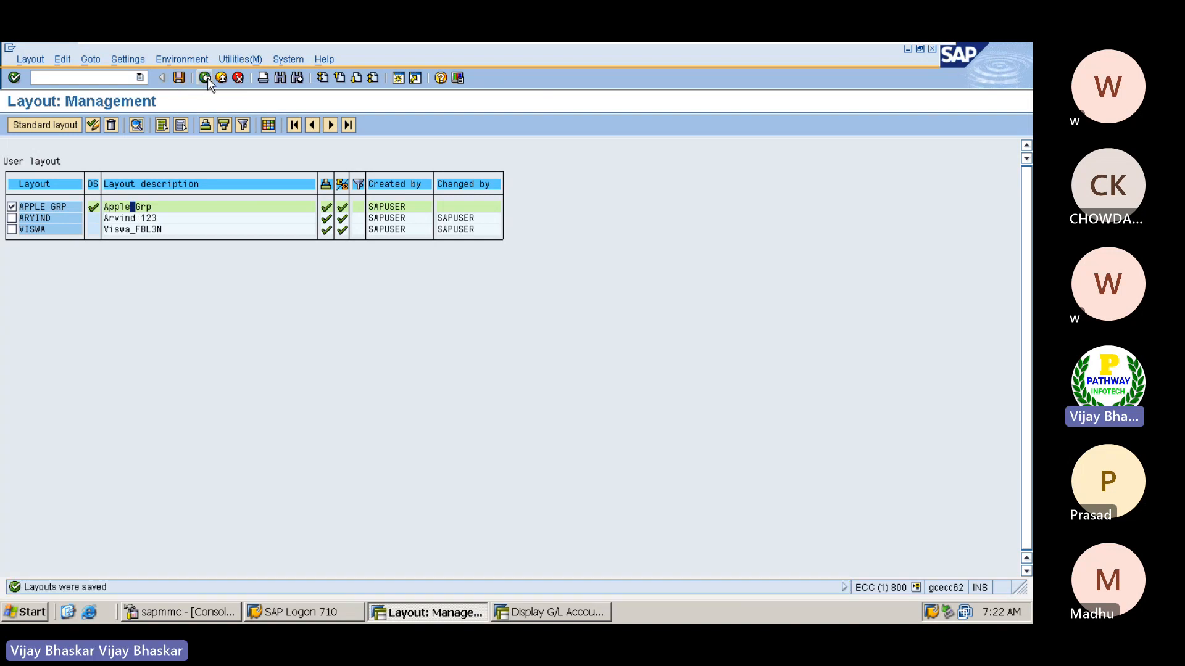
pyautogui.moveTo(207, 76)
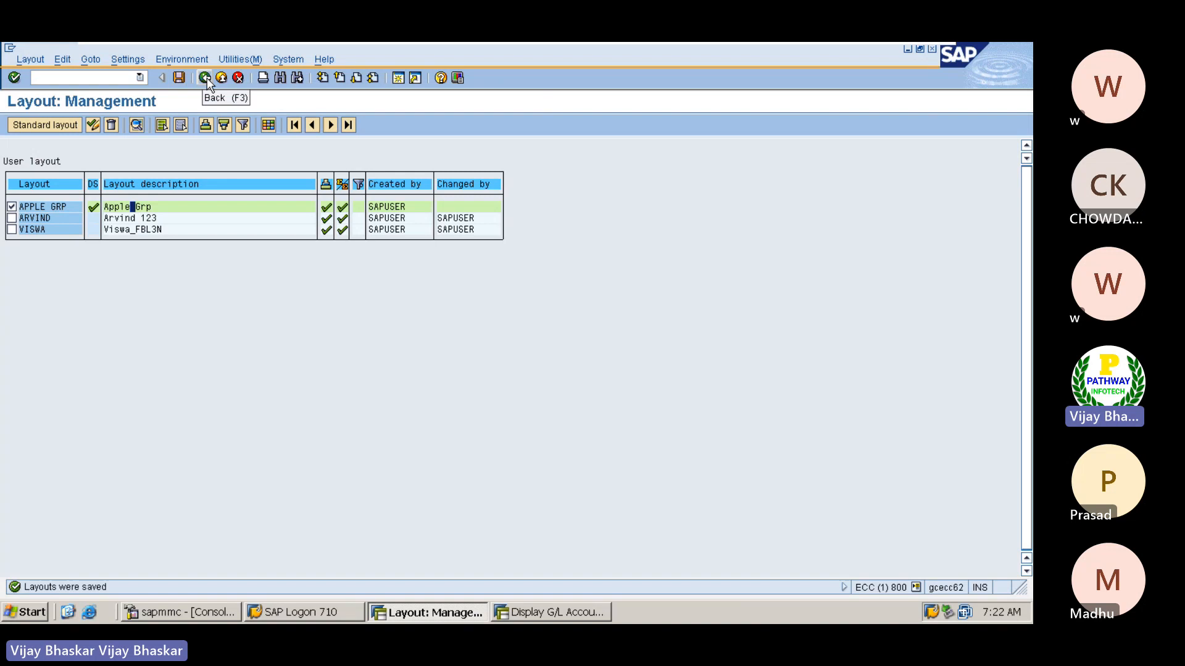
pyautogui.click(206, 76)
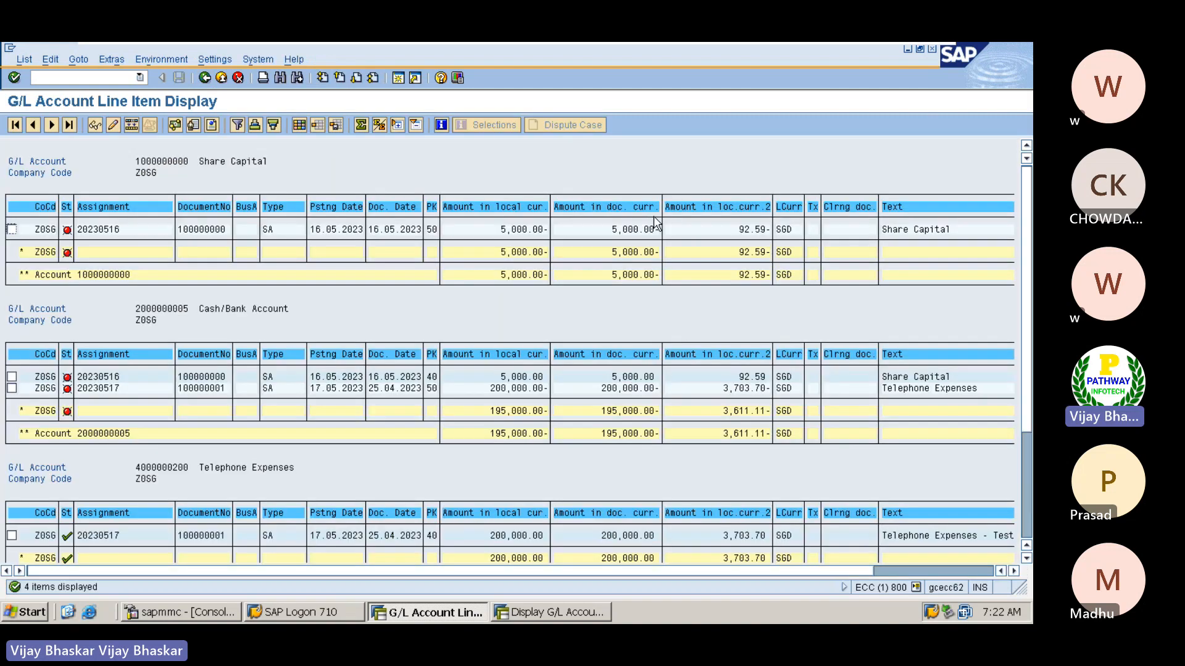
pyautogui.moveTo(964, 356)
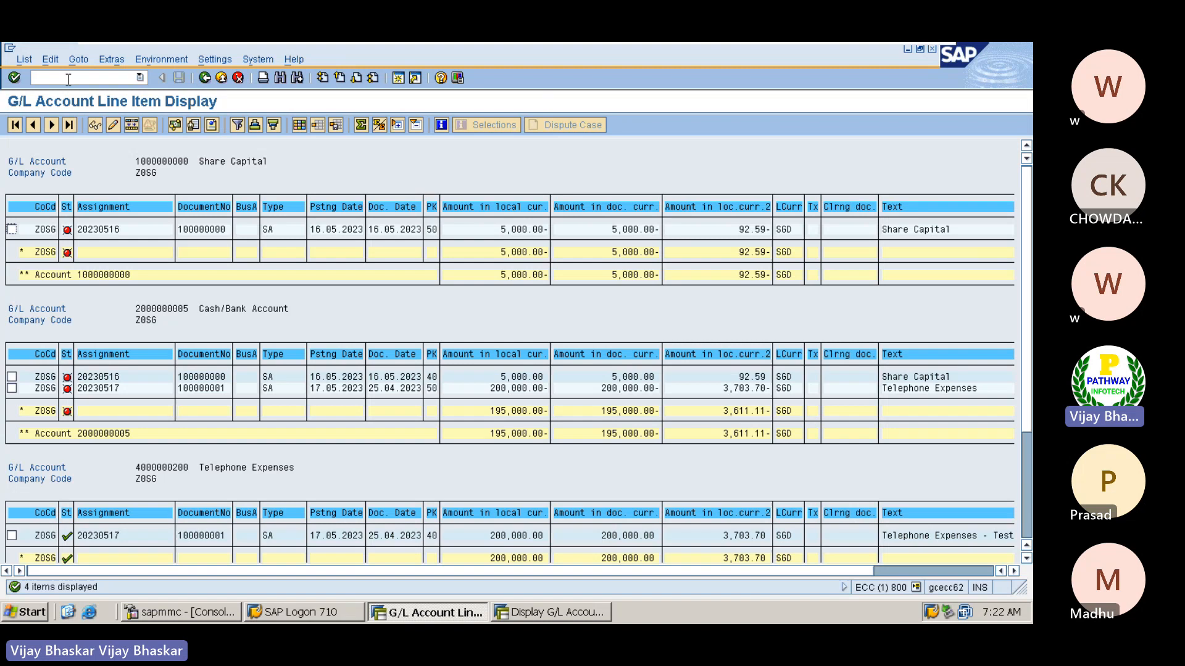
pyautogui.write('/n')
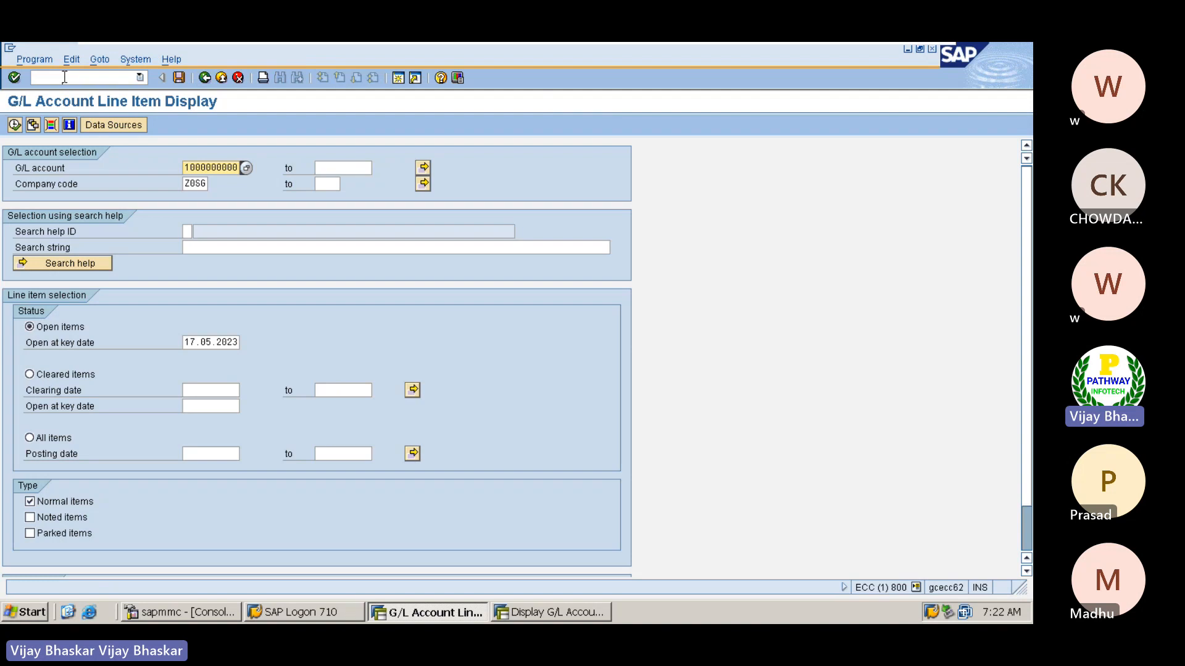
pyautogui.moveTo(14, 124)
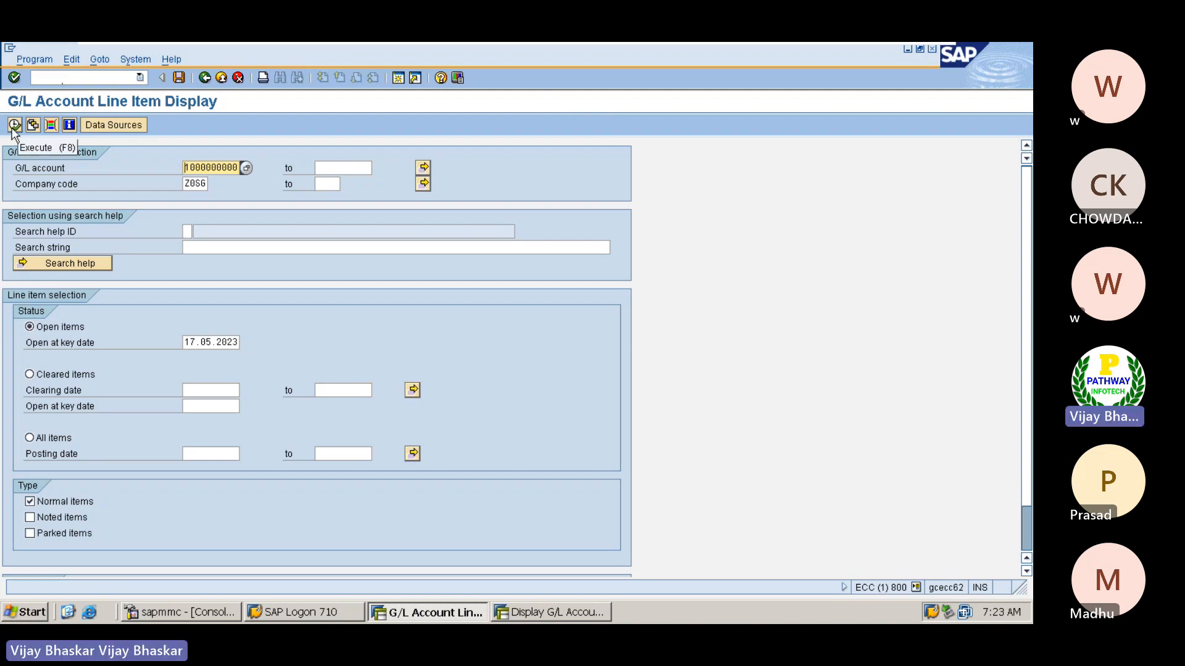
pyautogui.click(13, 124)
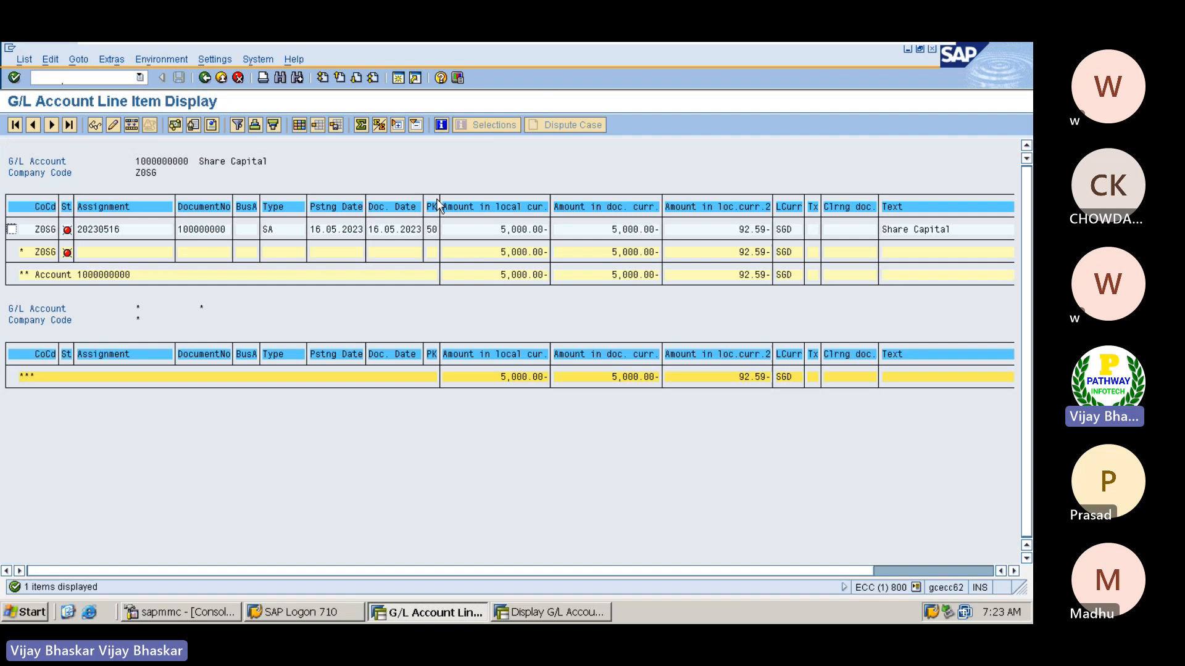
pyautogui.moveTo(937, 251)
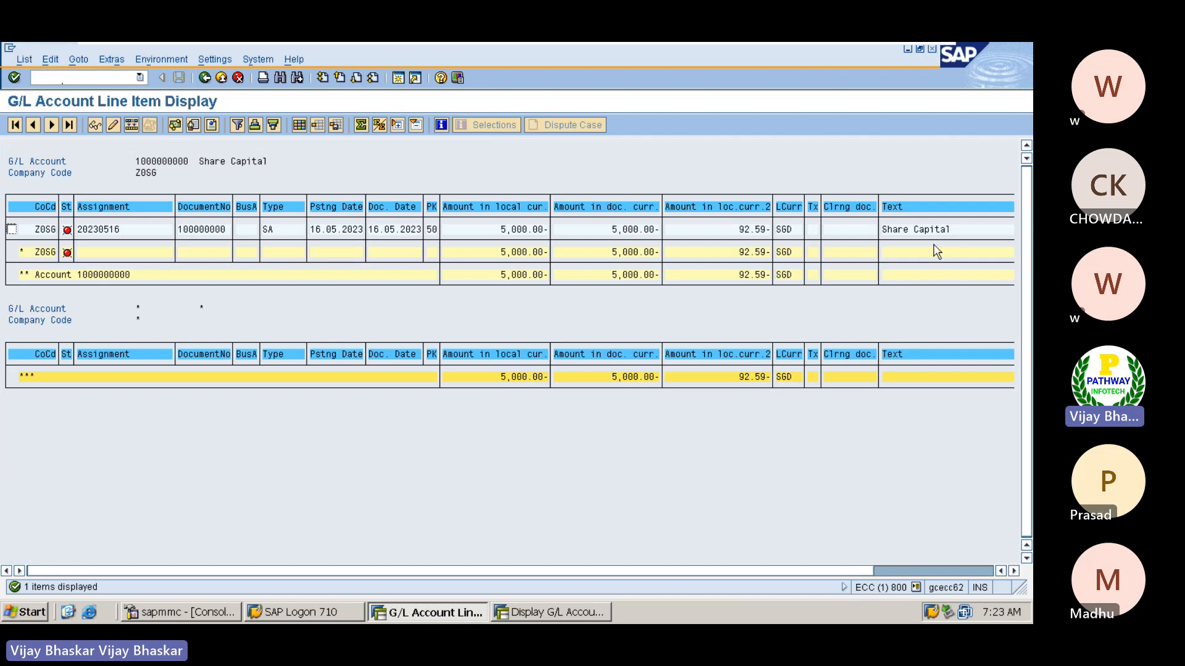
pyautogui.moveTo(902, 298)
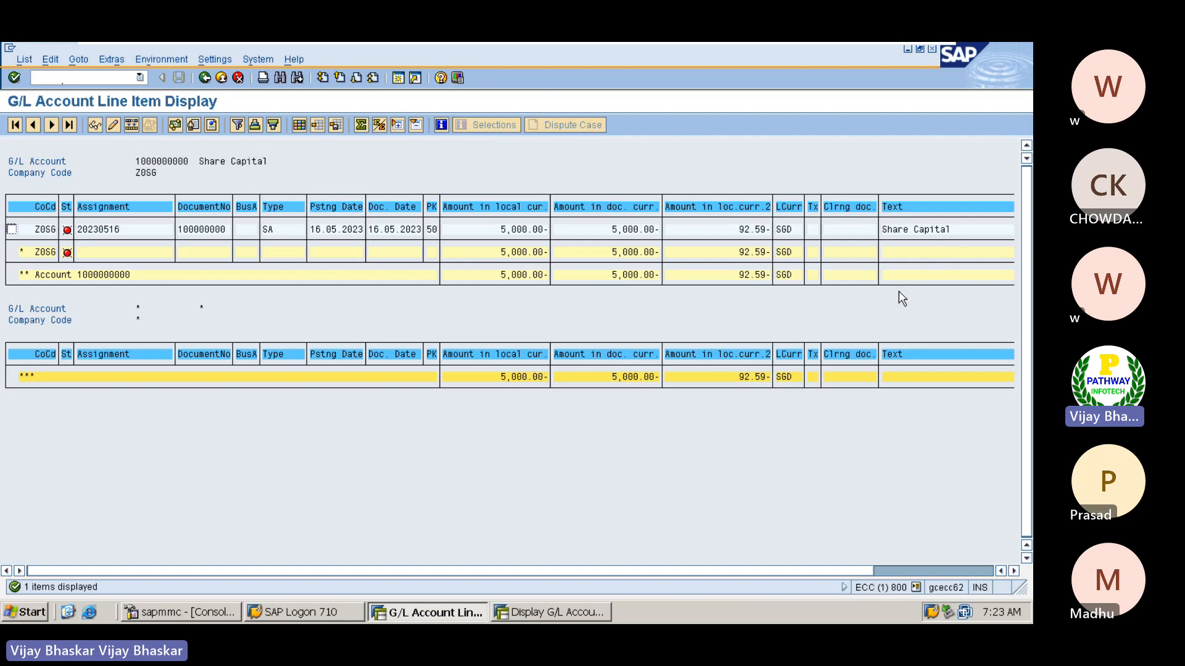